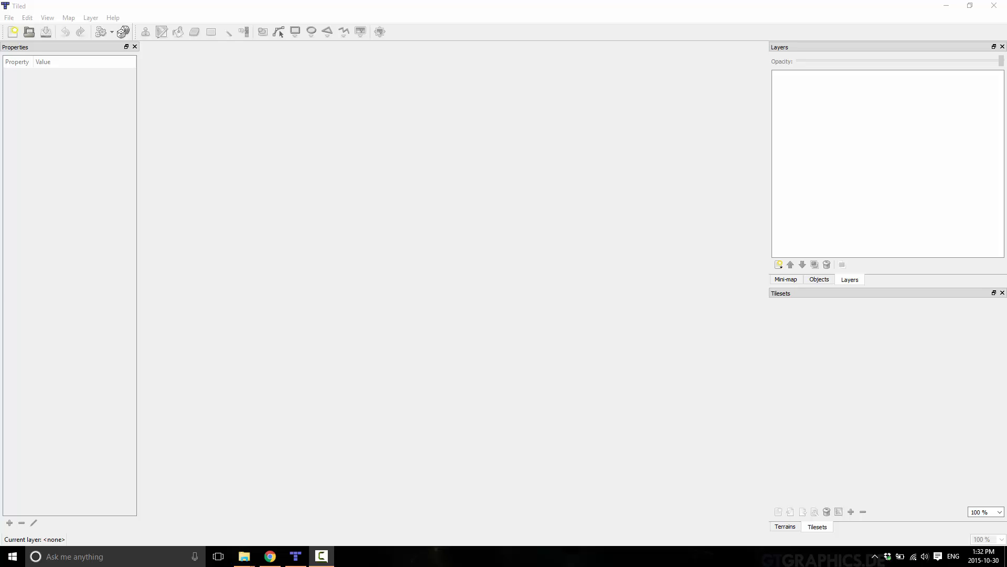
mouse_move(129, 286)
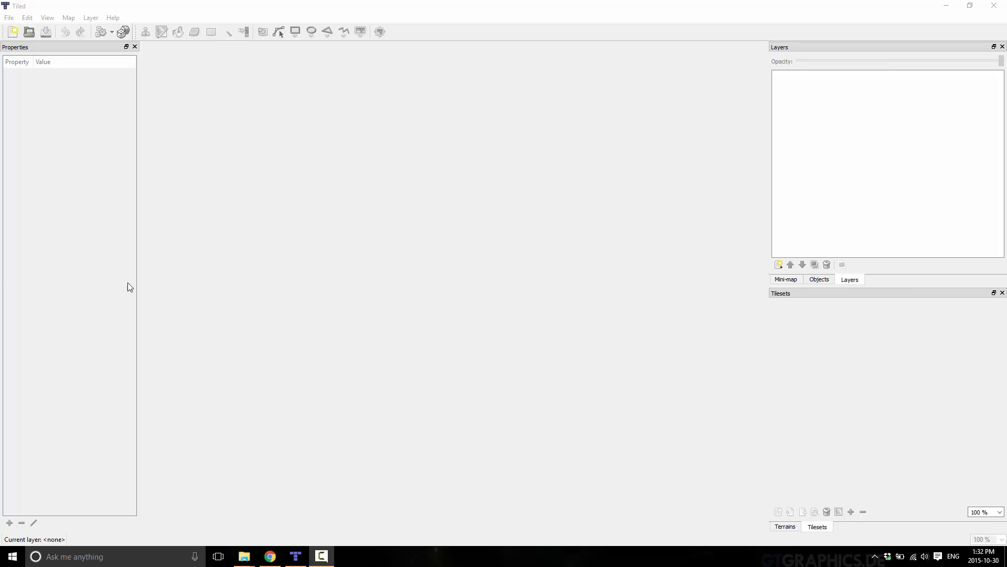
mouse_move(2, 272)
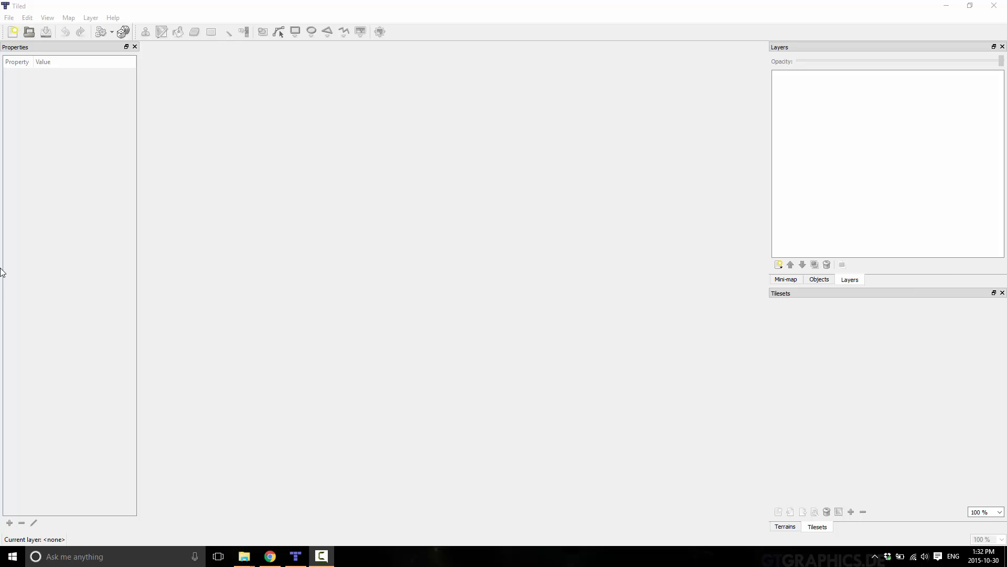
mouse_move(4, 287)
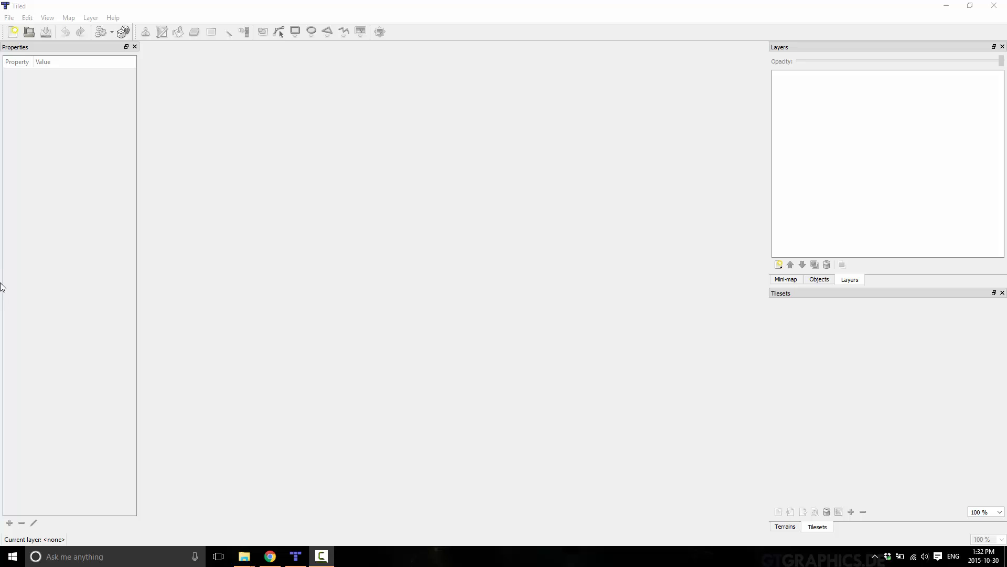
Create an untitled orthogonal 64×32 map with 32 px tiles
click(11, 32)
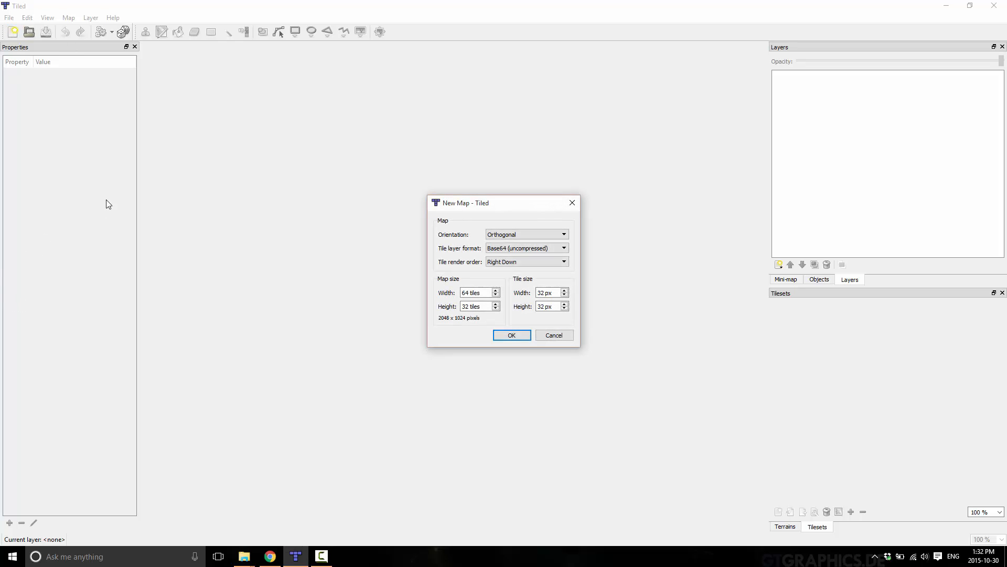
mouse_move(406, 326)
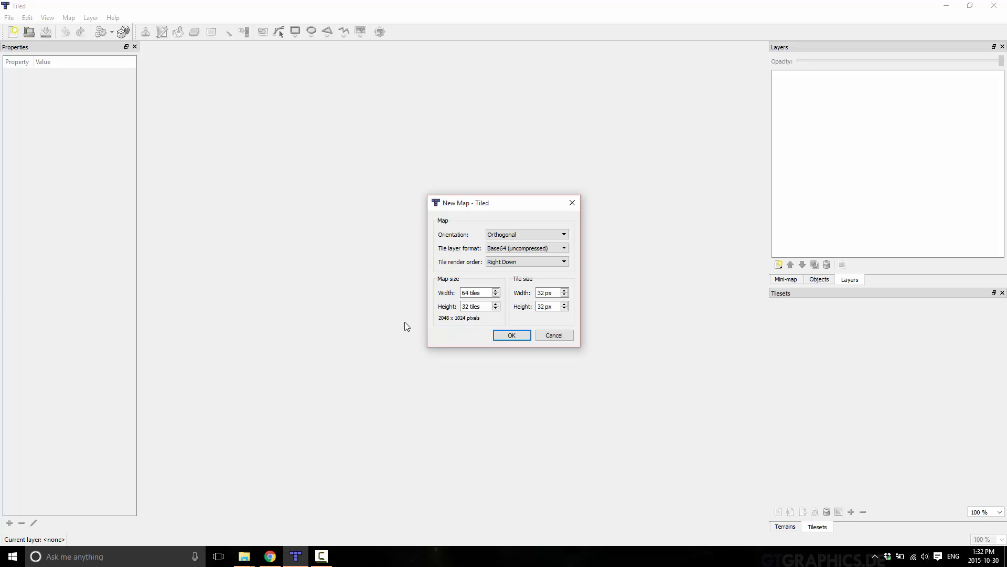
mouse_move(506, 305)
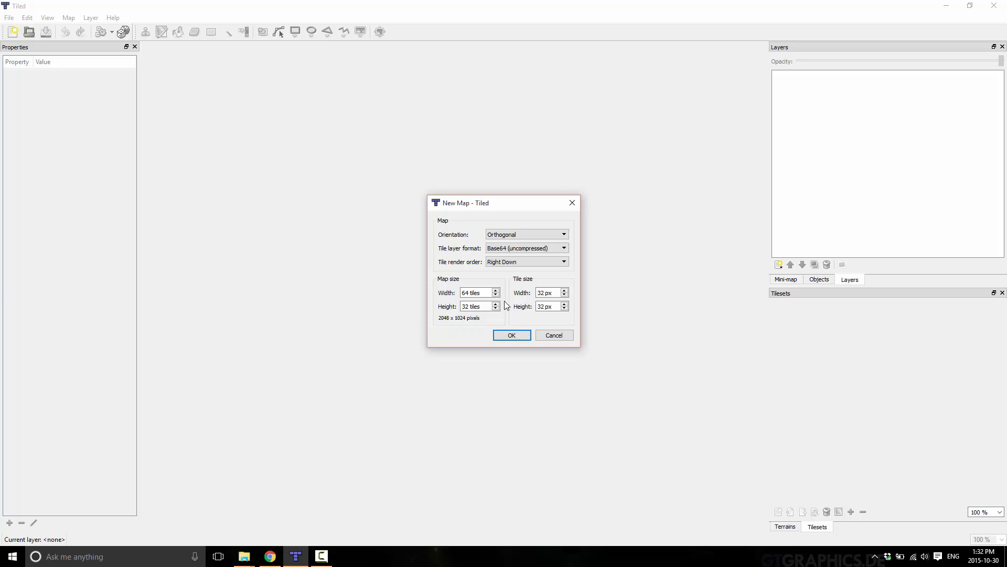
click(512, 334)
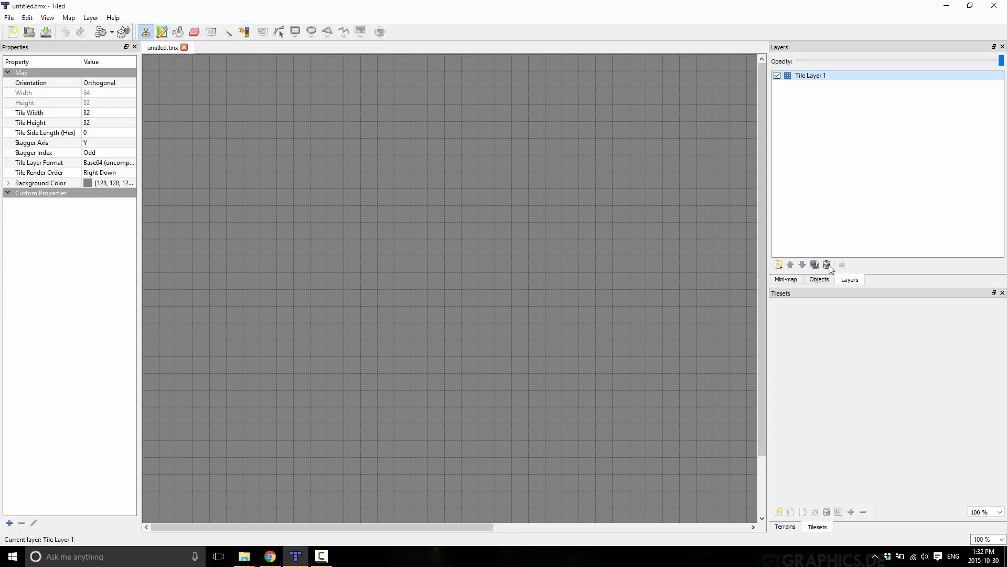
mouse_move(827, 264)
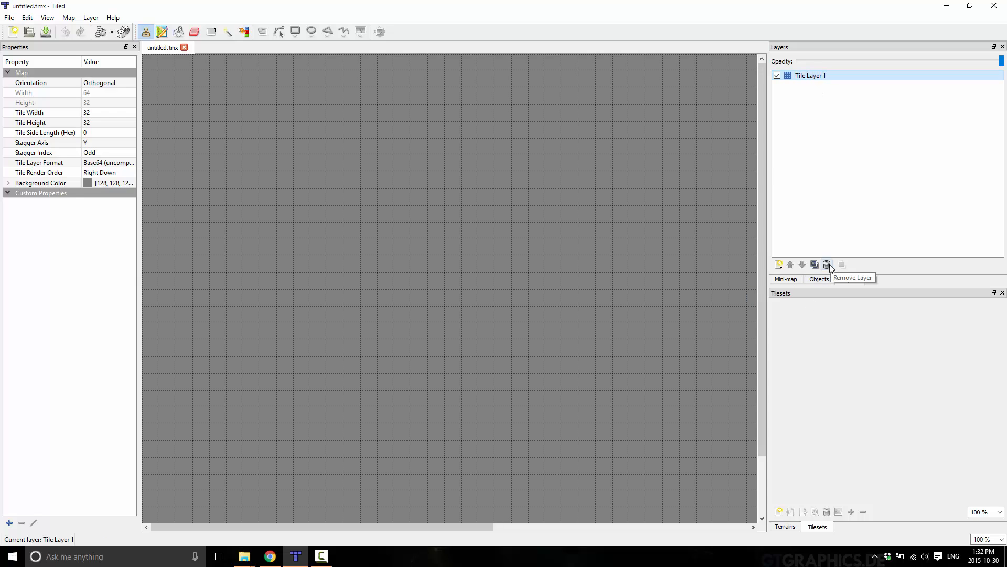
Delete the default tile layer and add an object layer named 'Background'
click(828, 264)
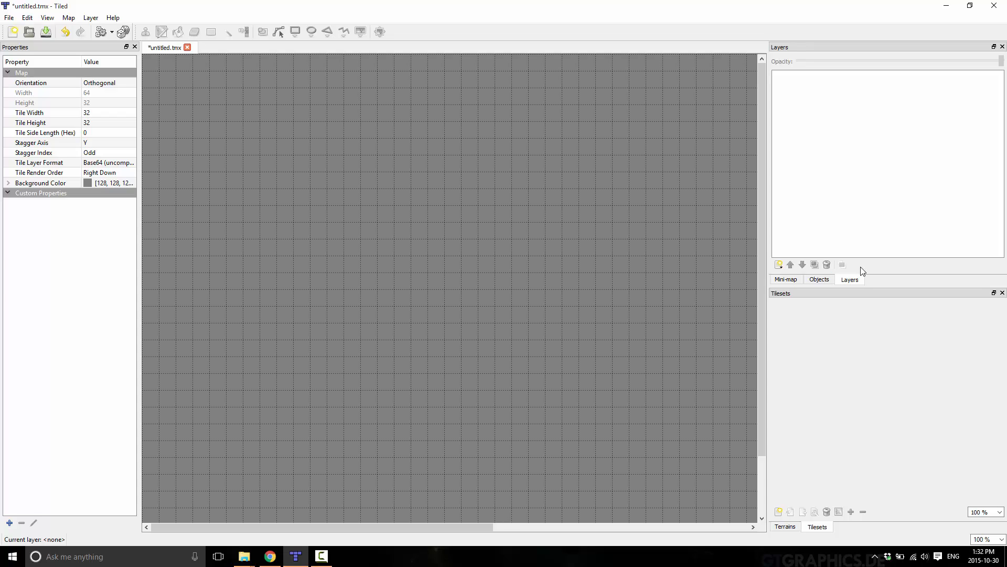
mouse_move(823, 182)
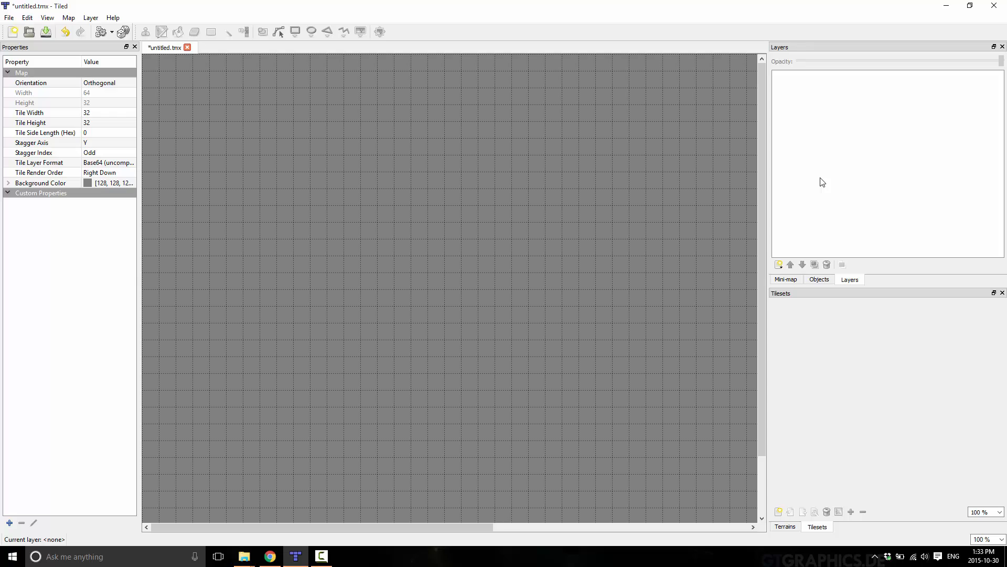
click(779, 264)
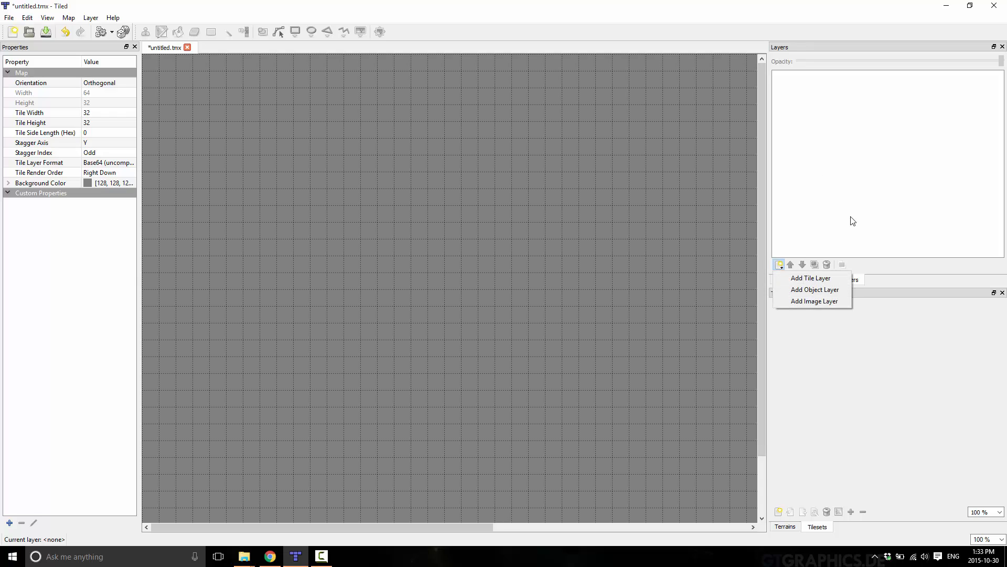
mouse_move(814, 289)
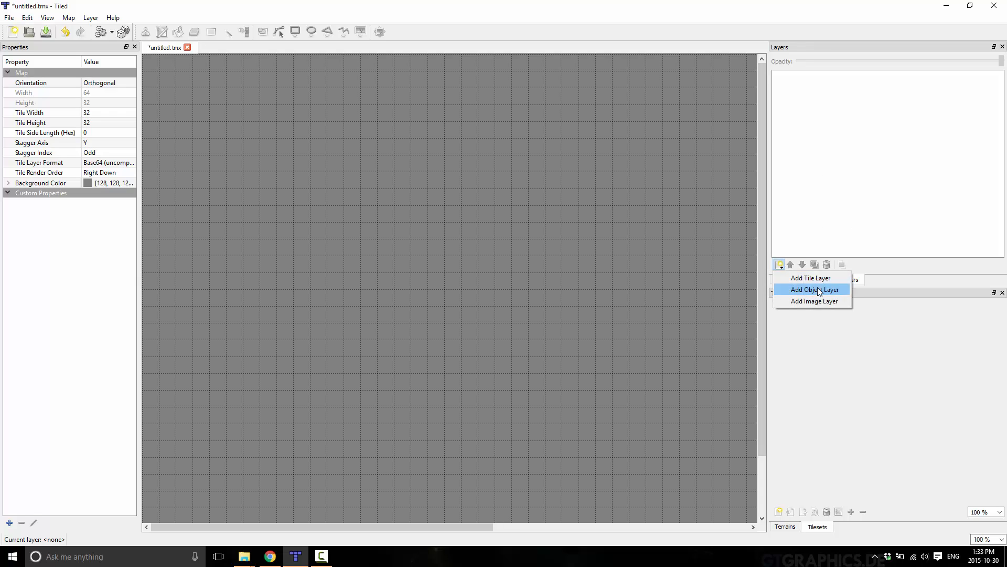
click(813, 289)
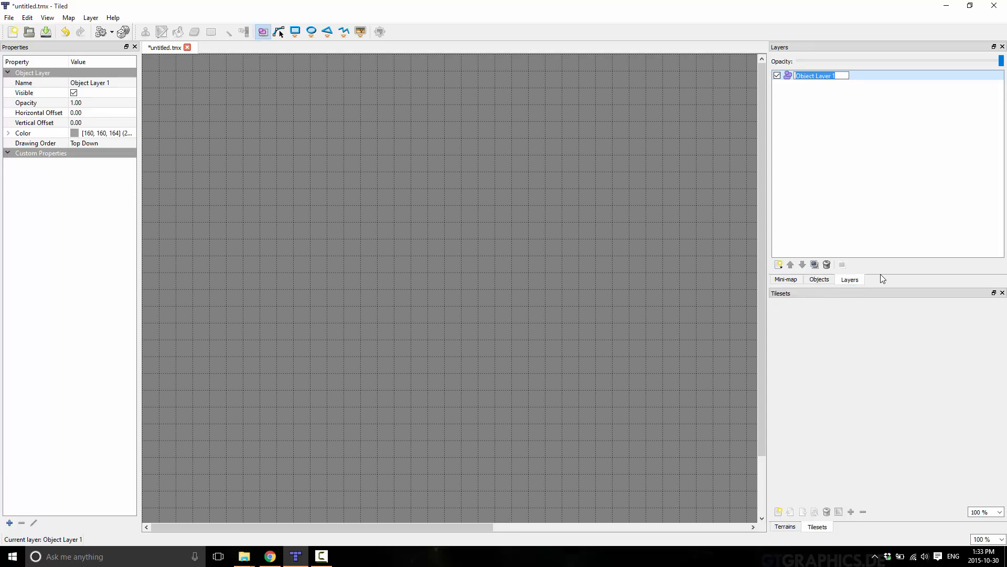
text(Background)
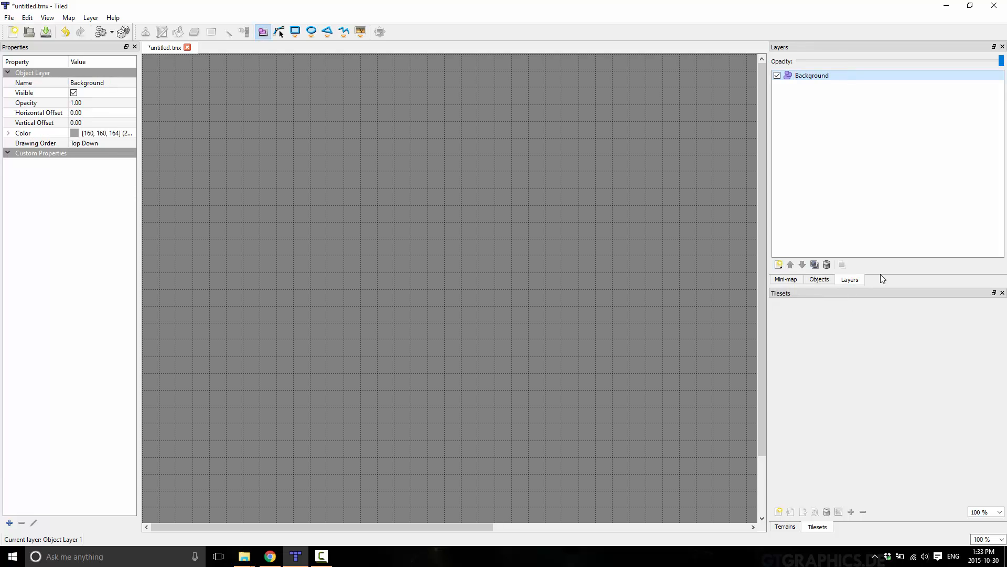
mouse_move(737, 403)
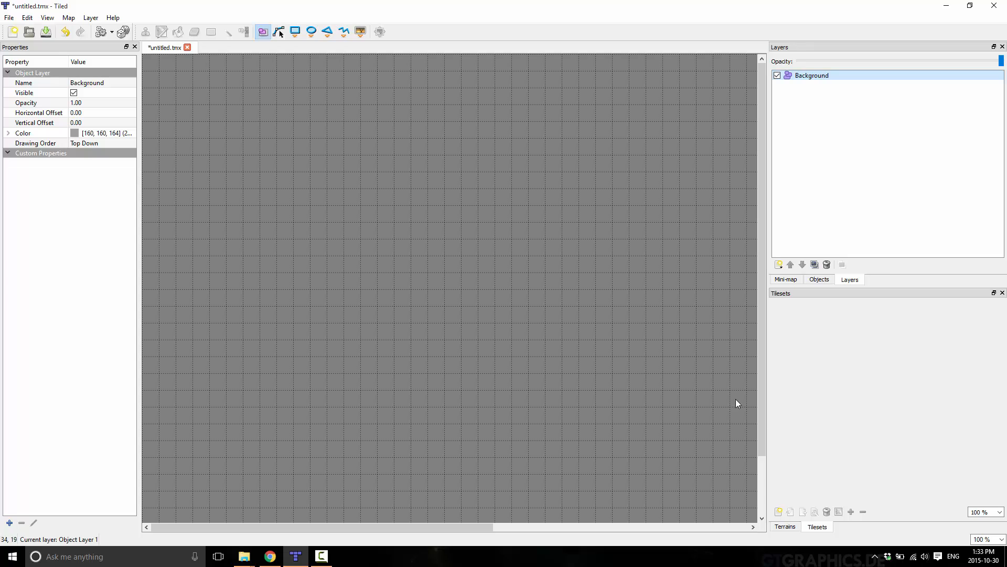
Create a new image-collection tileset named 'Images'
click(778, 511)
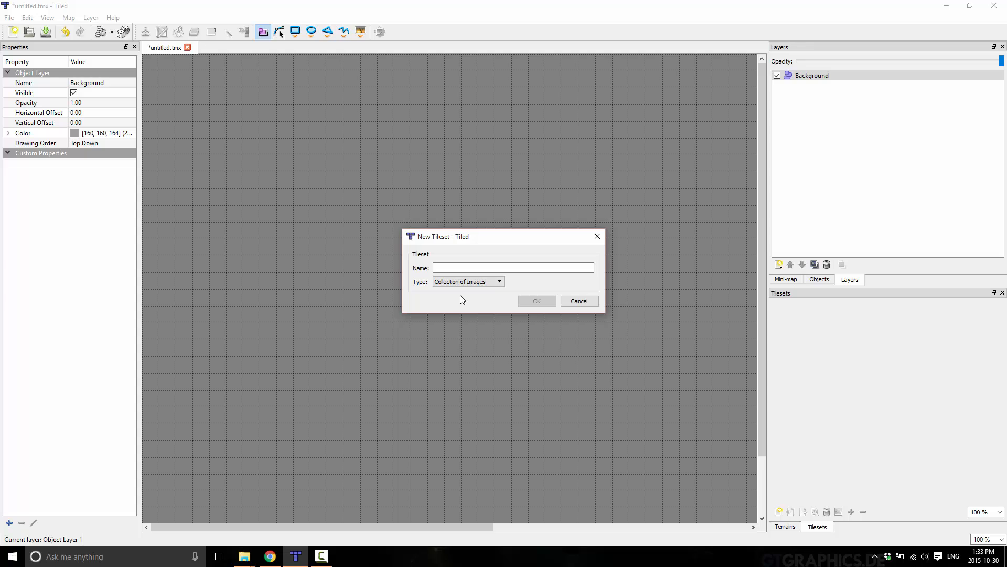
click(513, 268)
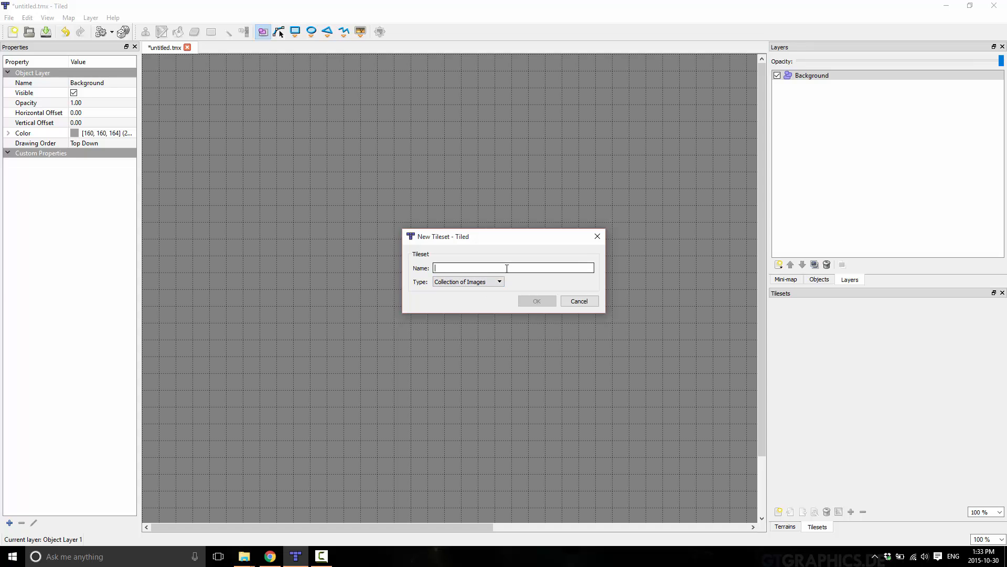
text(Images)
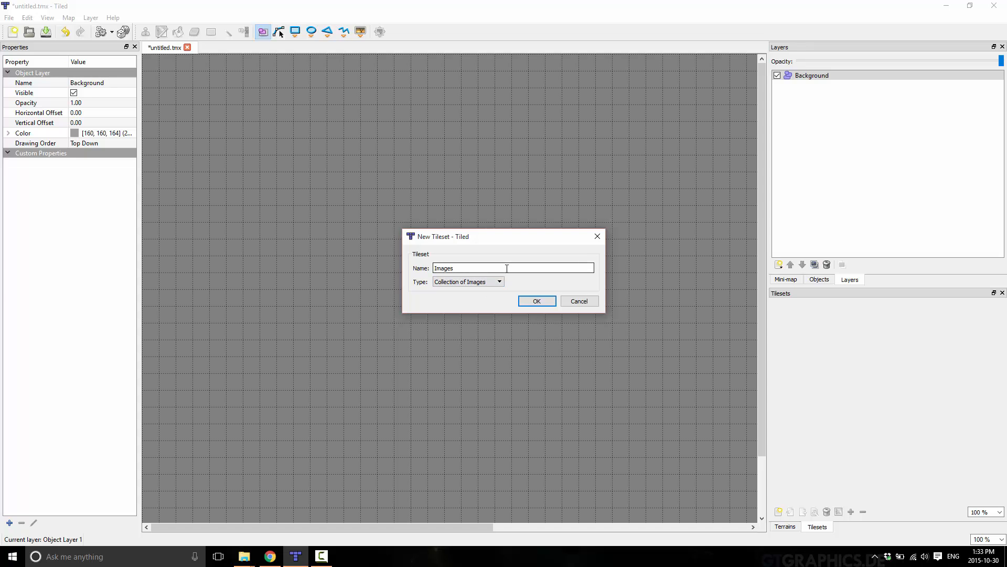
click(536, 300)
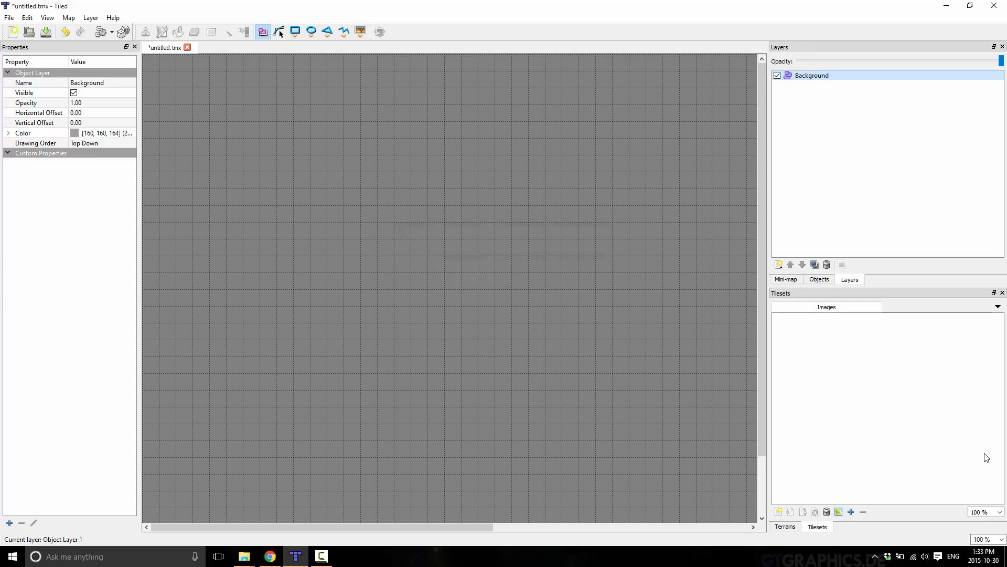
mouse_move(867, 526)
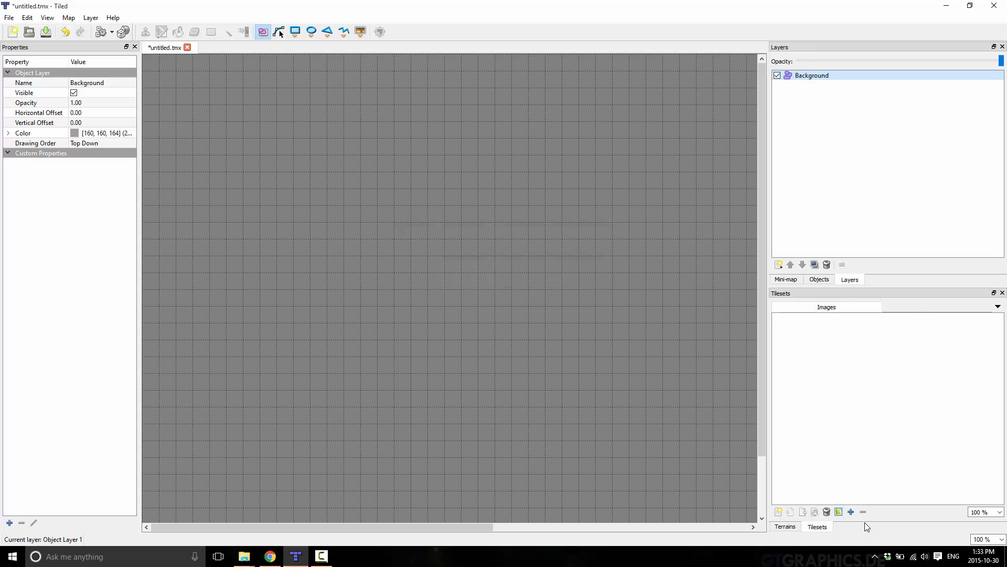
Choose cloud.png, MechThing.png and mkback.jpg from the tempimg folder as tileset images
click(850, 511)
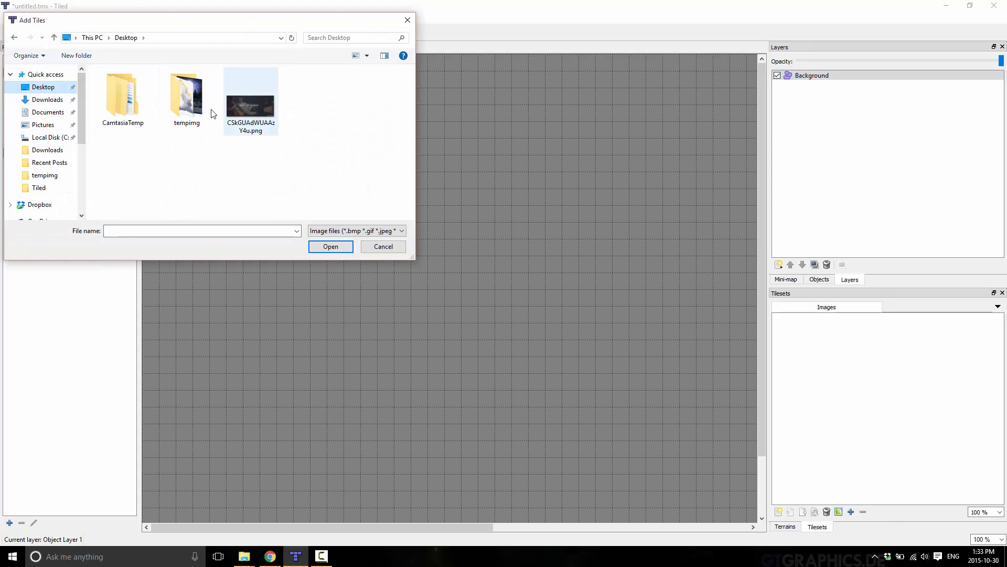
double_click(186, 94)
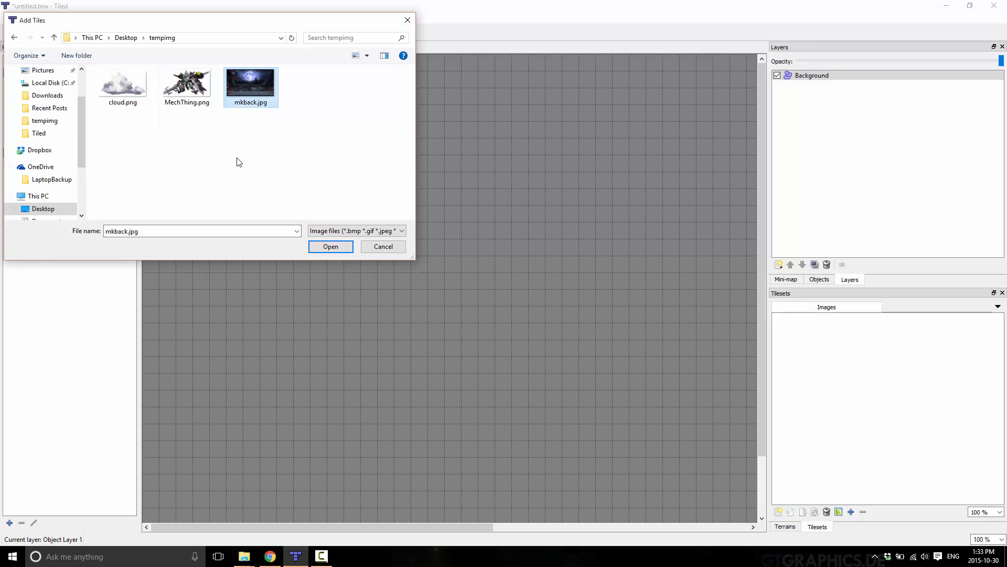
click(186, 83)
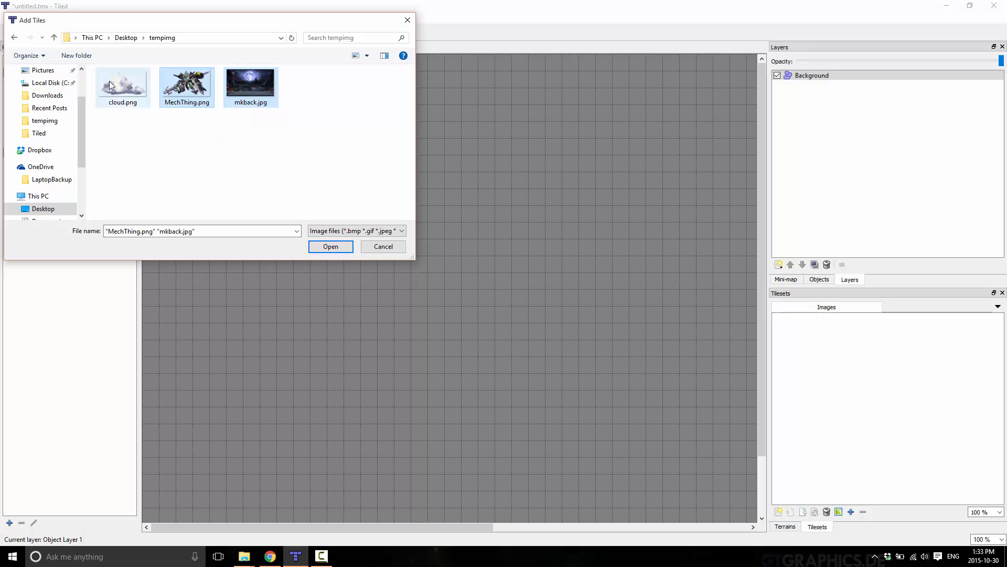
click(123, 87)
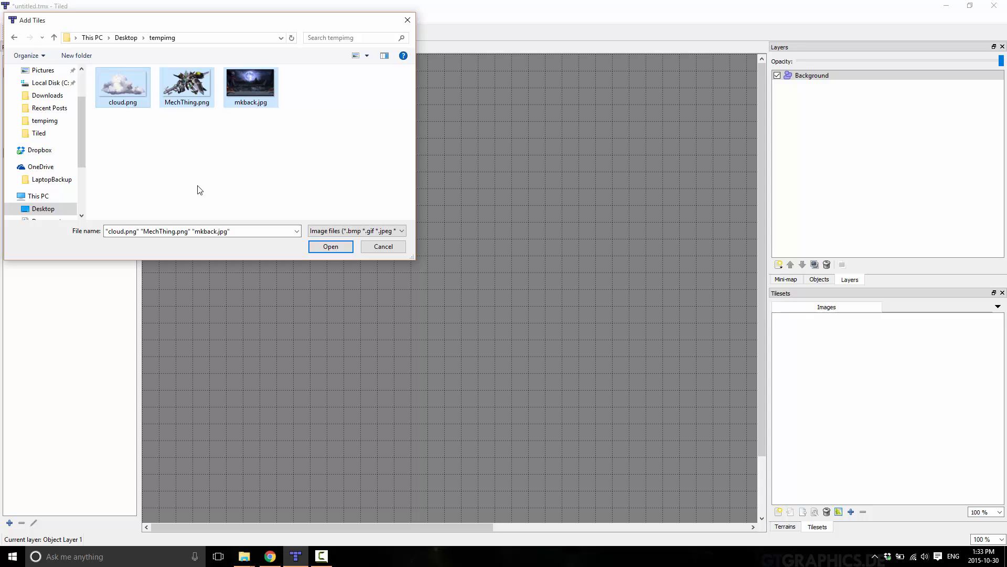
mouse_move(189, 188)
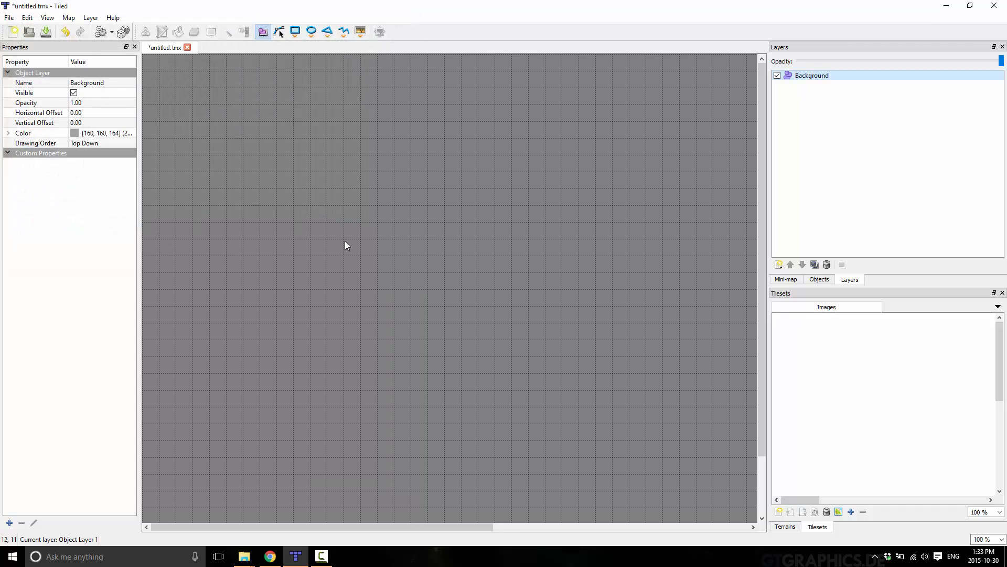
mouse_move(930, 397)
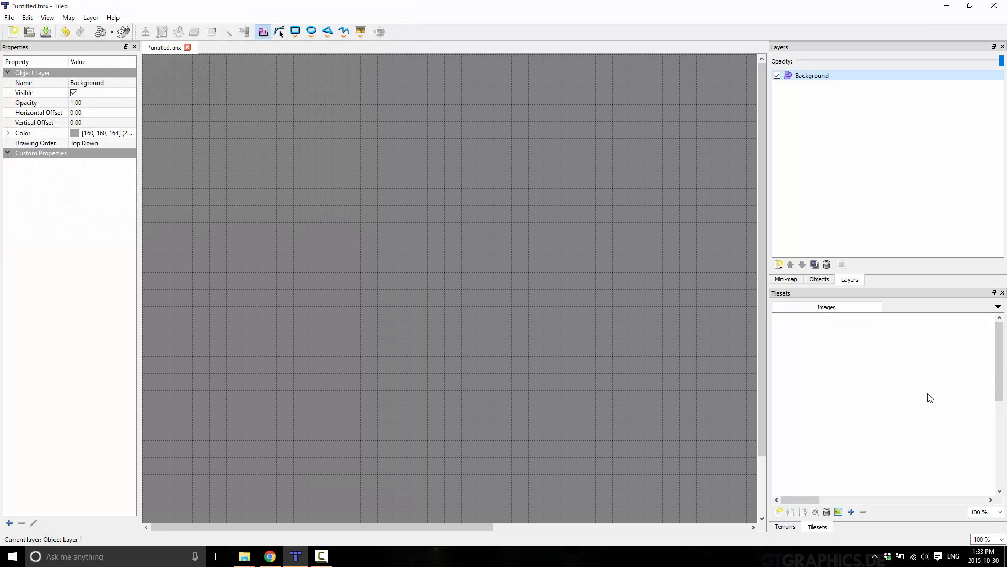
mouse_move(918, 392)
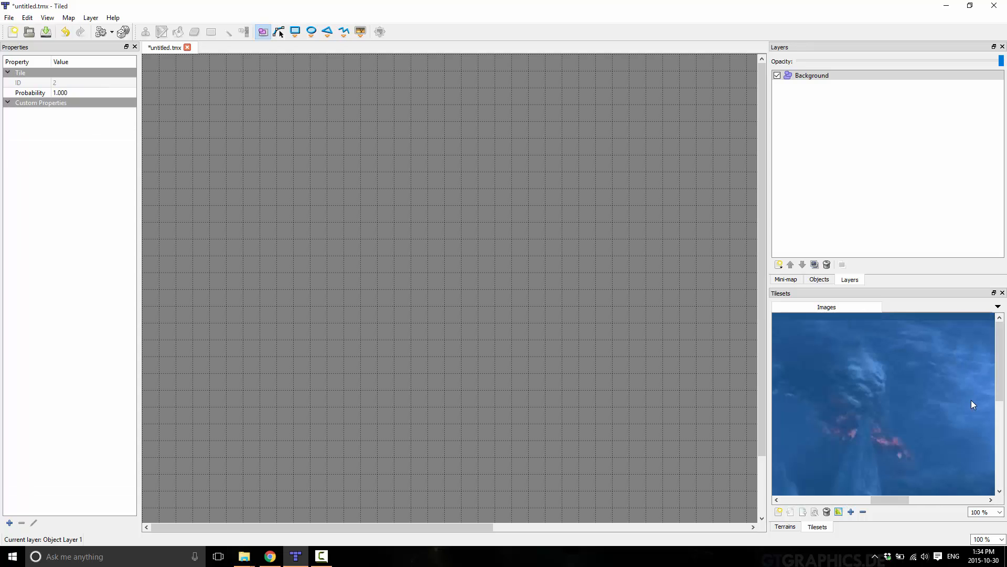
Switch to the Insert Tile tool to place the background as an image object
click(360, 31)
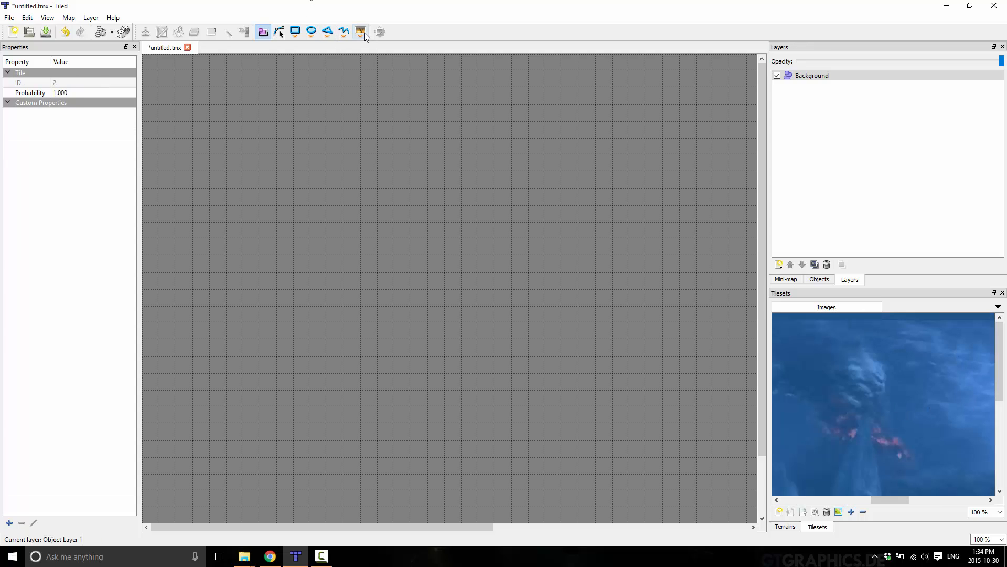
mouse_move(361, 31)
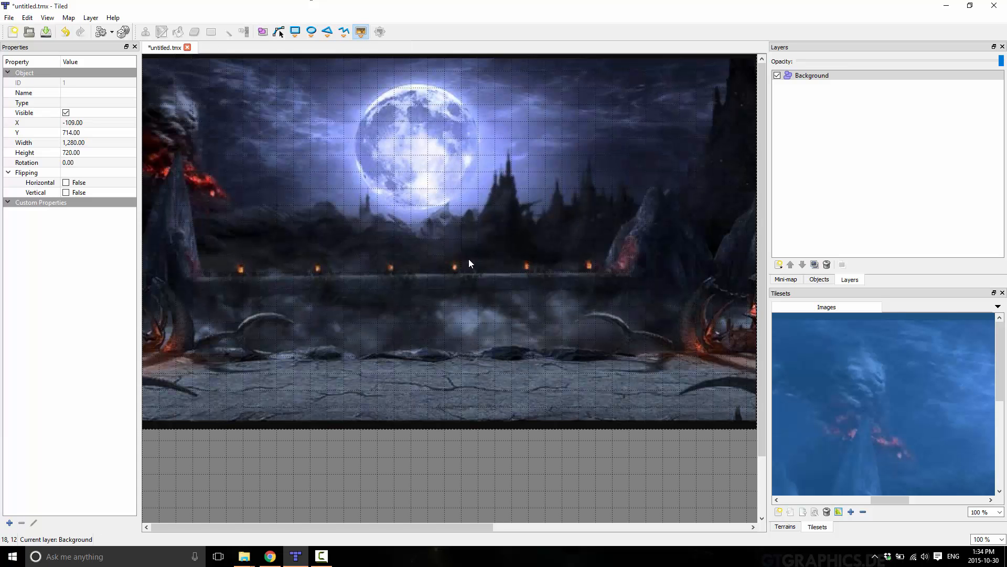
mouse_move(386, 224)
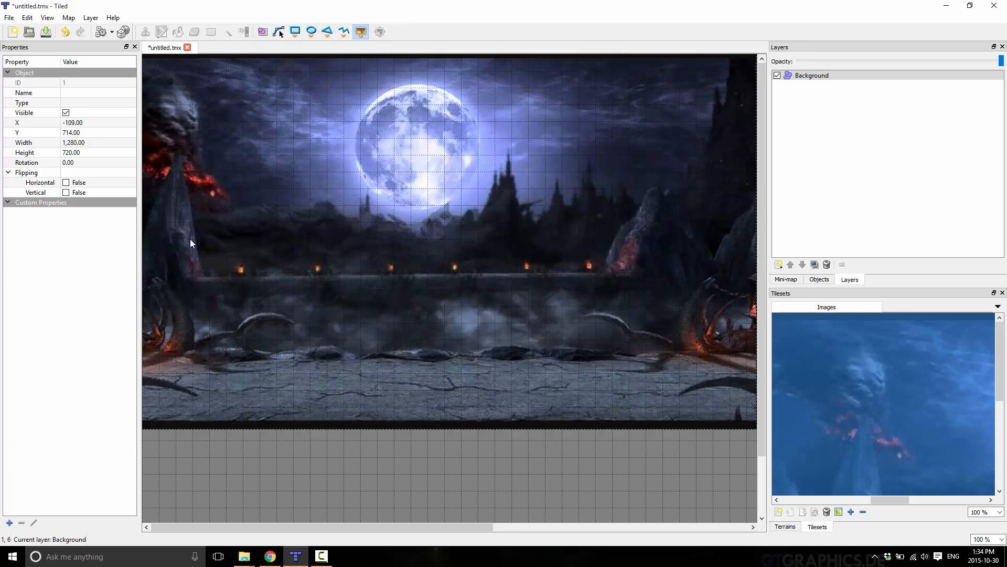
mouse_move(251, 73)
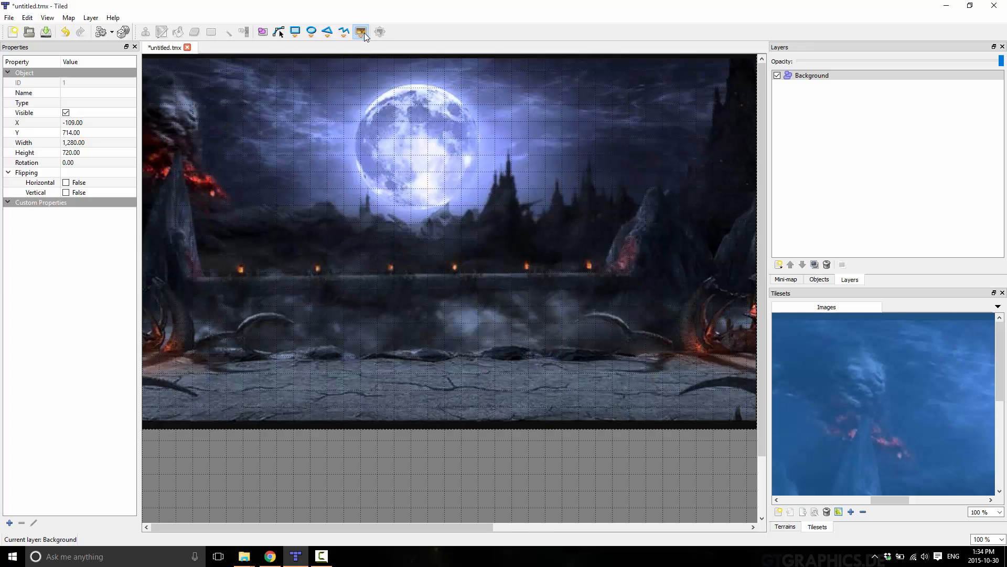
mouse_move(263, 32)
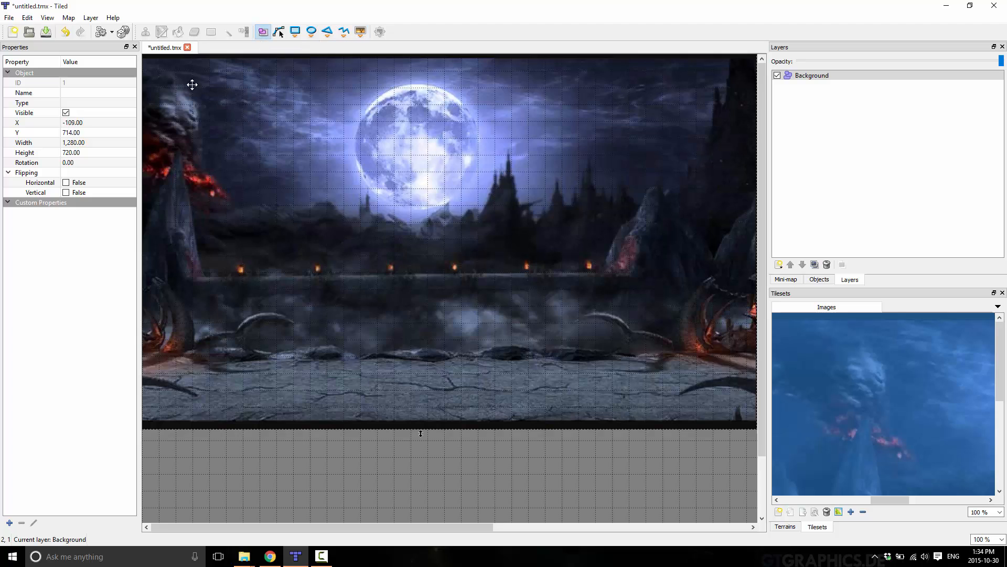
Enable Snap to Grid and align the background image with the map's top-left corner
drag(192, 84, 242, 87)
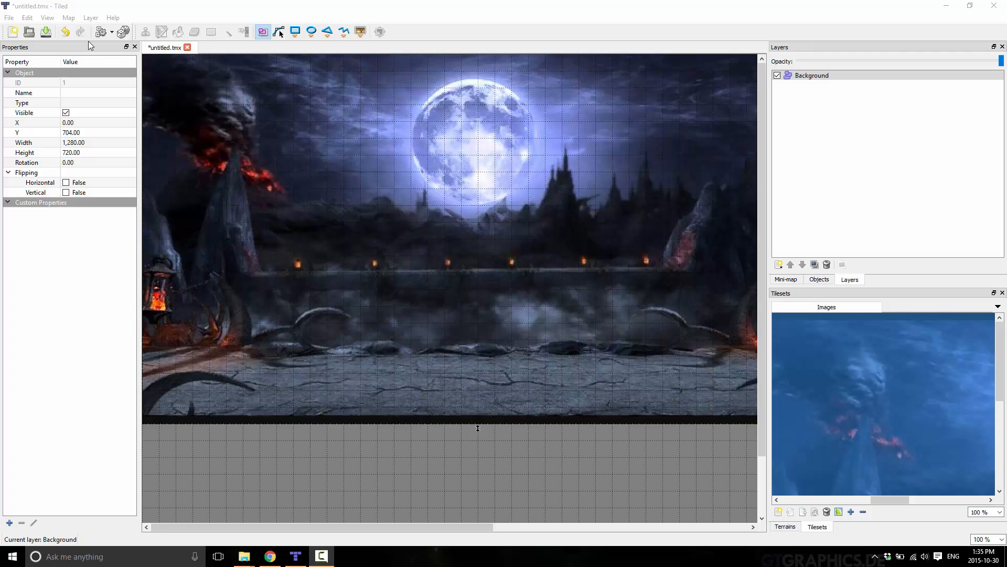
click(46, 18)
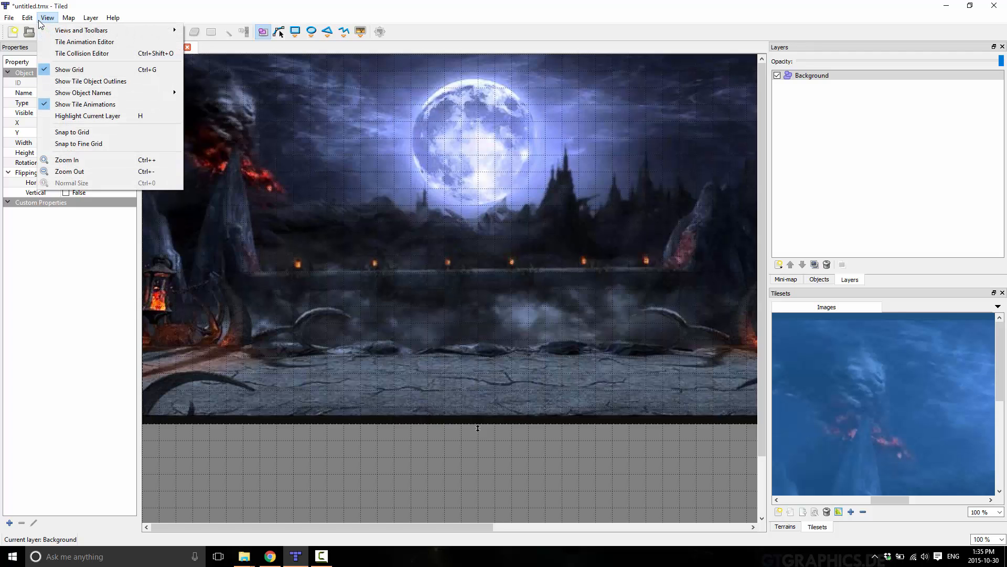
mouse_move(72, 132)
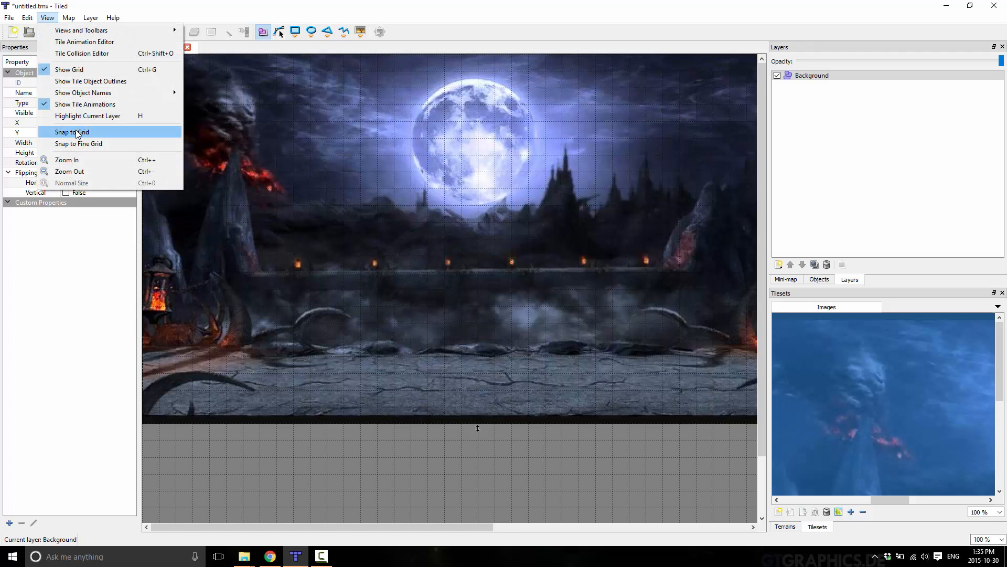
click(70, 131)
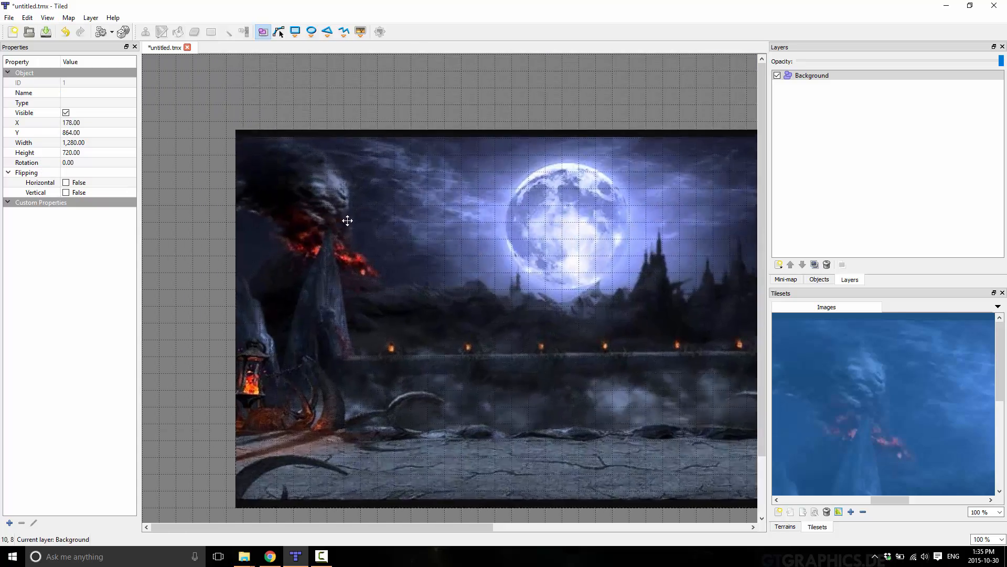
drag(347, 221, 245, 207)
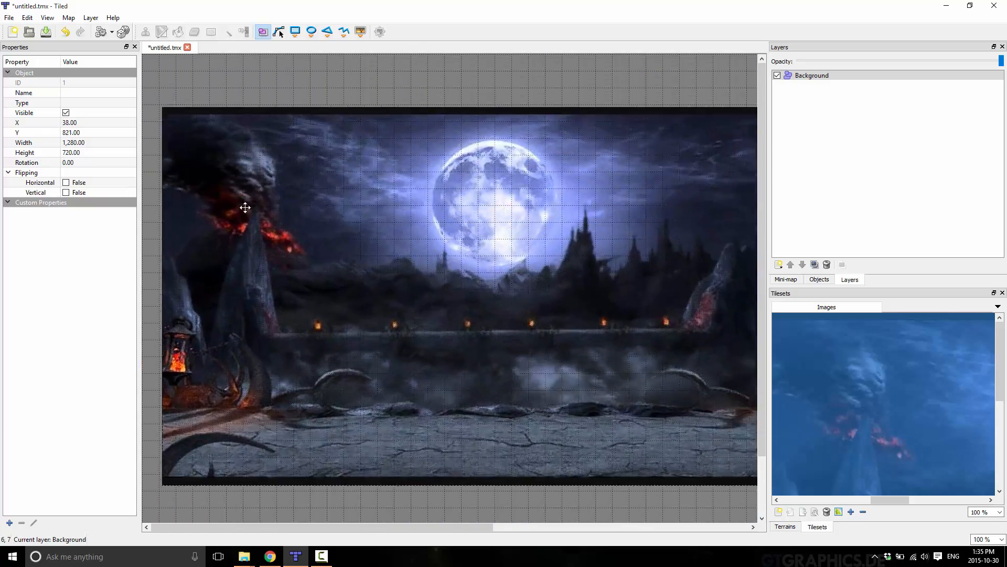
click(47, 17)
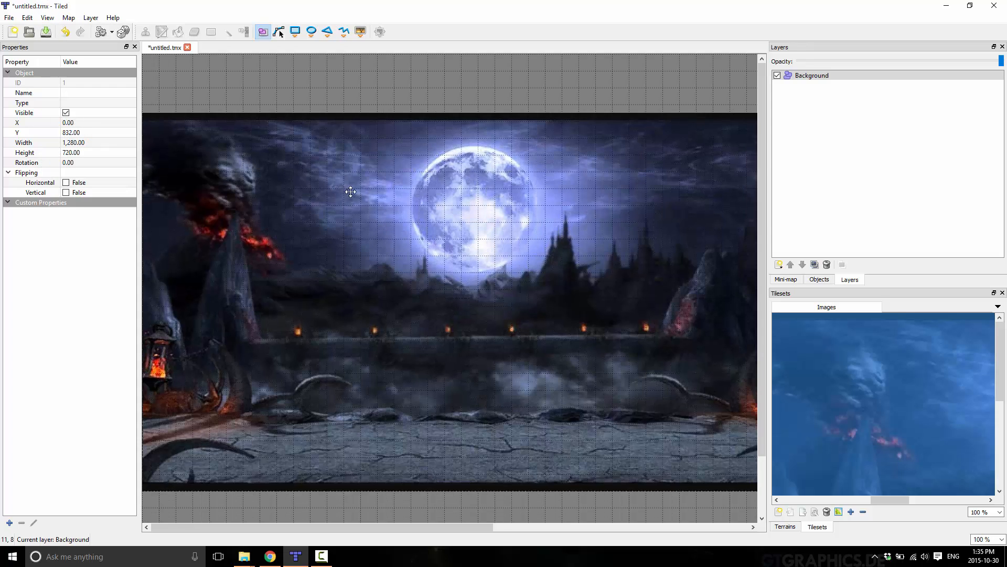
drag(350, 192, 532, 206)
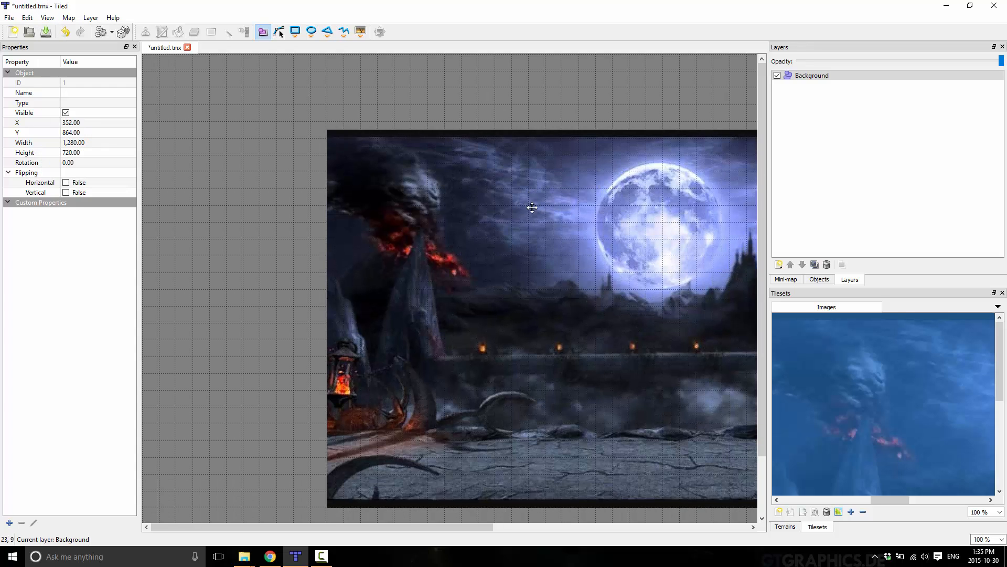
drag(532, 207, 352, 143)
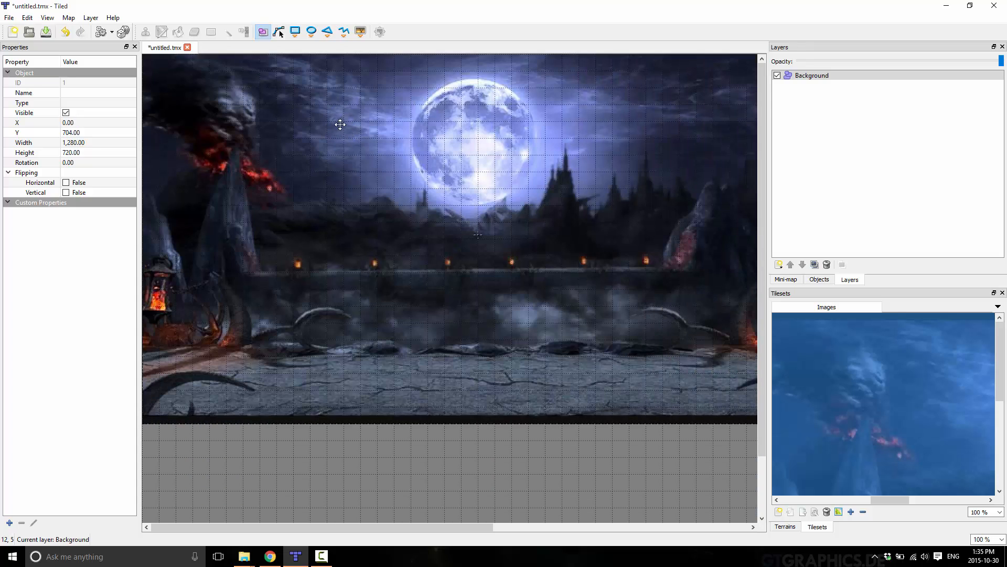
click(46, 18)
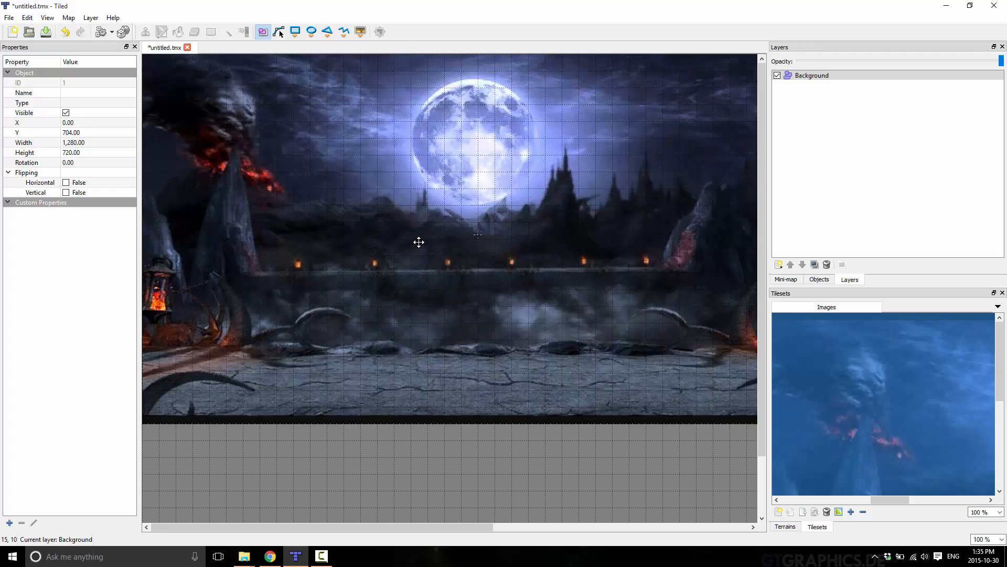
mouse_move(444, 258)
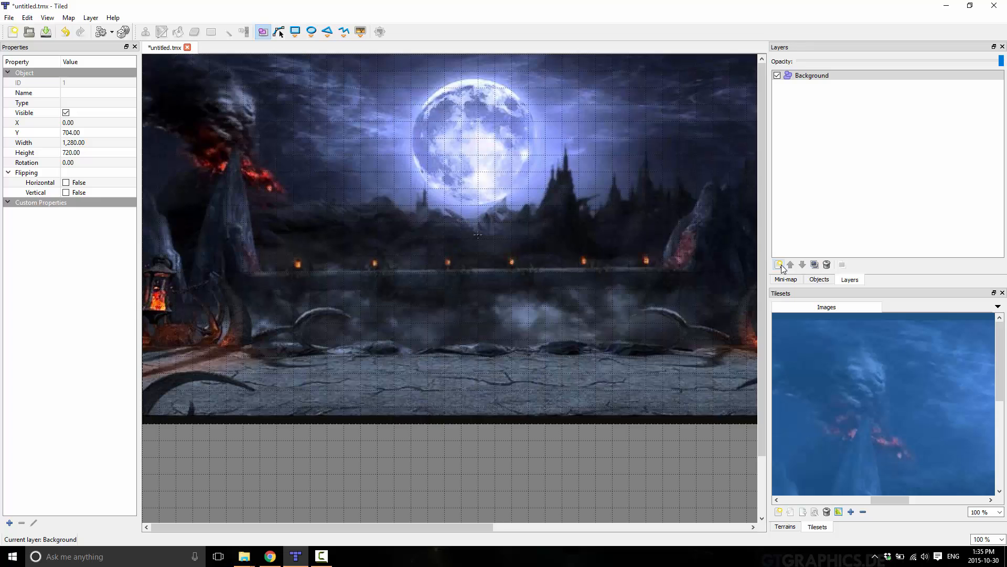
Add two more object layers and begin renaming Object Layer 2 to Midground
click(778, 263)
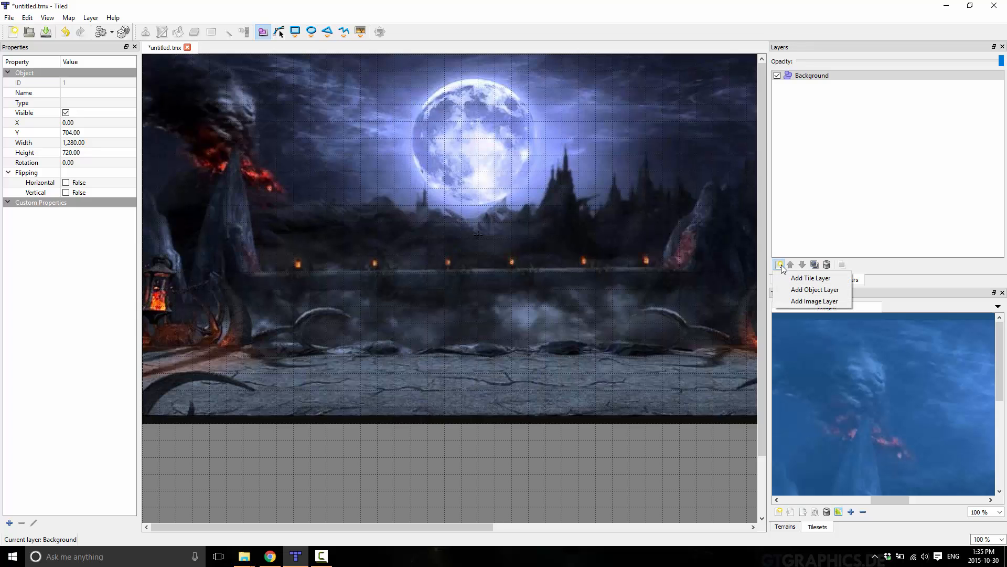
mouse_move(810, 278)
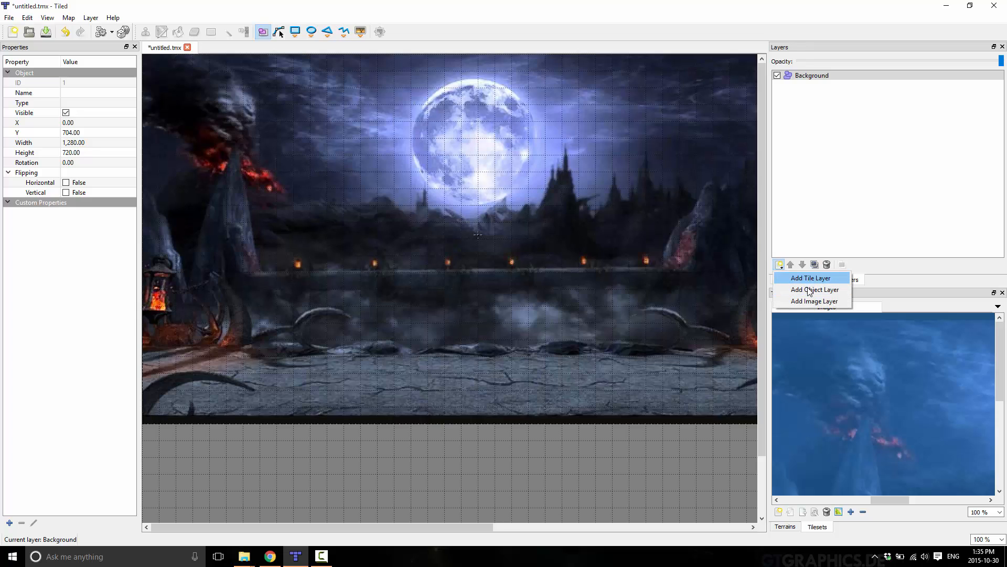
click(815, 289)
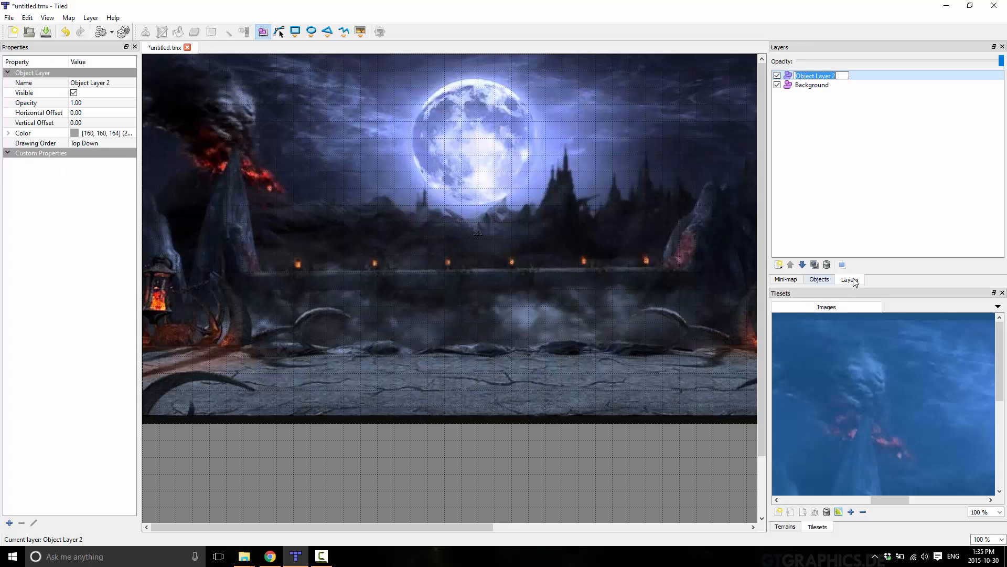
click(778, 264)
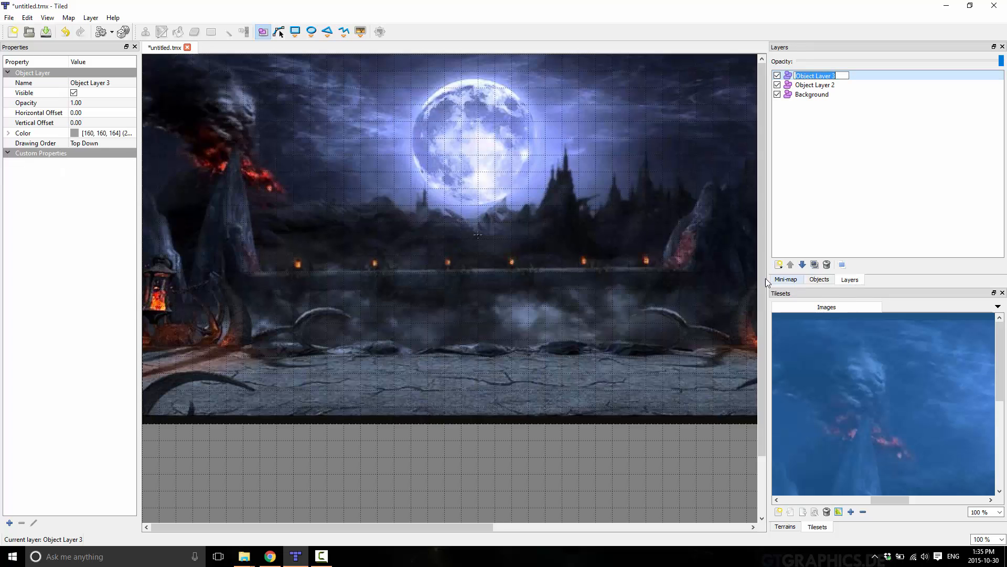
click(815, 85)
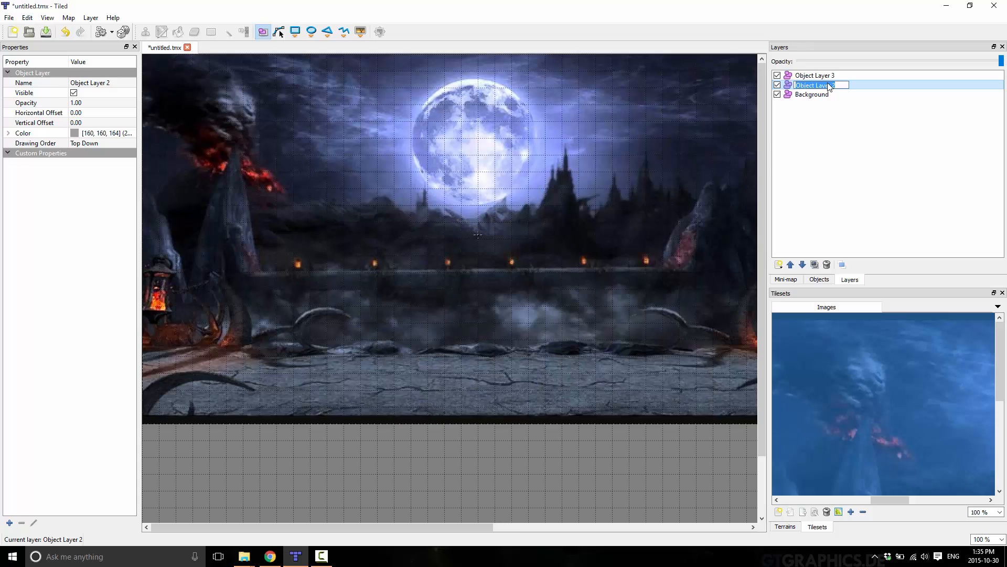
text(Migdro)
click(820, 75)
text(Foreground)
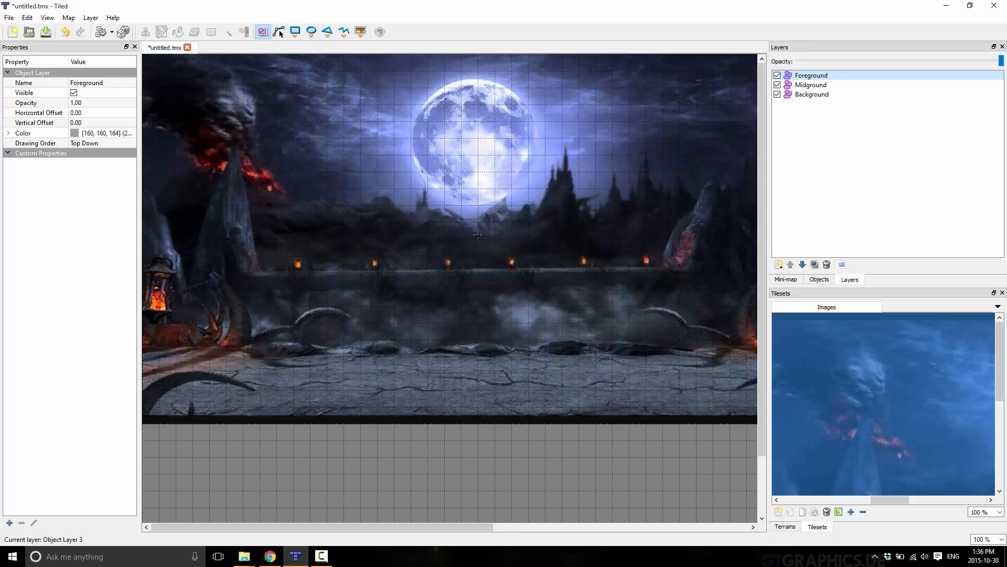
Place the robot image object on the Midground layer's floor, then select Foreground
click(811, 84)
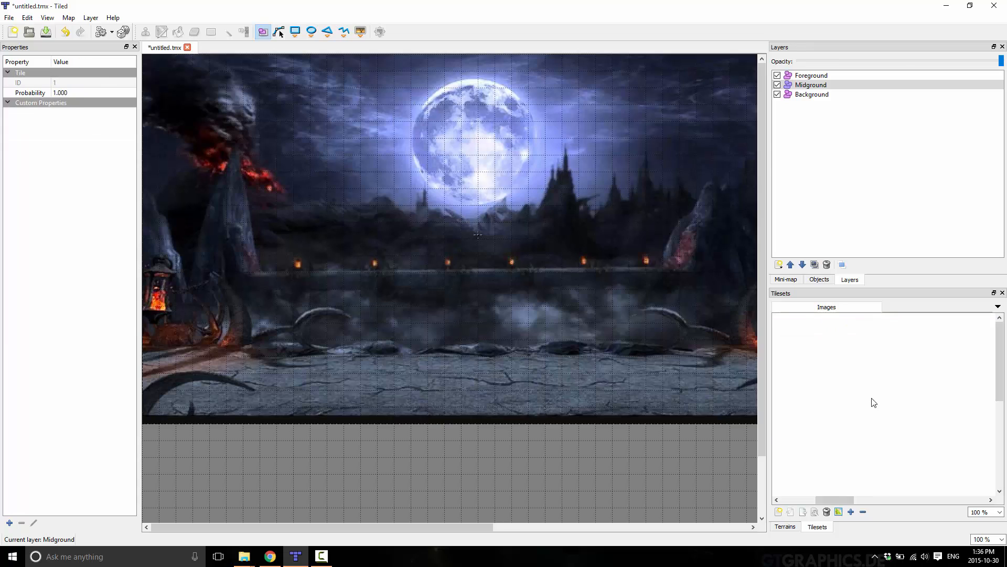
click(360, 32)
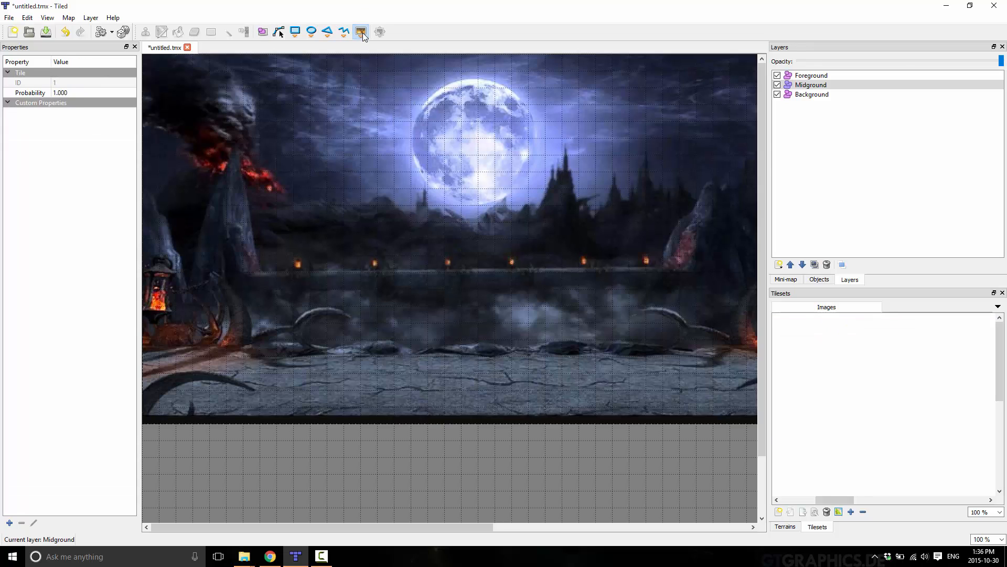
mouse_move(996, 411)
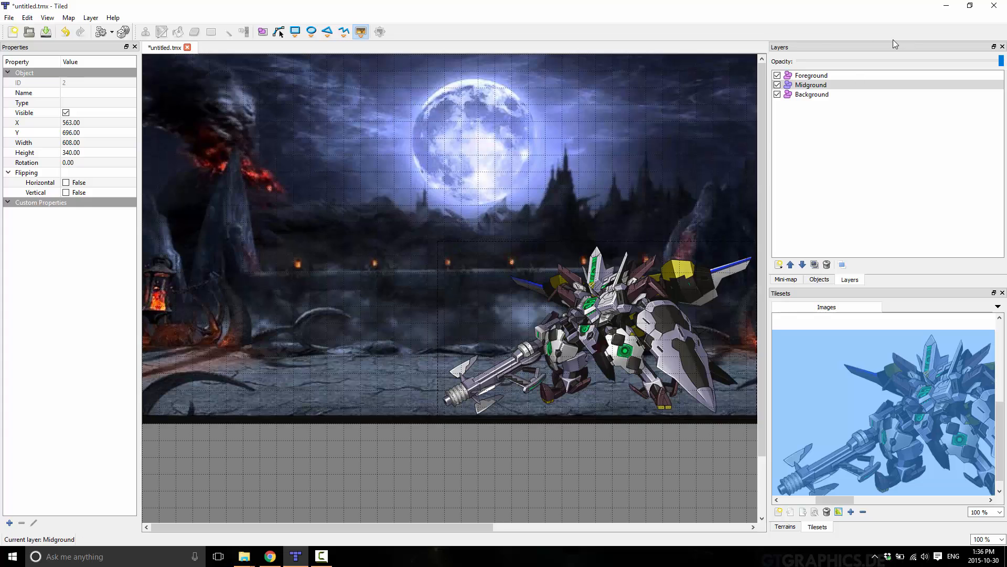
click(811, 75)
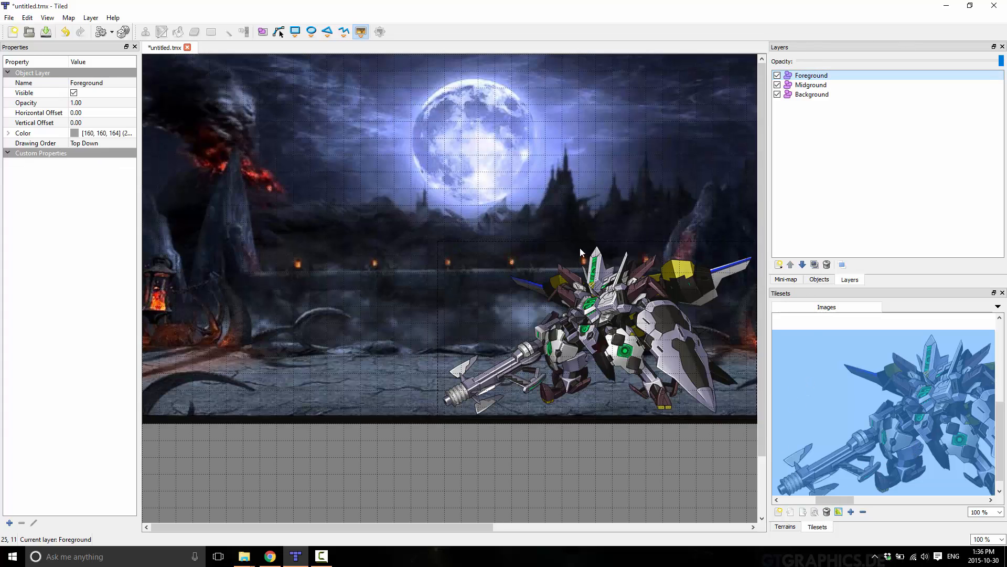
Insert three clouds on Foreground and test moving Midground above and back below it
click(811, 84)
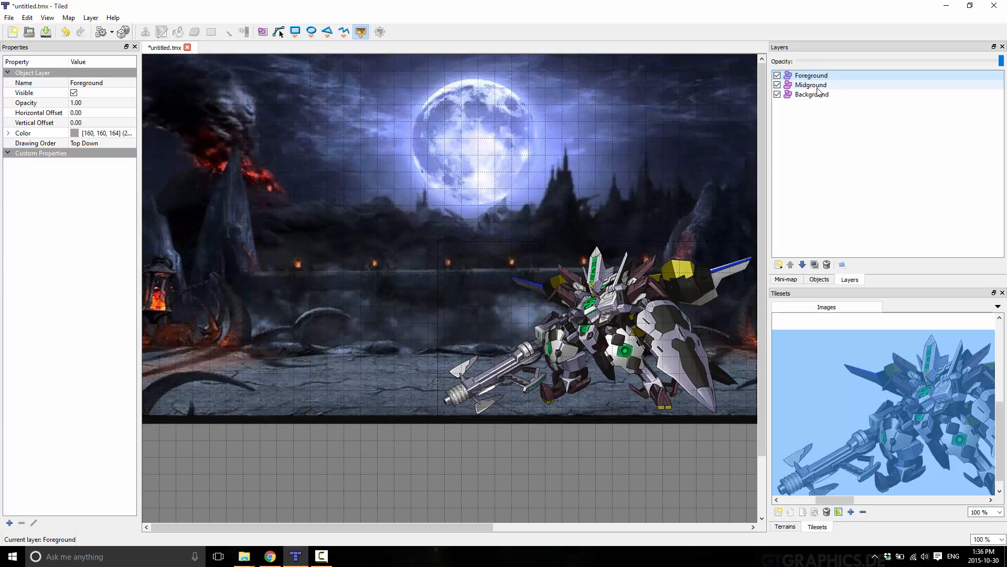
click(812, 75)
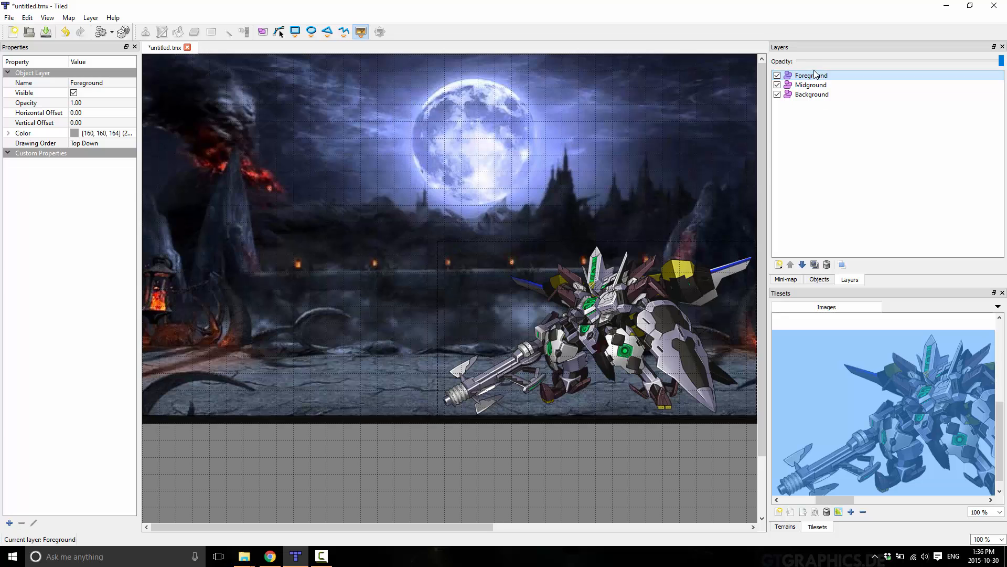
mouse_move(604, 302)
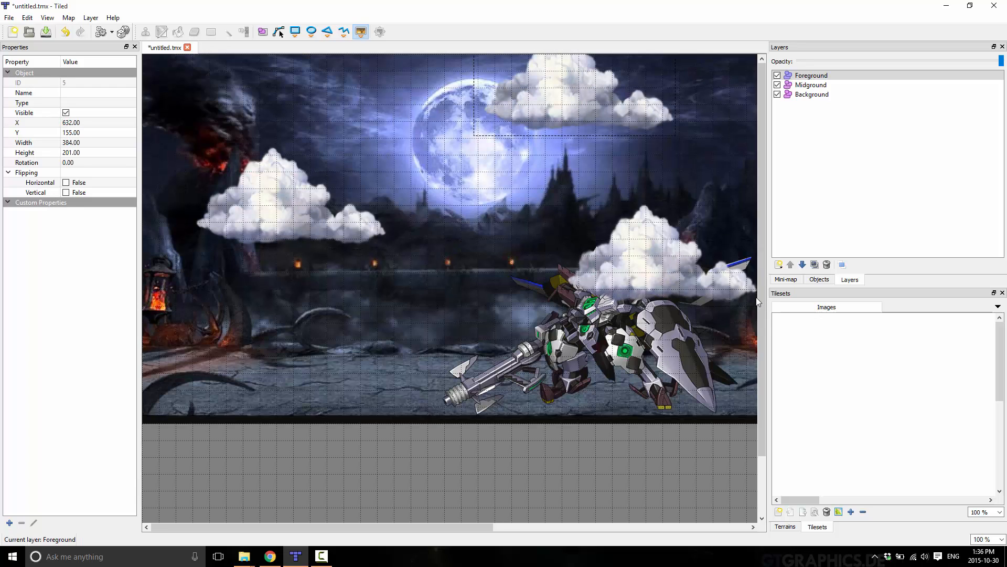
click(790, 264)
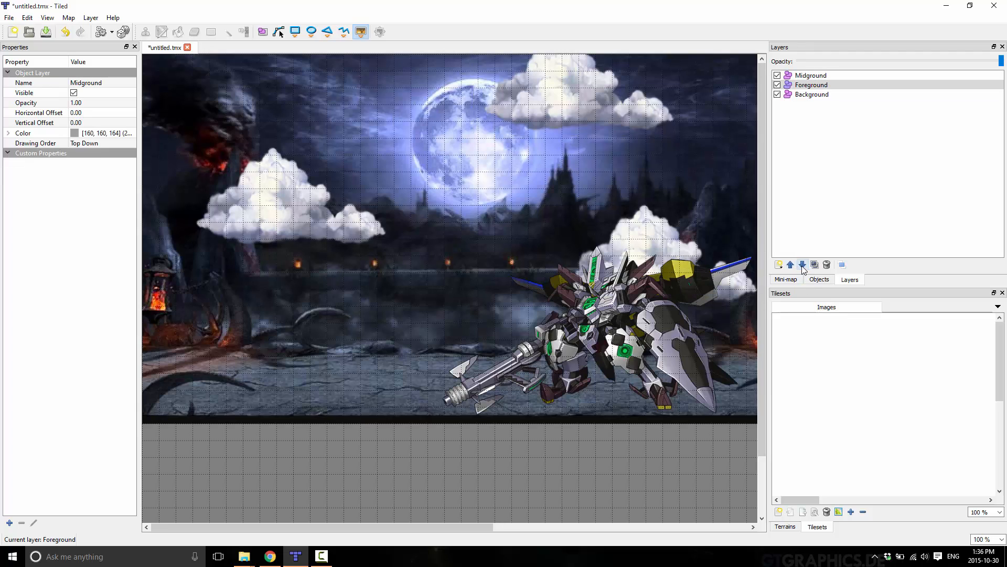
click(790, 264)
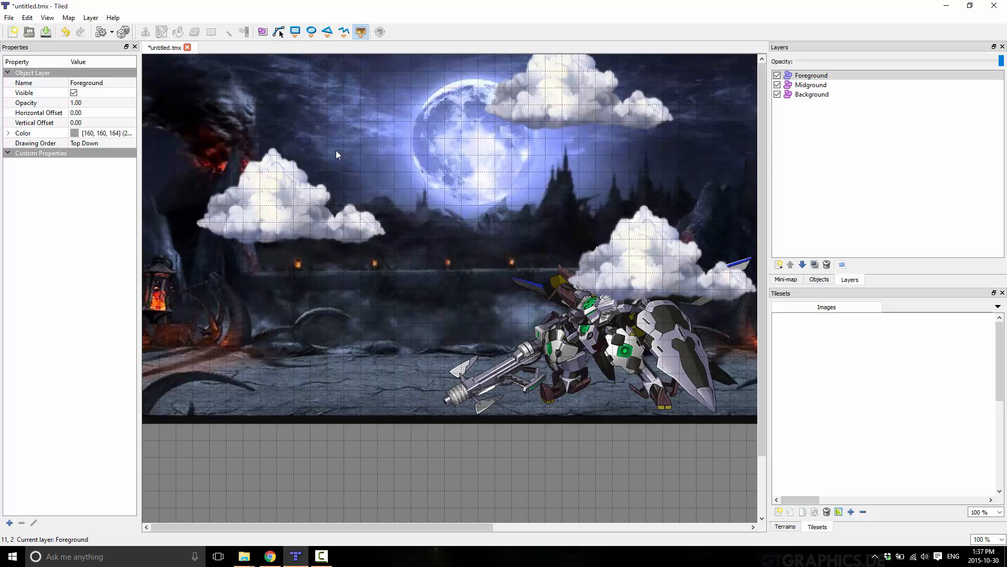
mouse_move(261, 351)
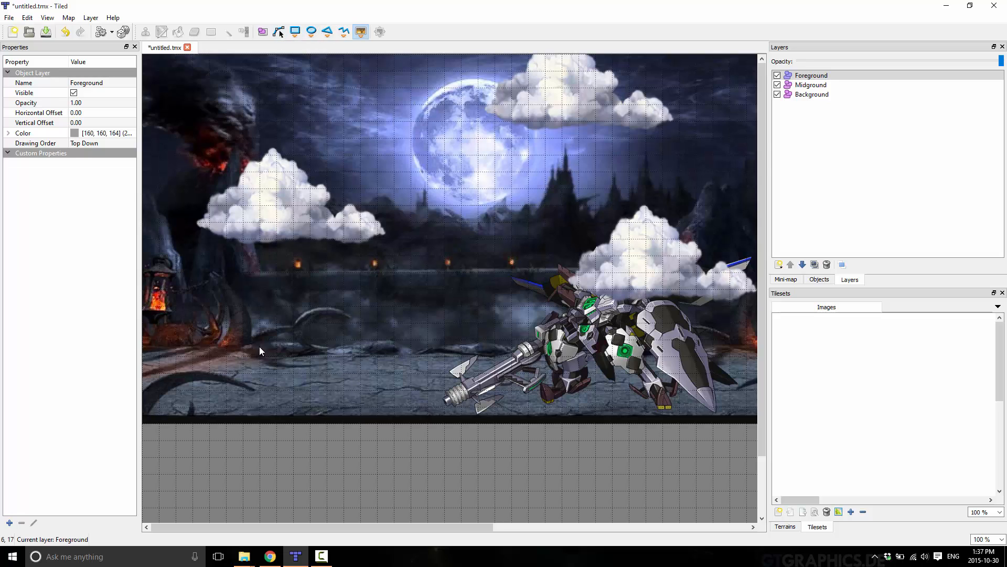
mouse_move(462, 407)
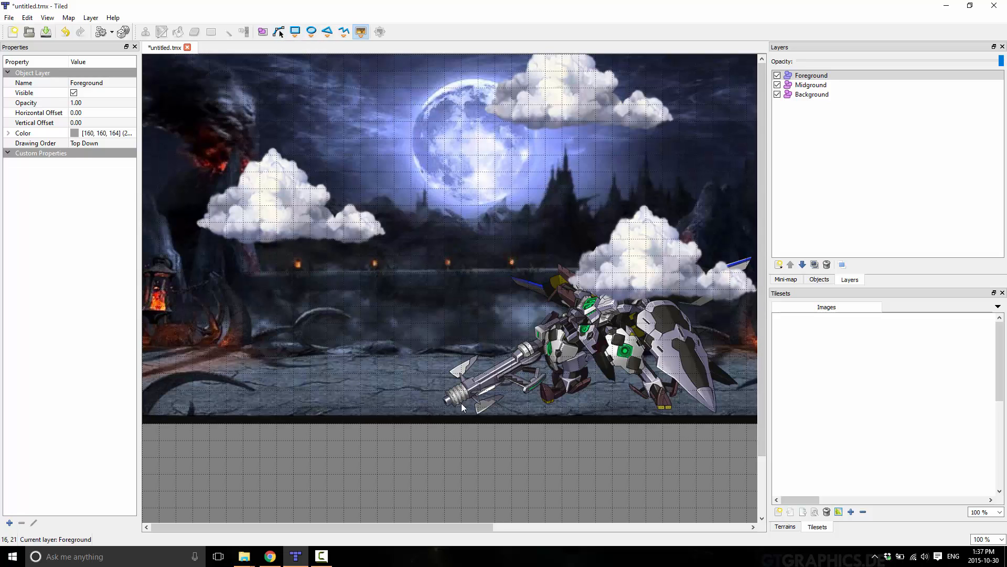
mouse_move(819, 233)
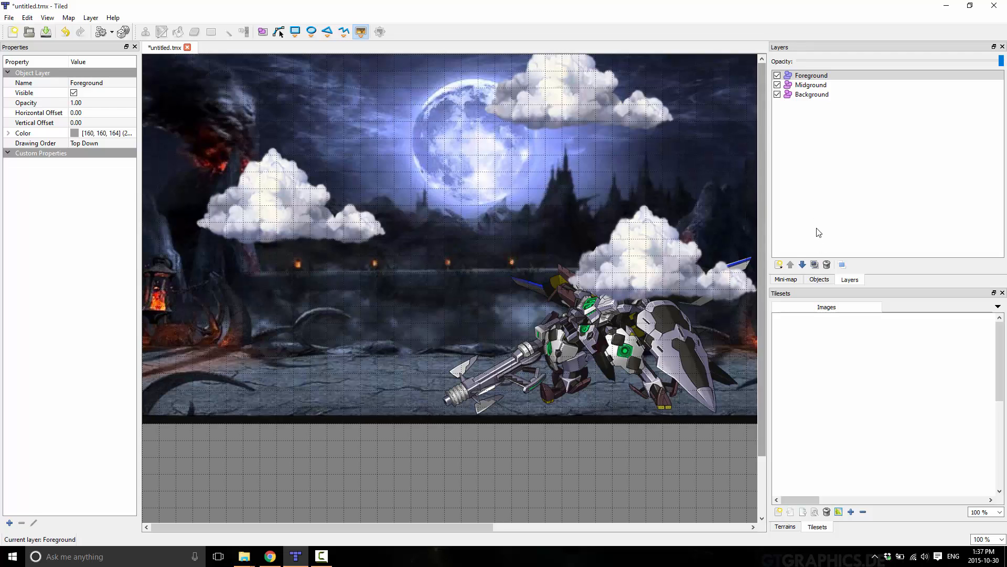
Add a Collision object layer with a floor rectangle, then select the Foreground layer
click(779, 264)
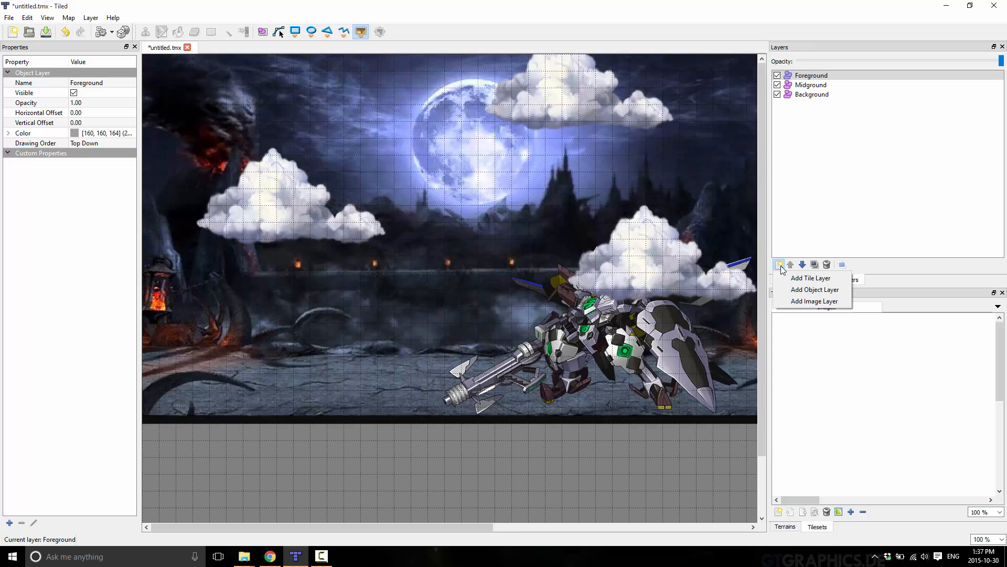
mouse_move(813, 289)
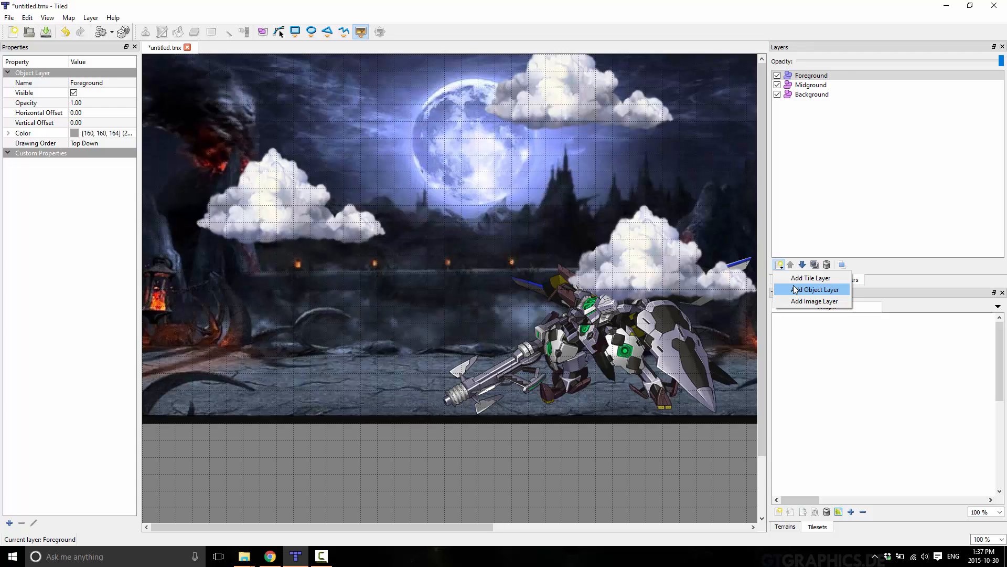
click(815, 289)
text(Collision)
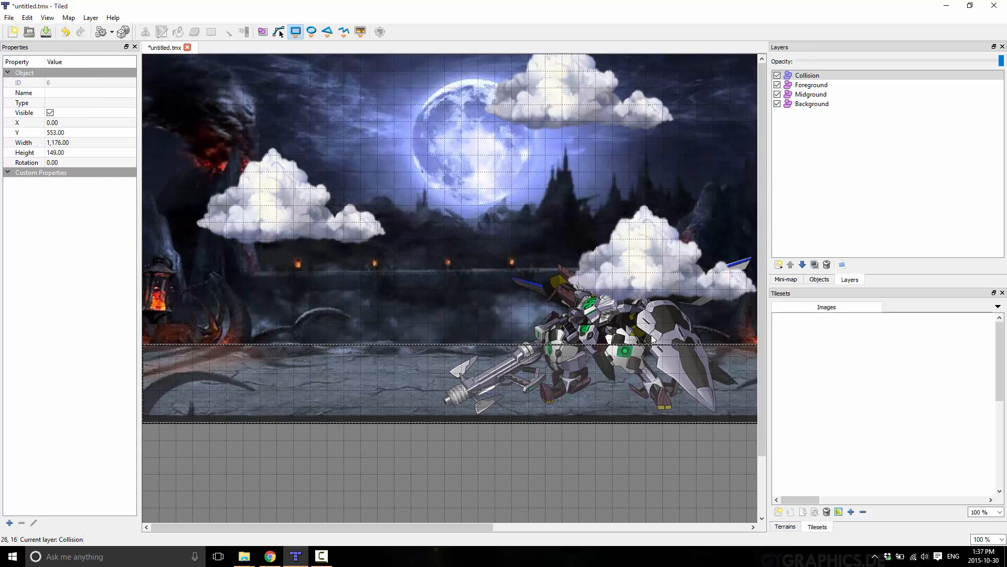
mouse_move(523, 307)
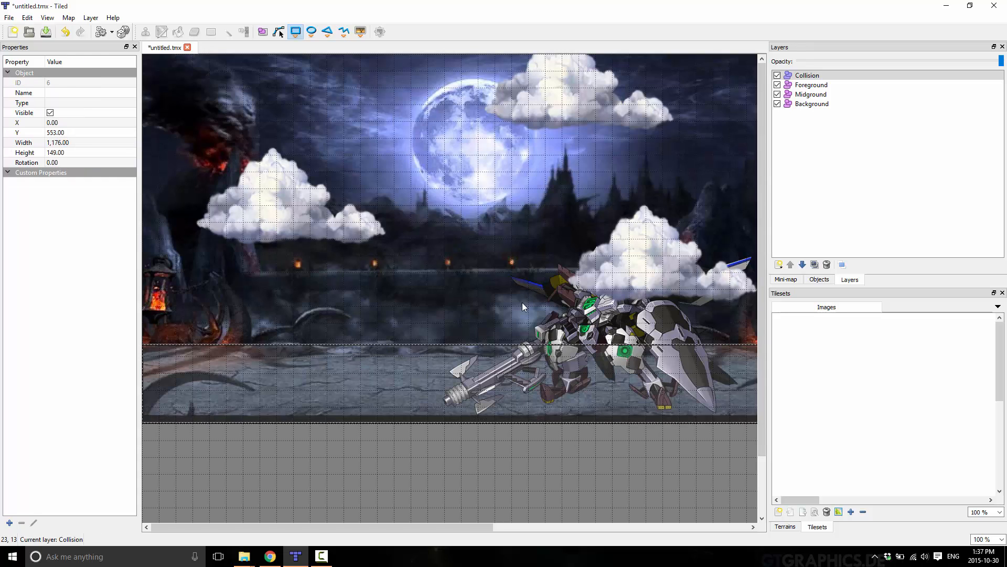
click(811, 84)
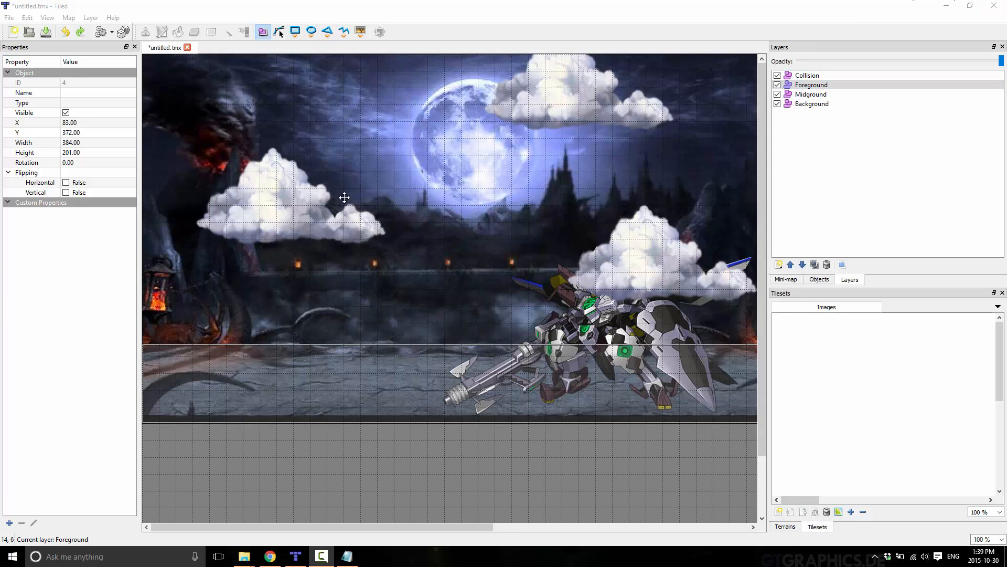
mouse_move(273, 198)
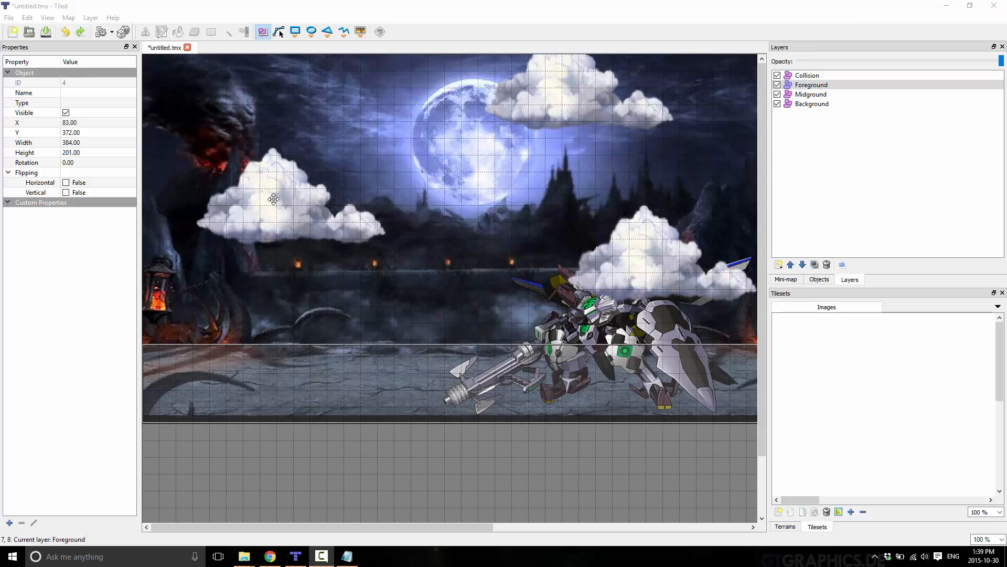
Select the left cloud and resize it to about 273×143
click(286, 196)
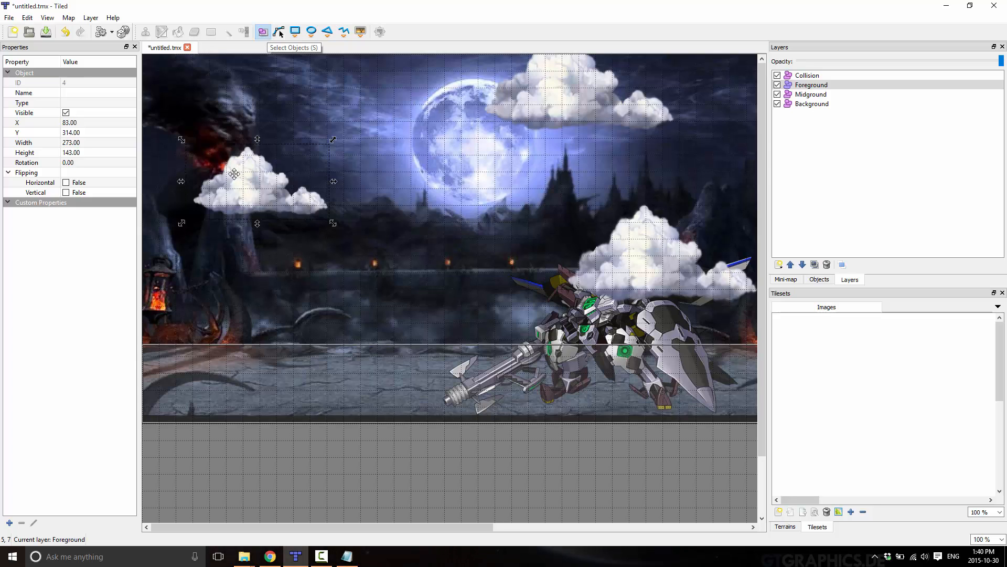
mouse_move(258, 187)
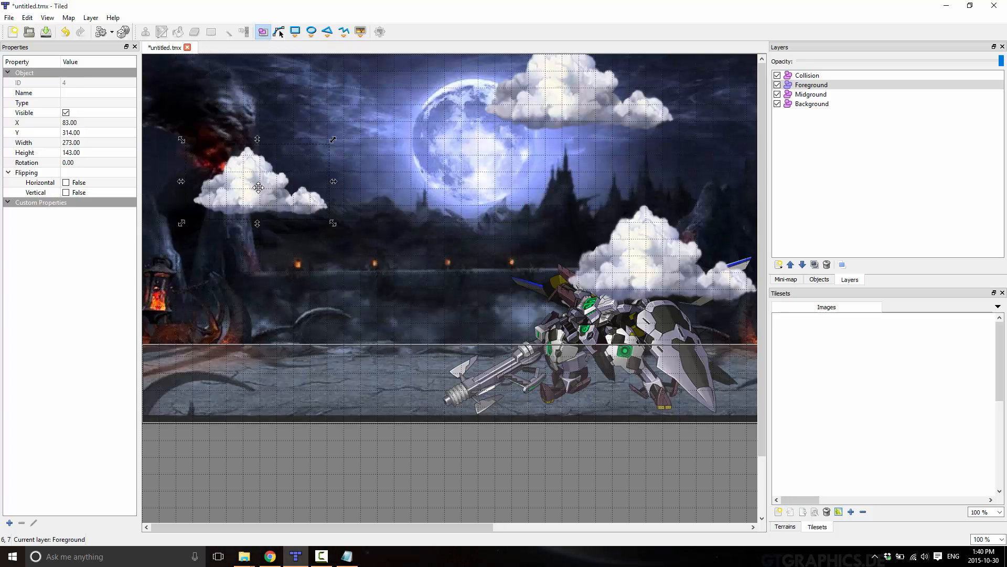
Move the left cloud and stretch it to about 405×179 at X 58
drag(257, 187, 266, 184)
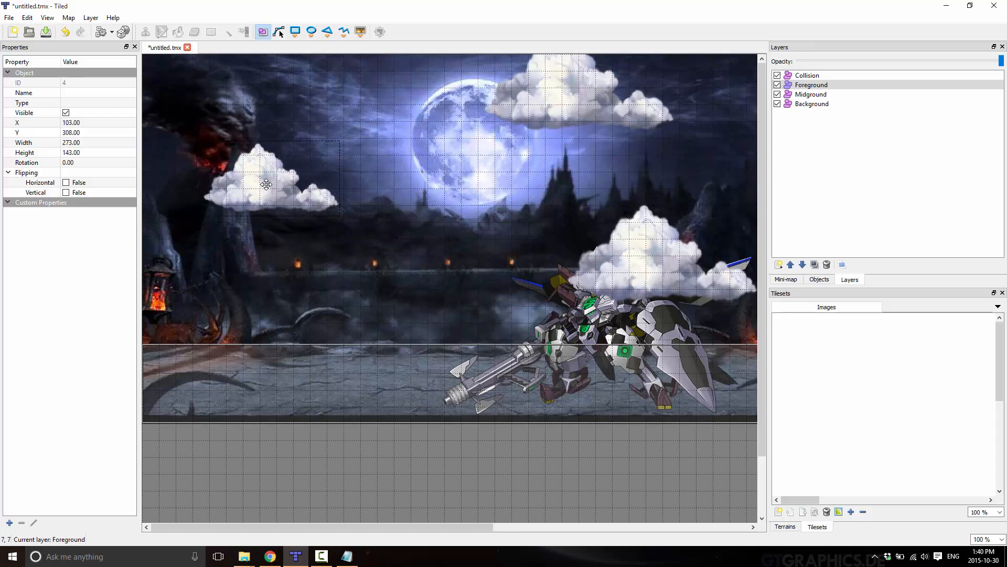
drag(267, 184, 281, 192)
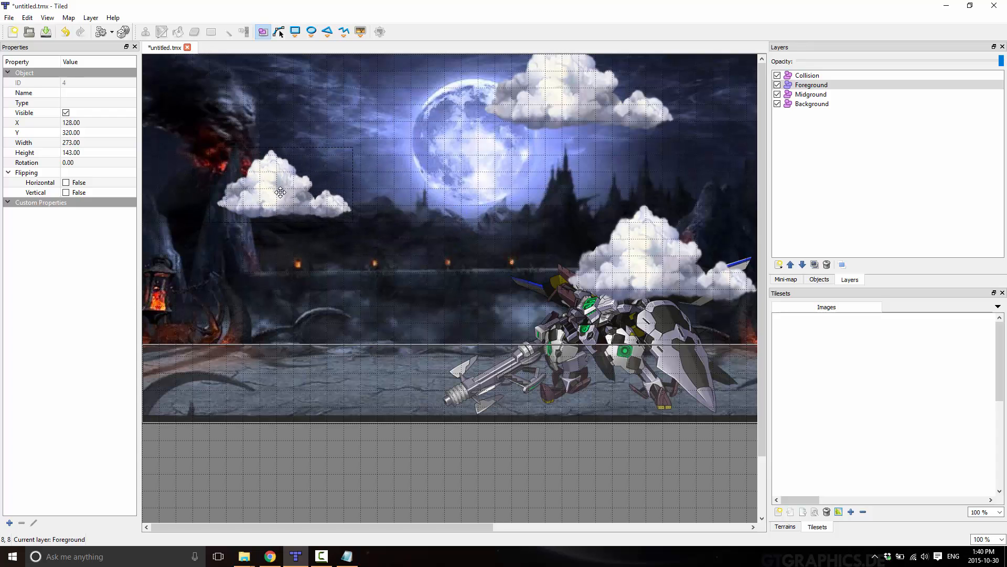
drag(279, 192, 306, 210)
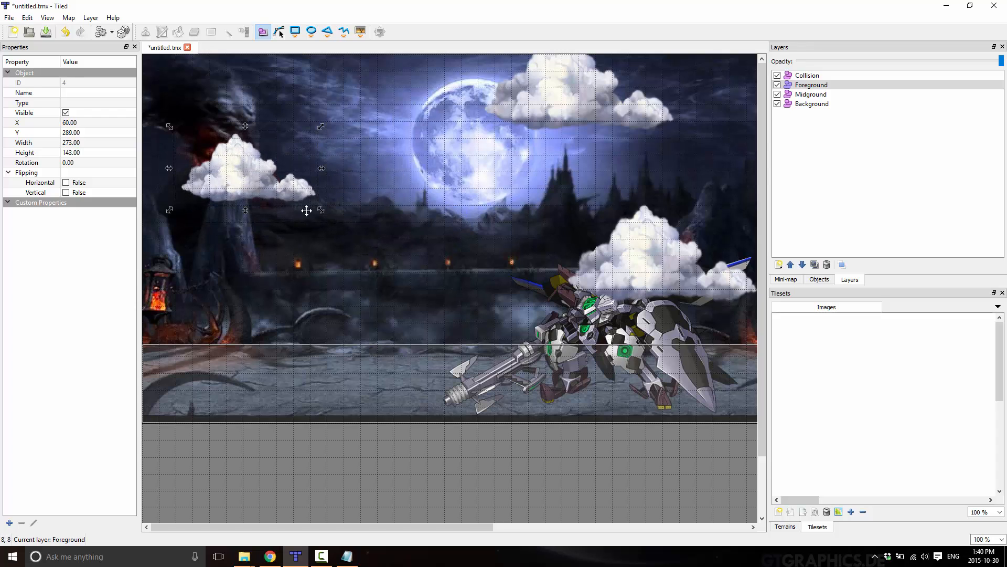
mouse_move(321, 210)
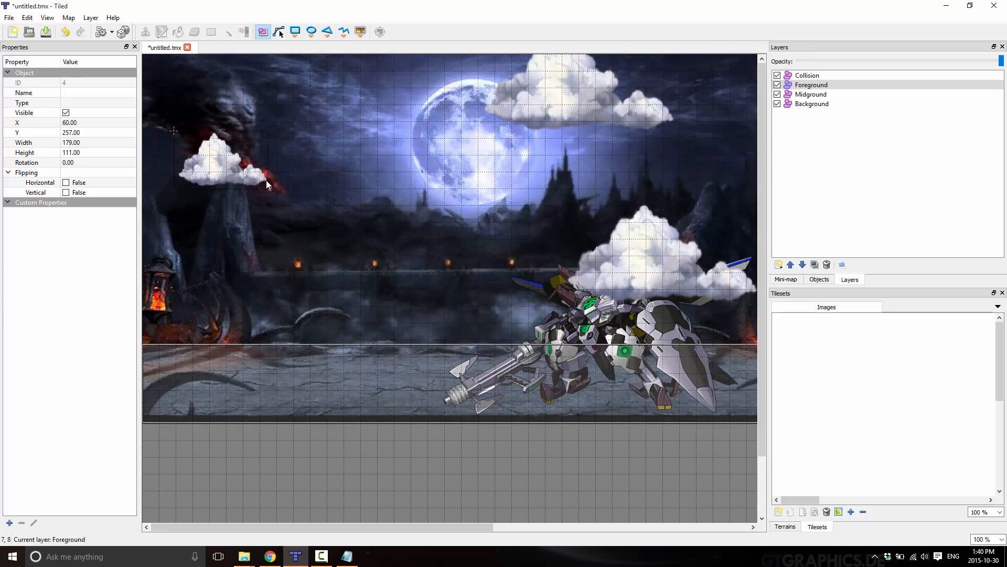
drag(266, 185, 305, 205)
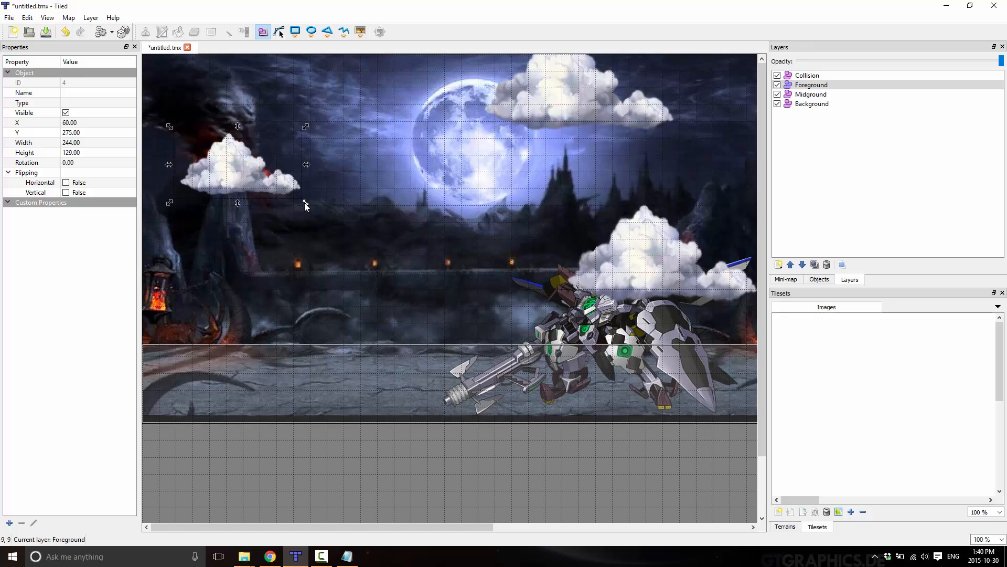
drag(305, 203, 324, 214)
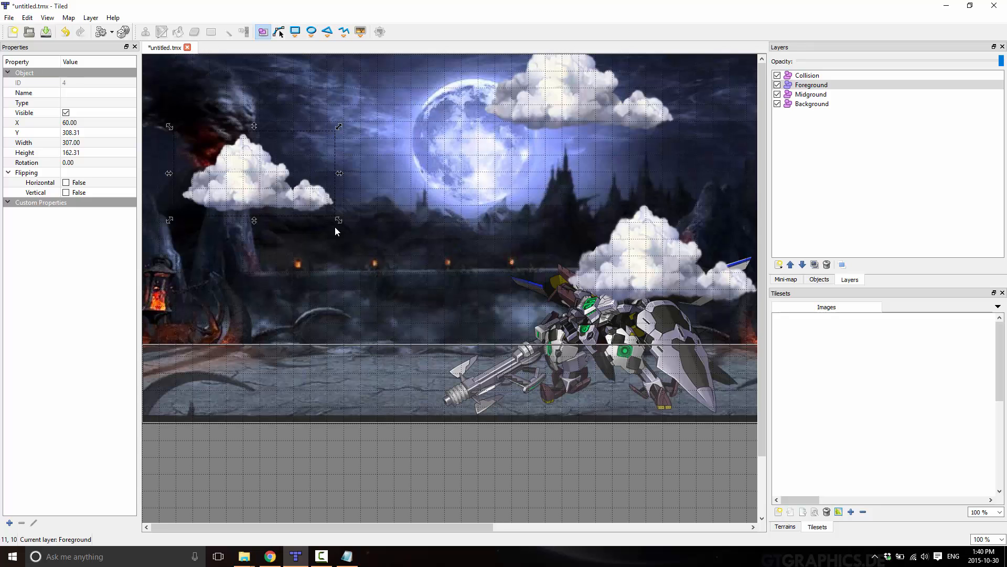
mouse_move(340, 225)
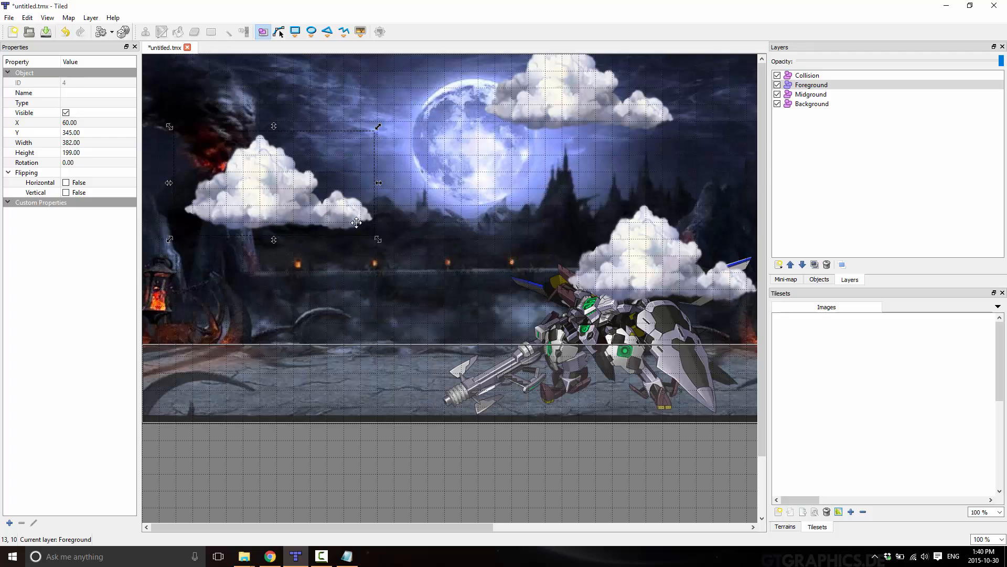
mouse_move(377, 241)
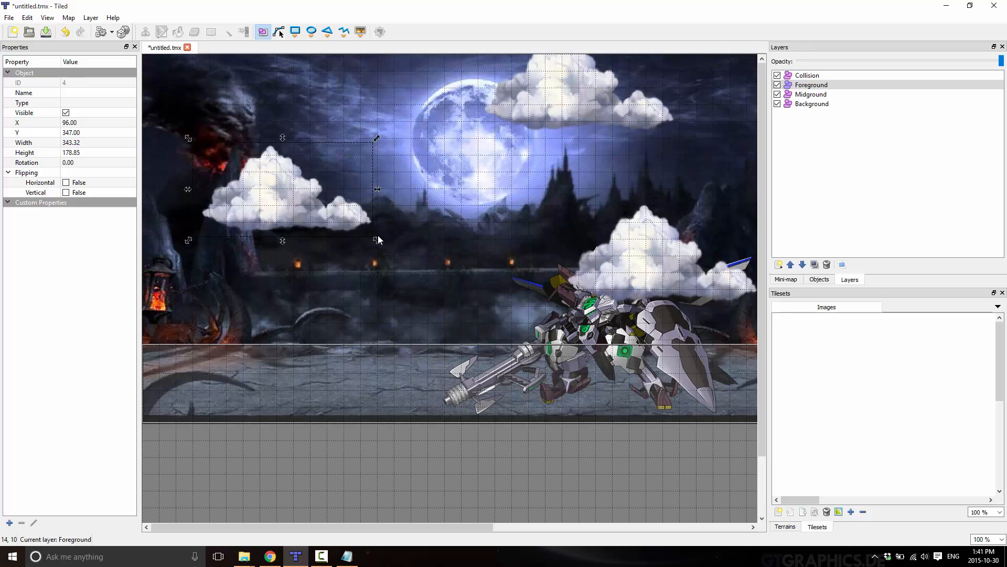
drag(378, 240, 333, 208)
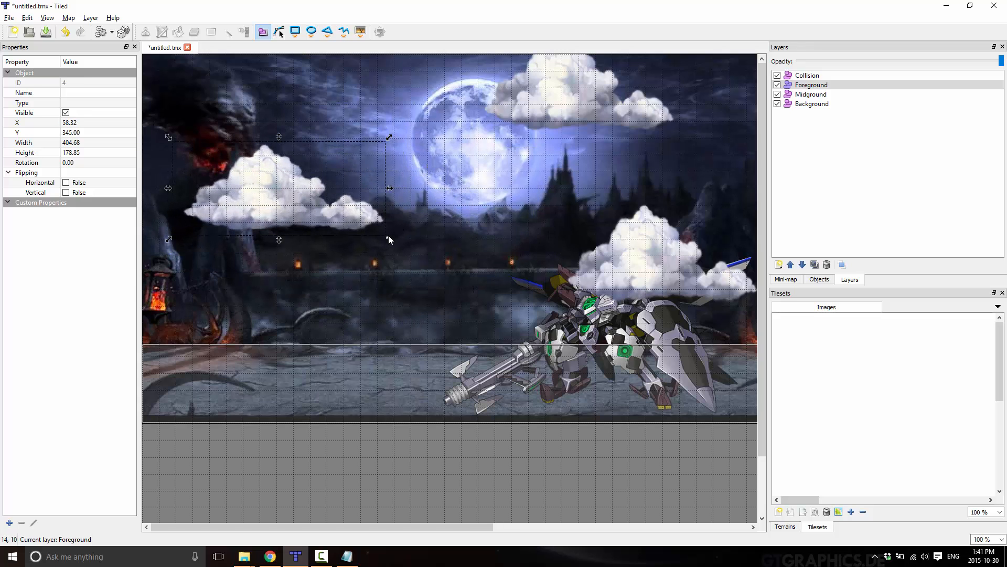
mouse_move(369, 215)
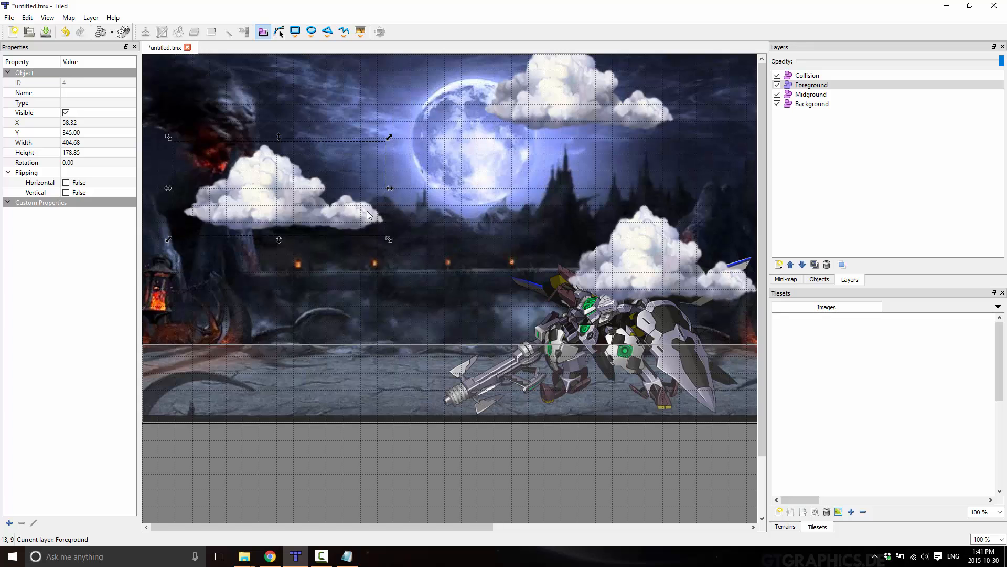
mouse_move(254, 190)
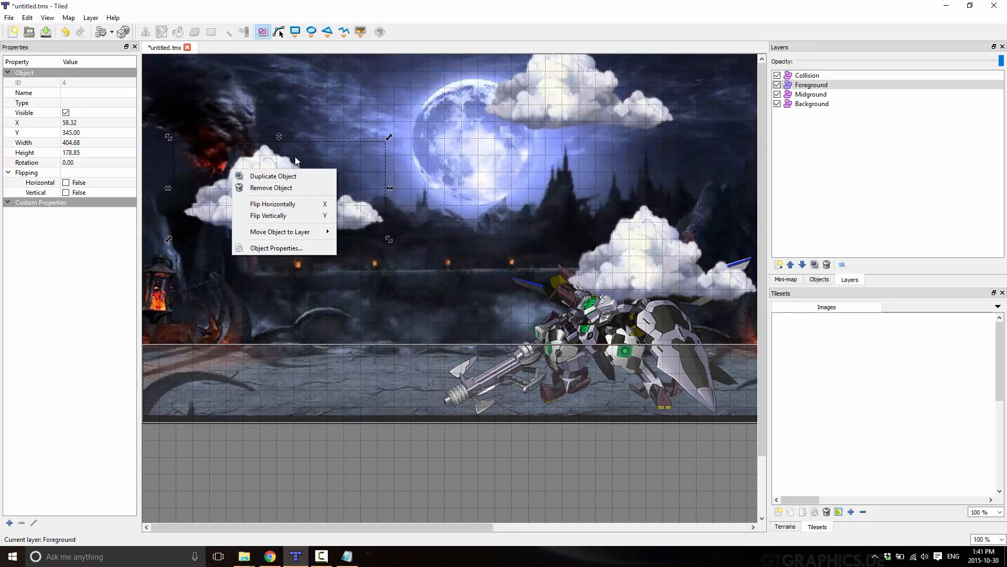
Try mirroring the left cloud, then rotate it to a slight tilt of about −7.45°
click(272, 204)
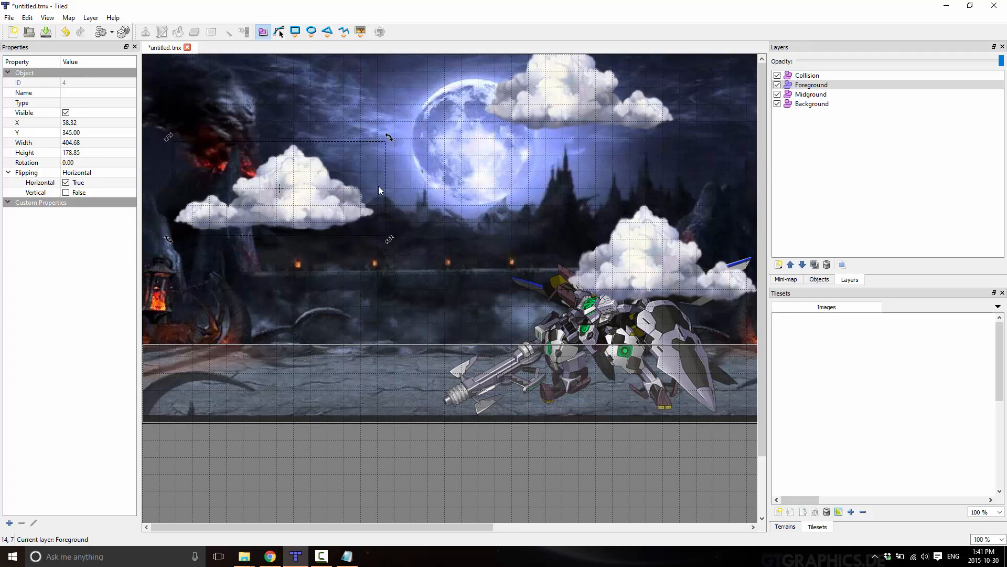
click(66, 183)
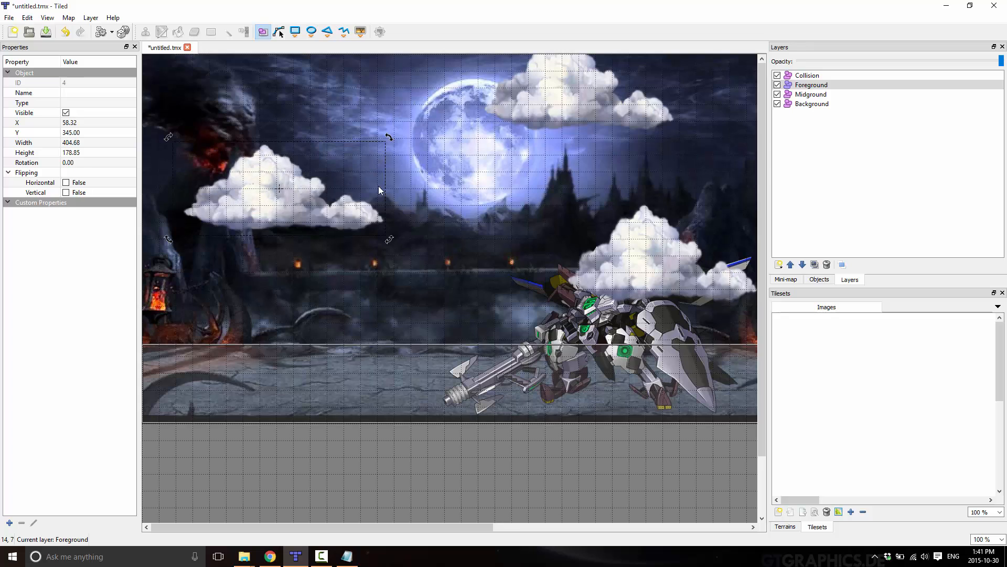
mouse_move(346, 218)
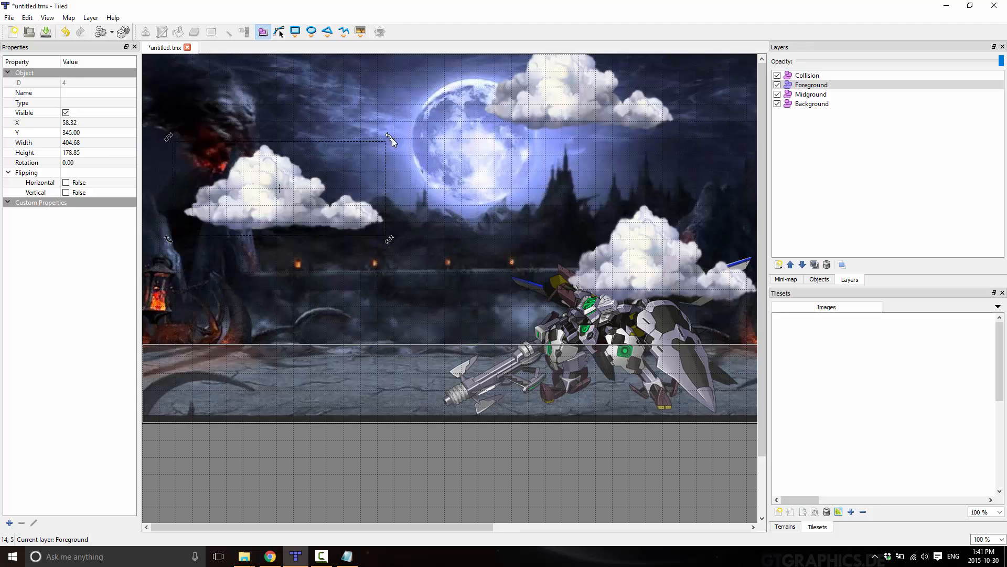
drag(390, 138, 395, 257)
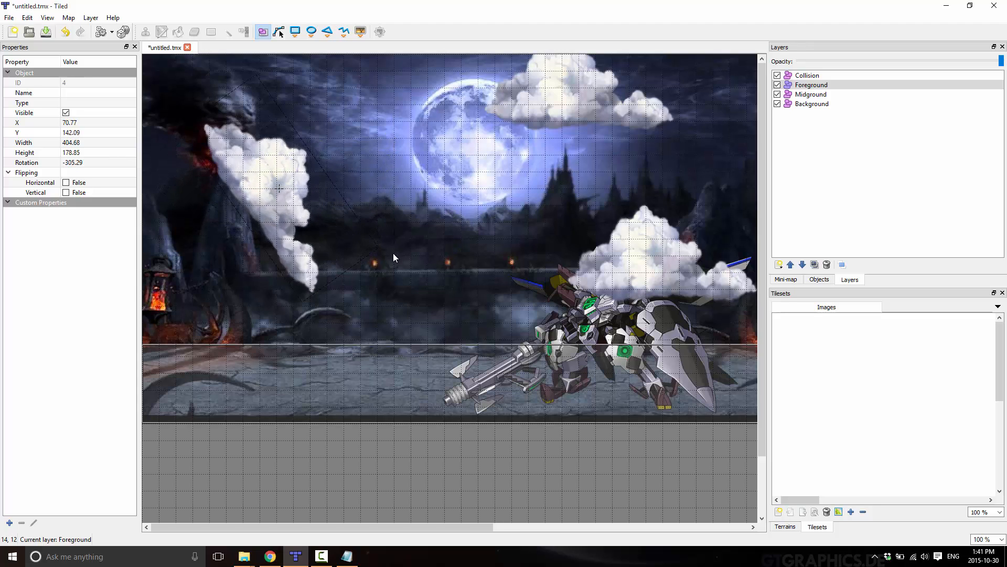
drag(394, 258, 375, 125)
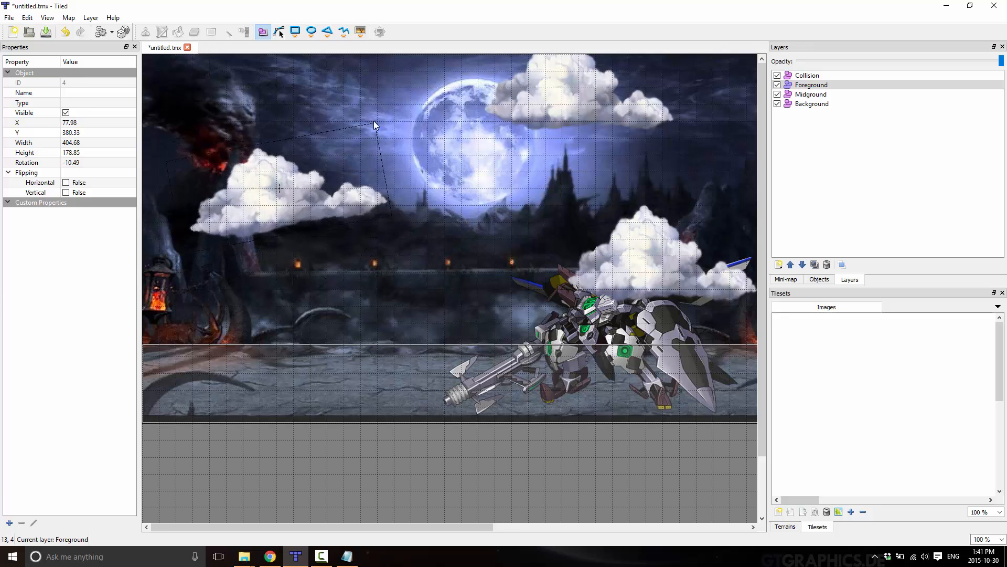
drag(375, 125, 375, 136)
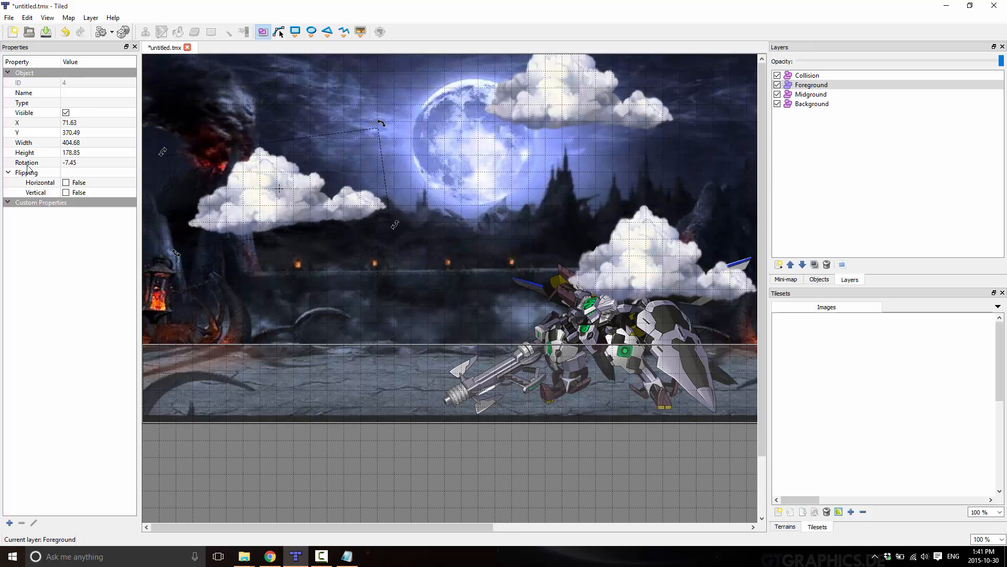
Toggle the horizontal and vertical Flipping checkboxes, leaving the cloud unflipped
click(39, 182)
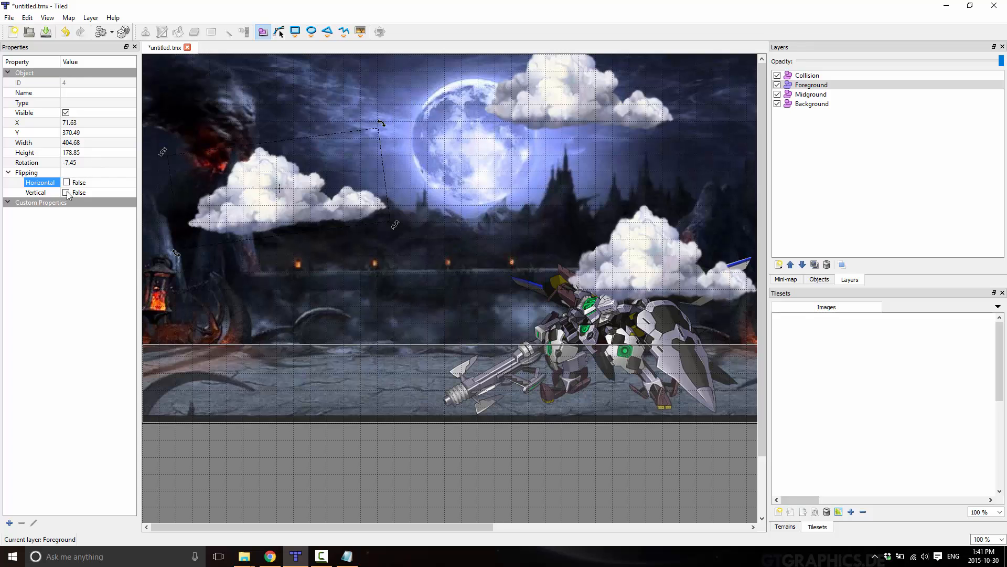
click(66, 182)
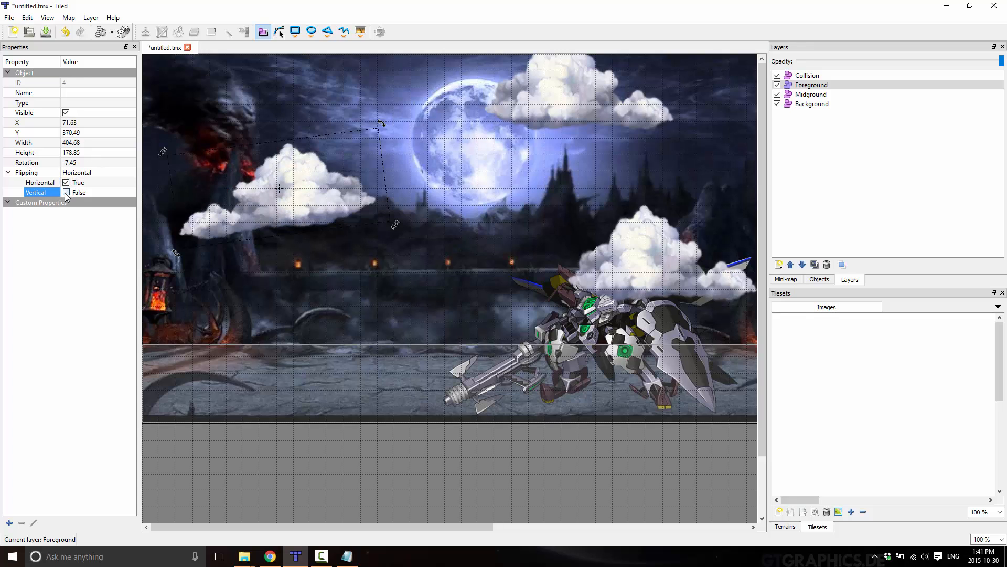
click(66, 182)
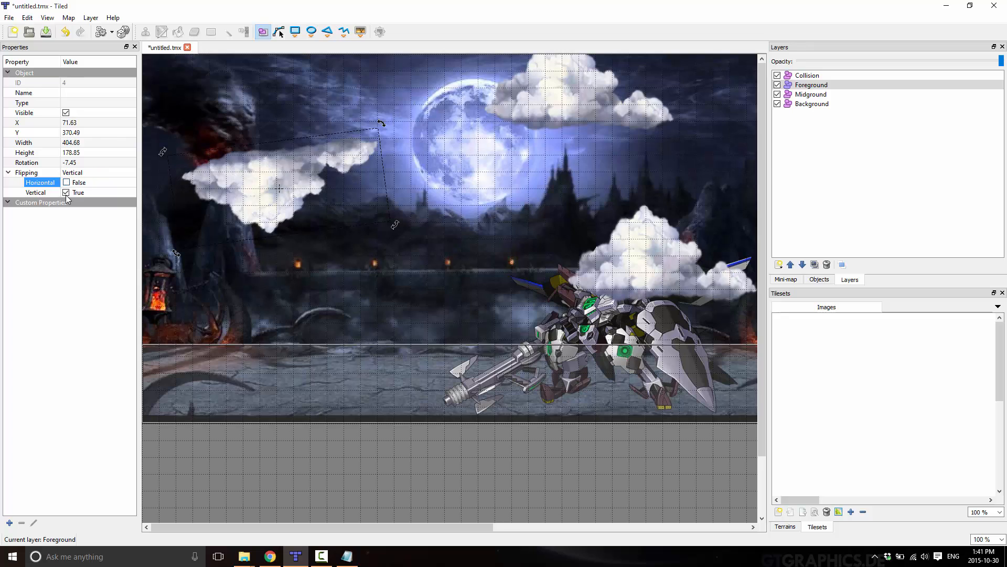
click(66, 192)
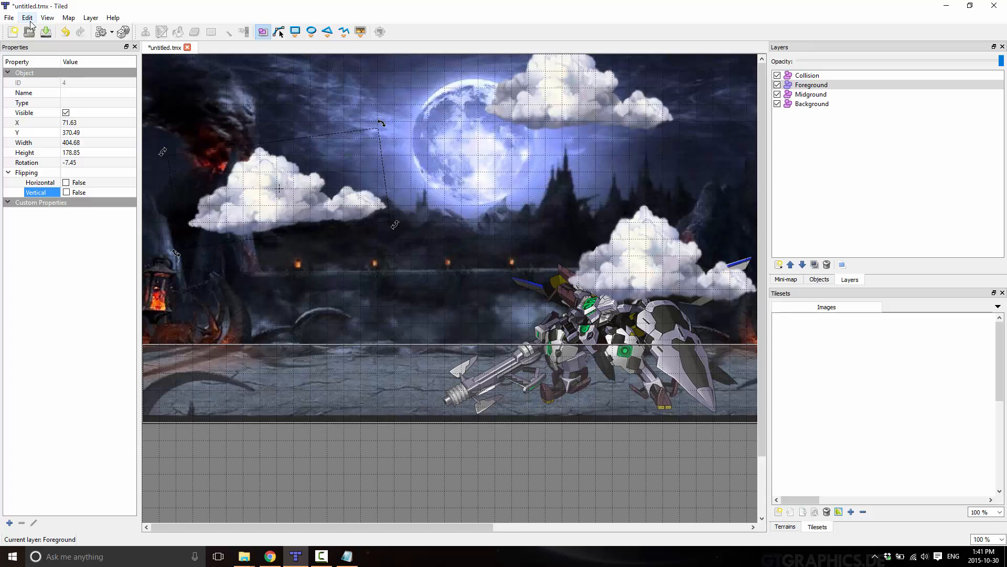
mouse_move(283, 168)
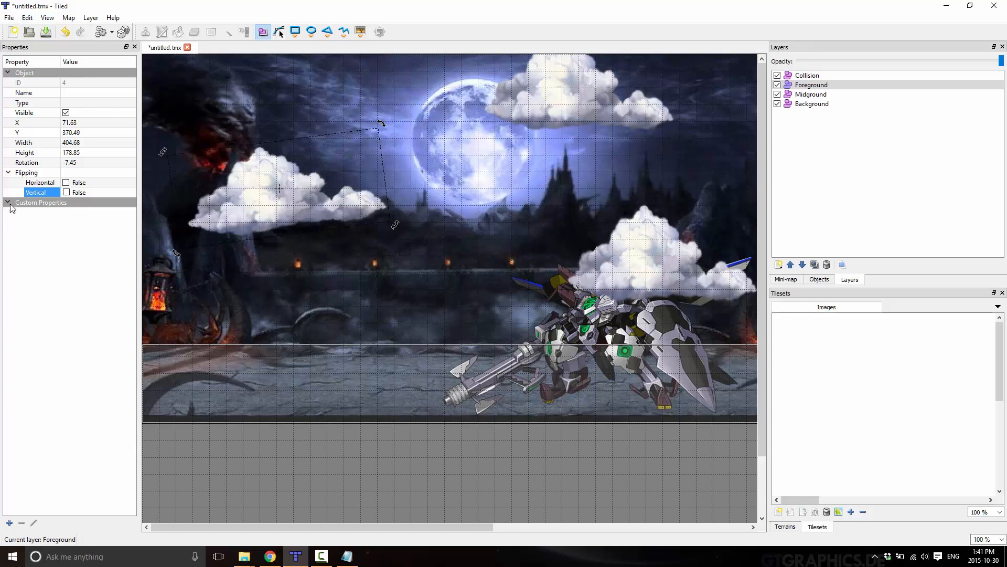
mouse_move(40, 202)
text(cloudT)
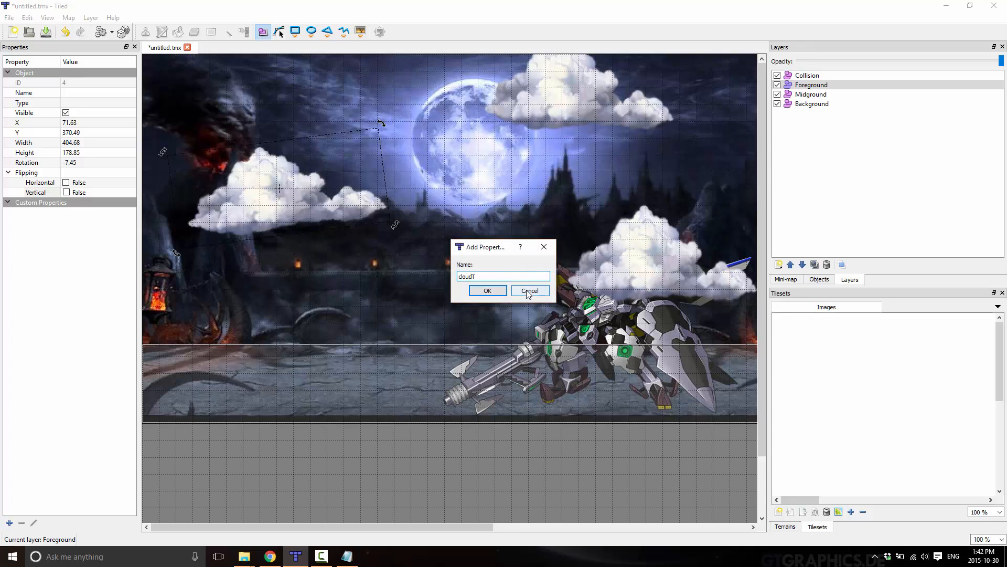
Confirm the cloudType property name and enter 'fluffy' as its value
click(487, 291)
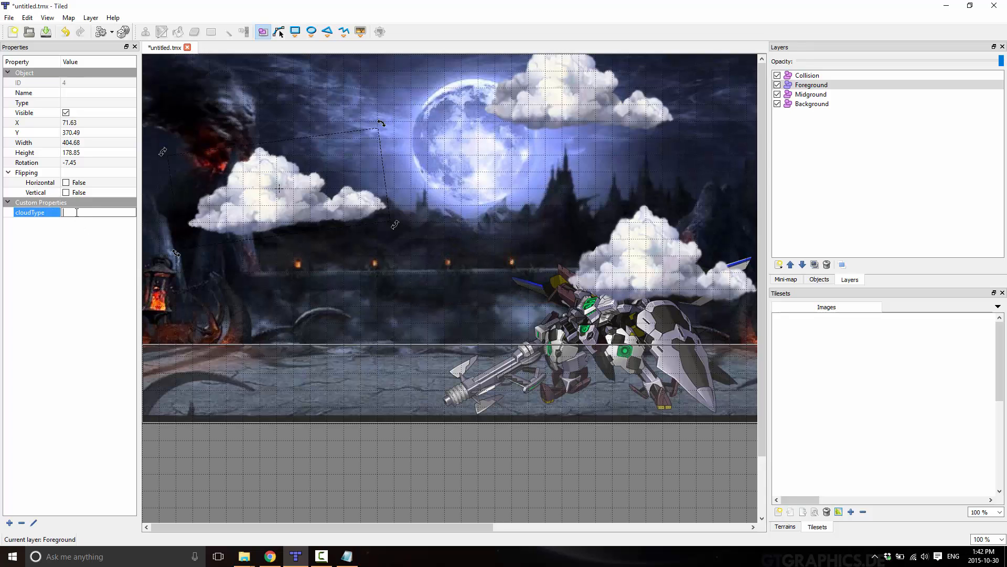
text(fluffy)
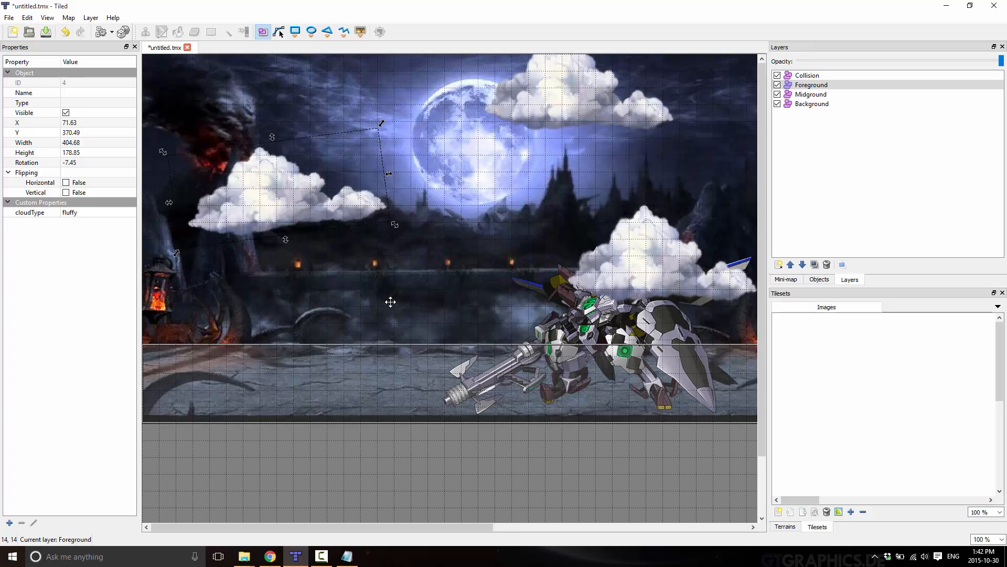
Switch to the Background layer in the Layers panel
click(812, 103)
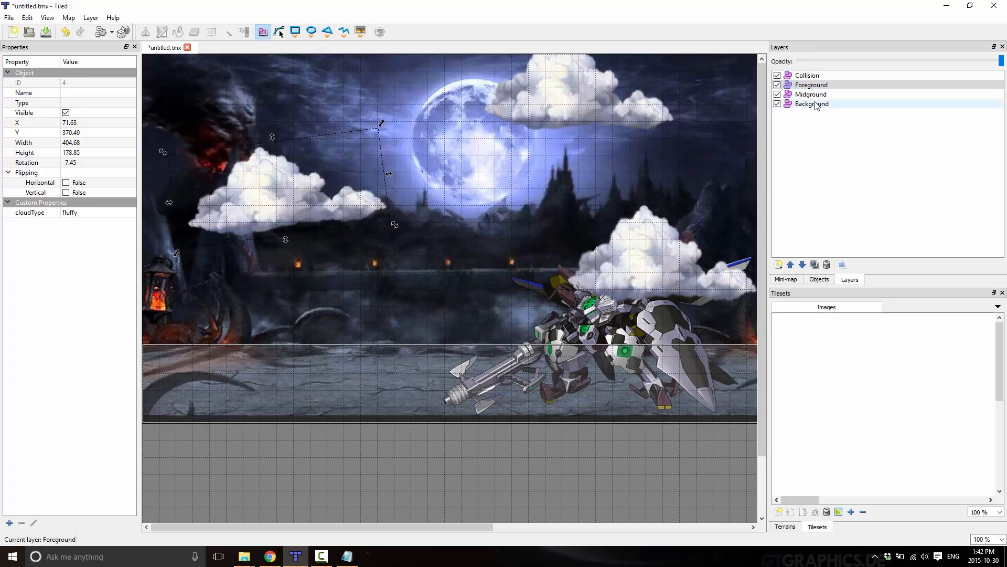
click(811, 103)
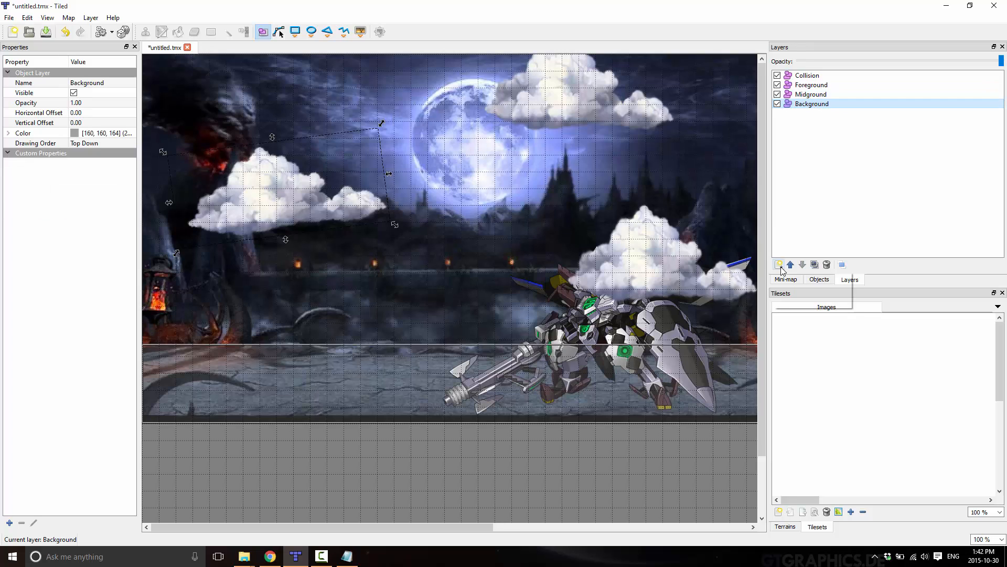
click(778, 264)
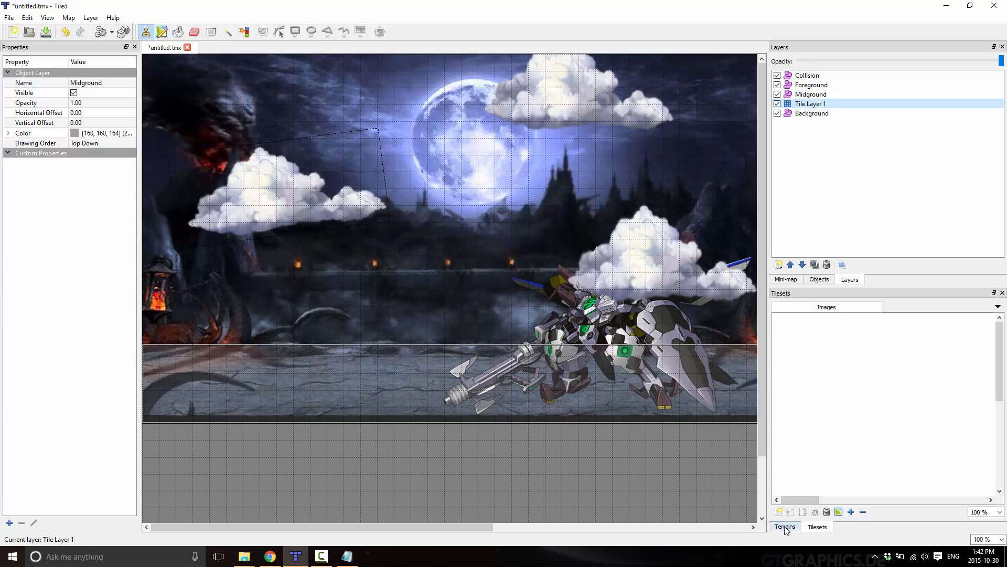
Create a new tileset from purple_caves_01_tilesheet_v2.png in the Fantasy_RPG DLC Pack folders
click(778, 512)
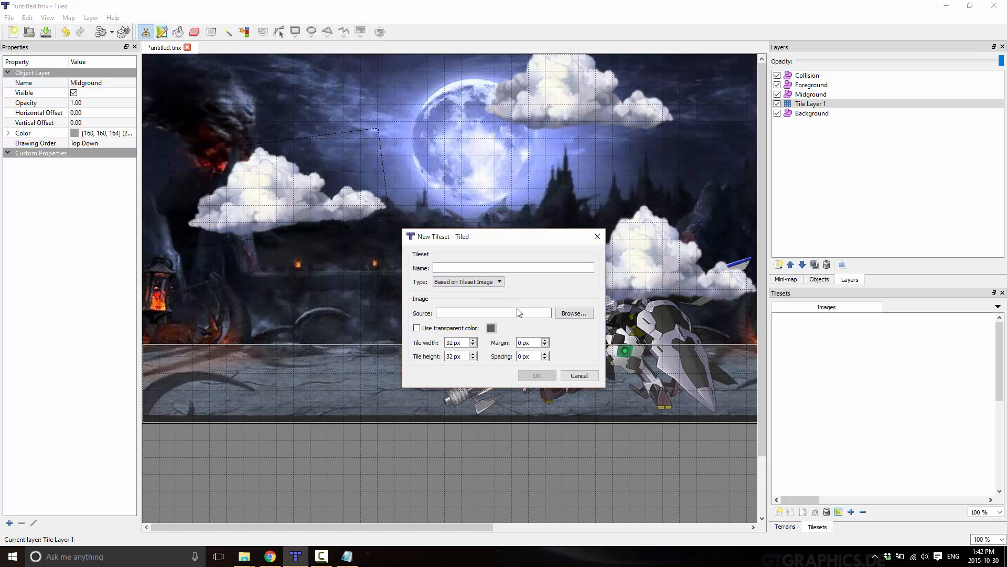
click(572, 313)
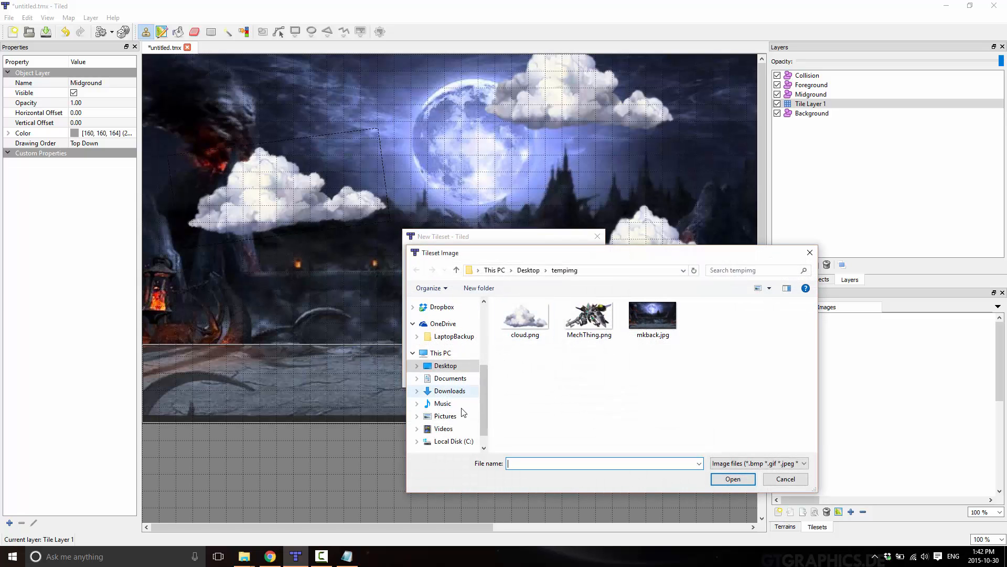
click(449, 390)
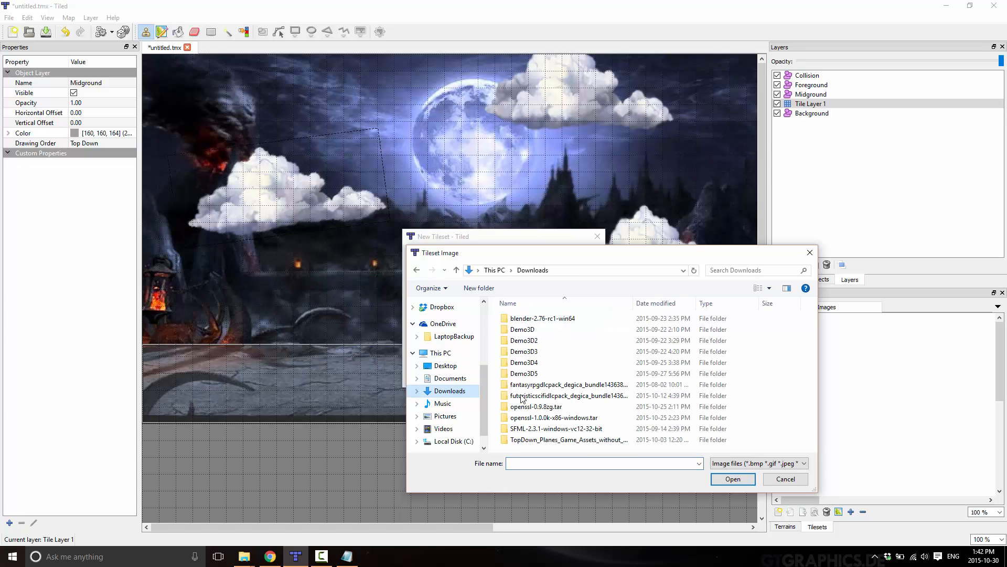
double_click(567, 384)
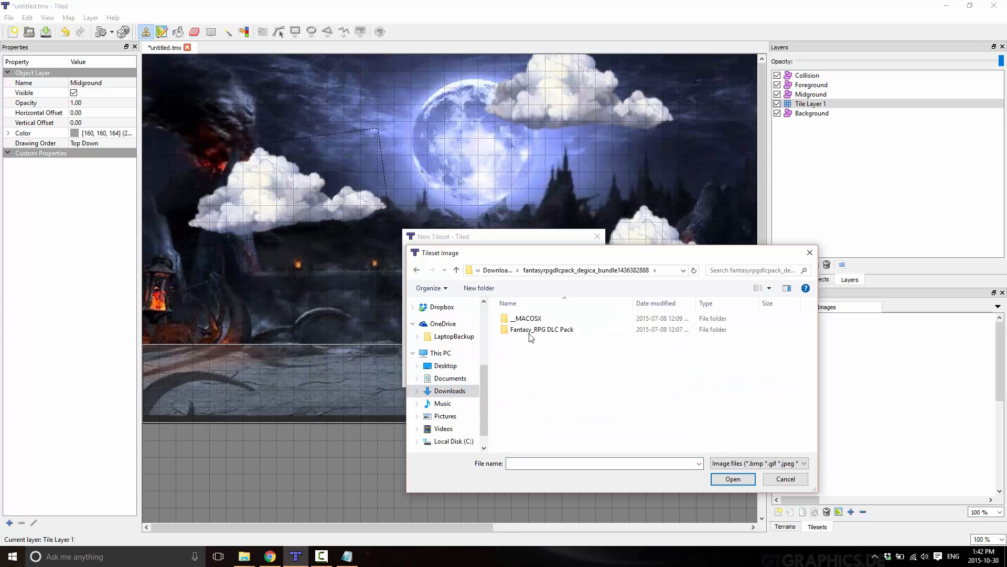
double_click(542, 329)
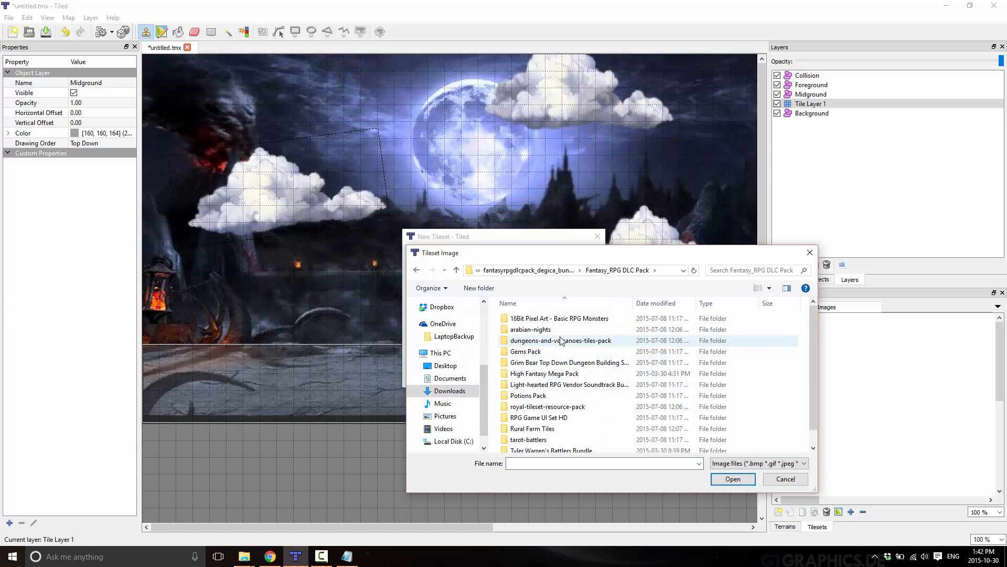
double_click(561, 340)
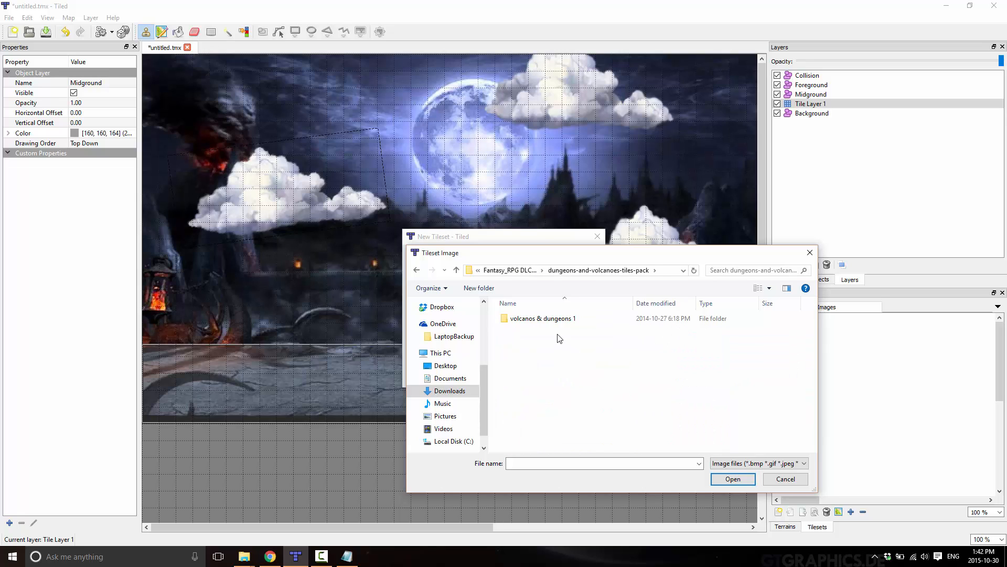
double_click(543, 318)
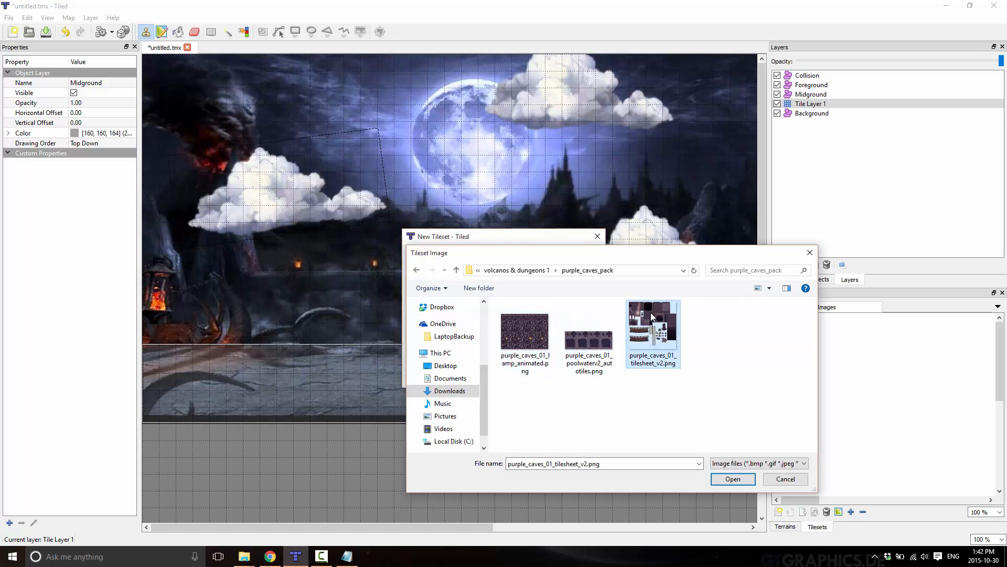
click(731, 479)
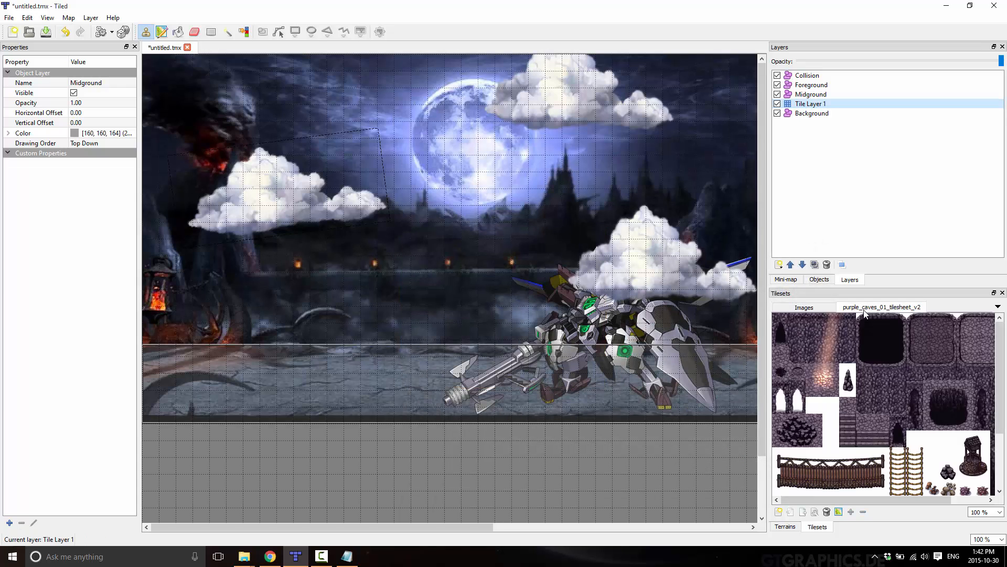
Pick a stone wall tile and stamp it at four scattered spots on the map
click(915, 321)
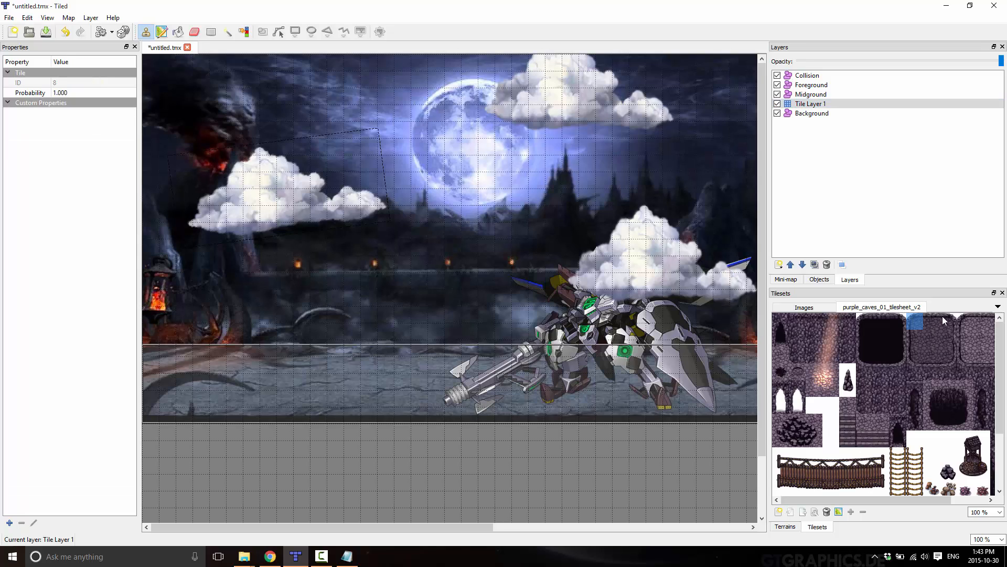
click(944, 340)
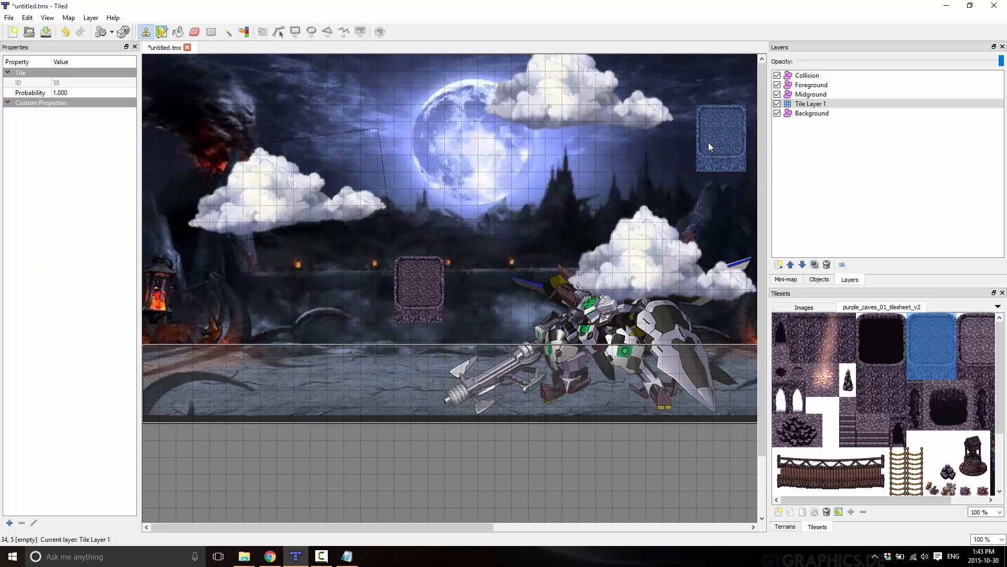
click(437, 305)
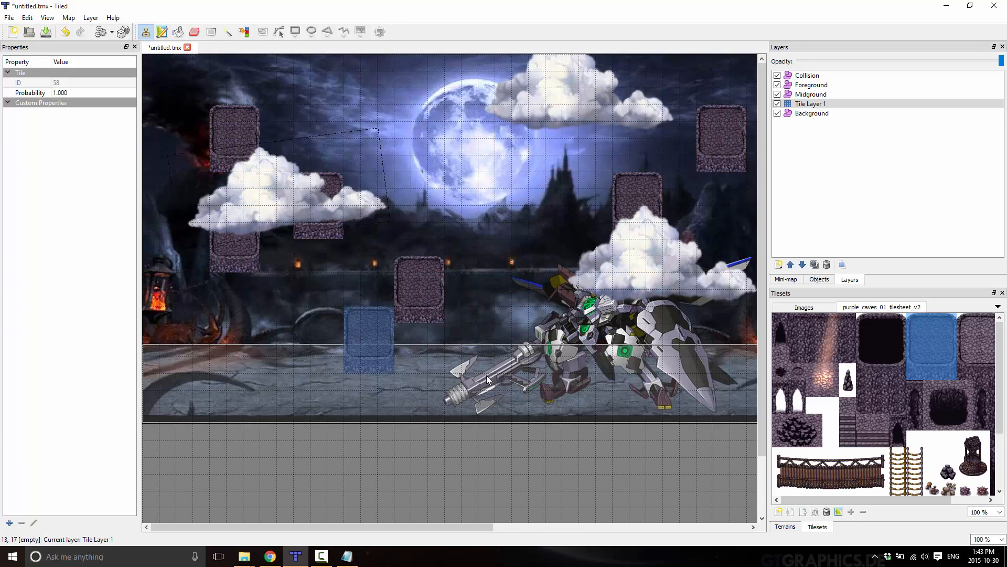
click(369, 372)
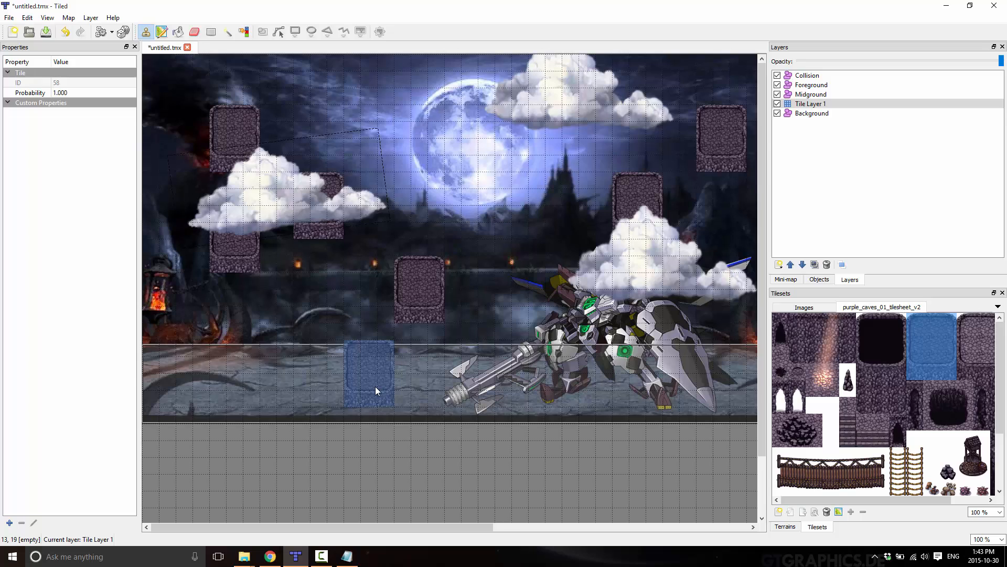
click(812, 114)
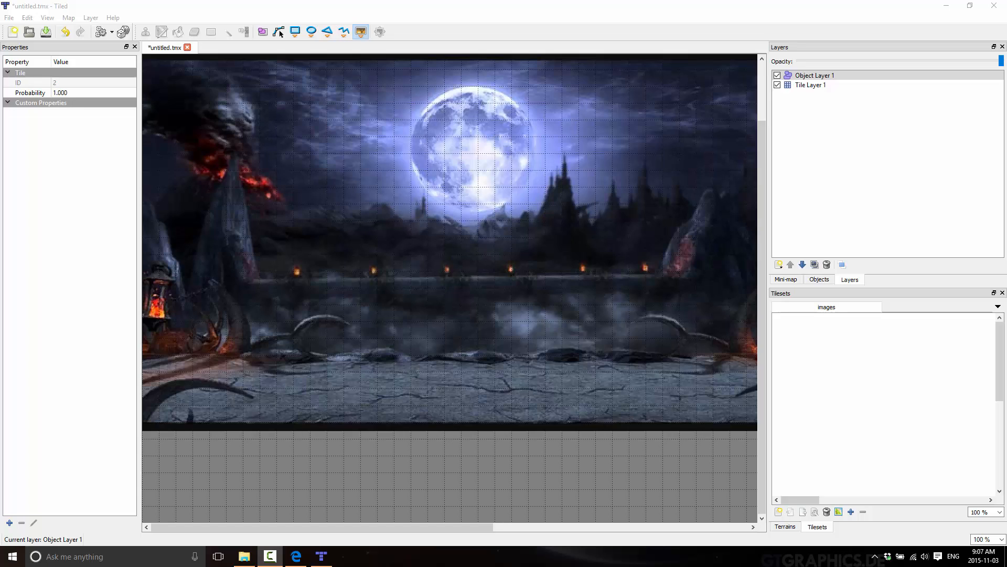
mouse_move(912, 416)
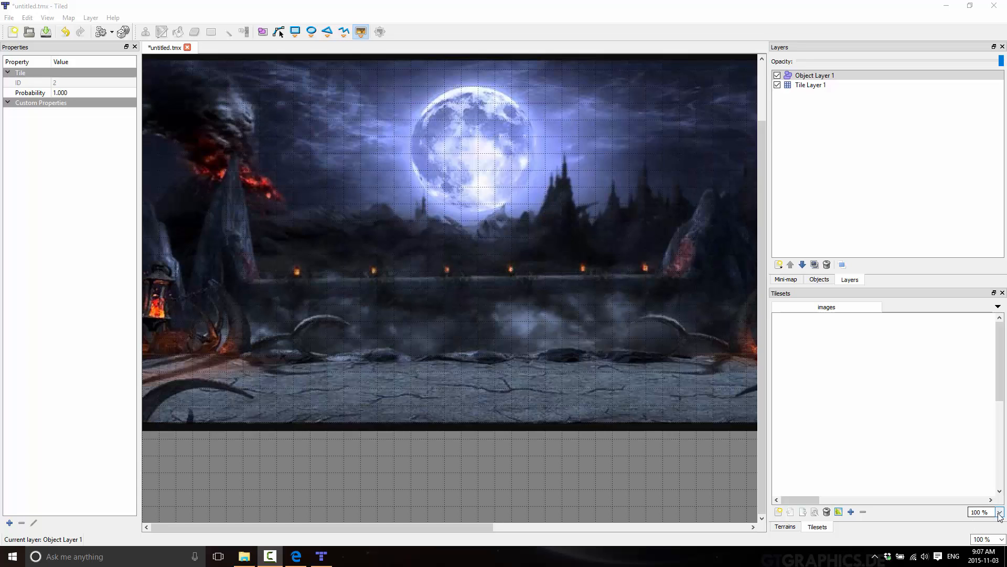
Set the Tilesets panel zoom to 25% to show all images
click(979, 512)
text(25)
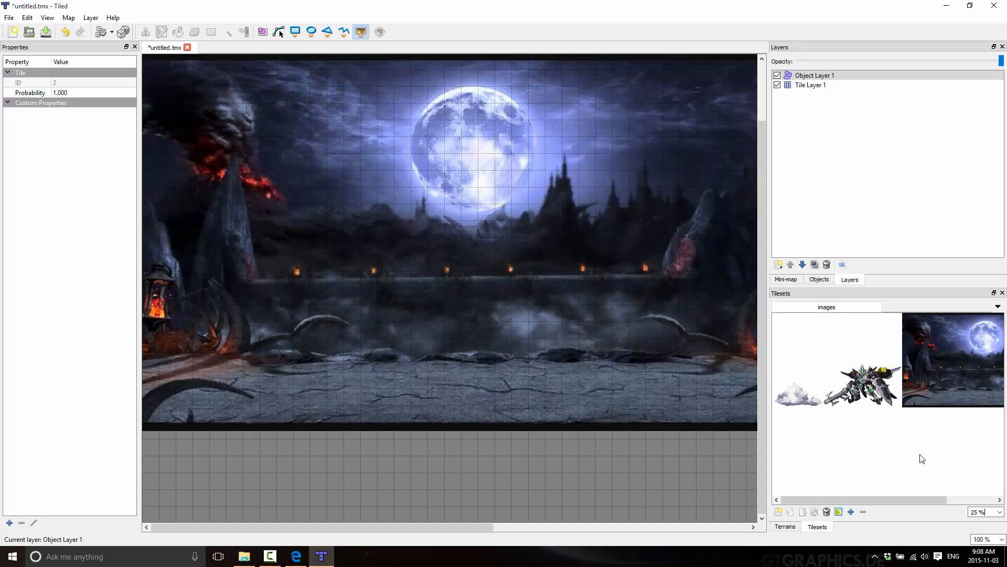
mouse_move(825, 296)
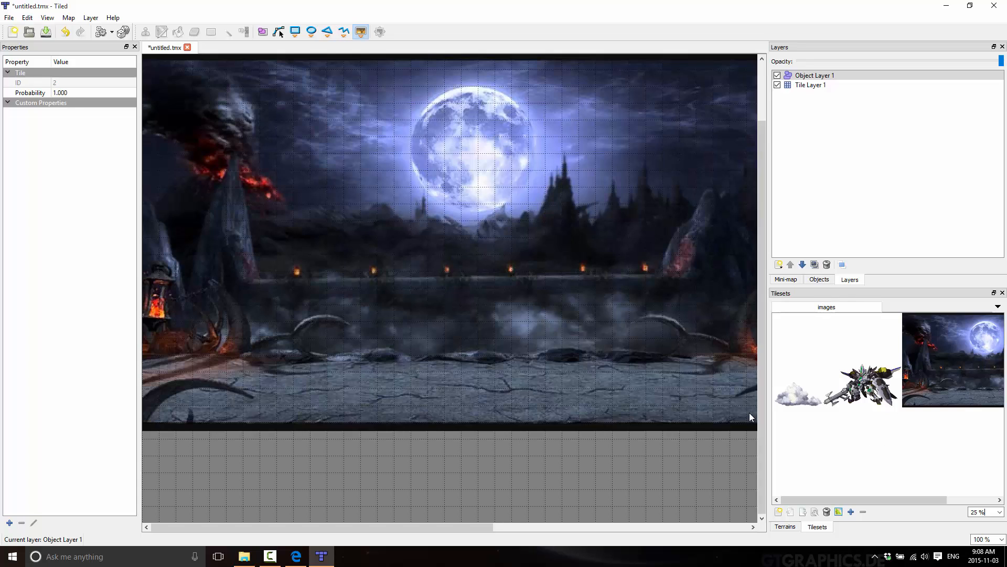
Place a cloud image object on the map and set Object Layer 1's Drawing Order to Manual
click(796, 394)
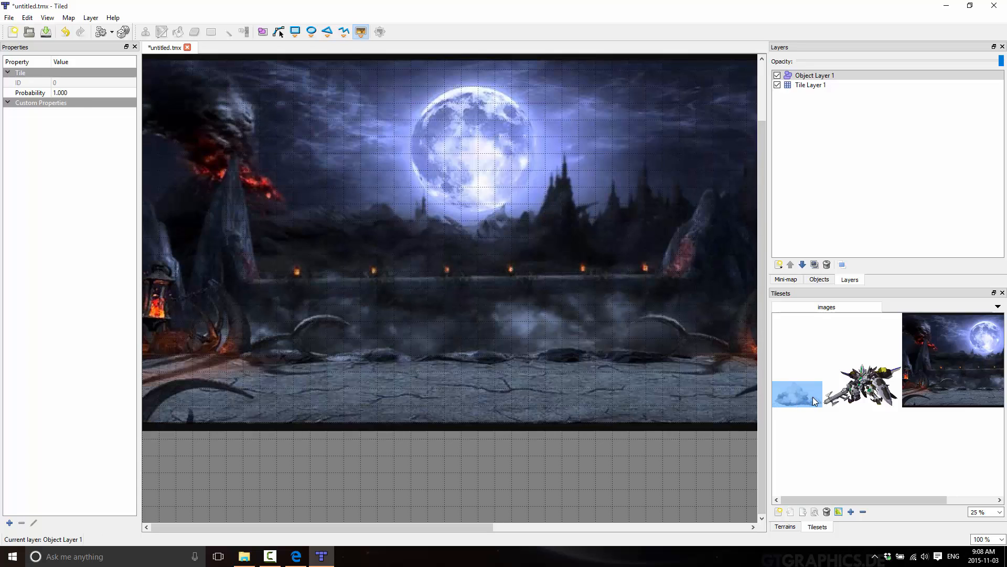
click(271, 172)
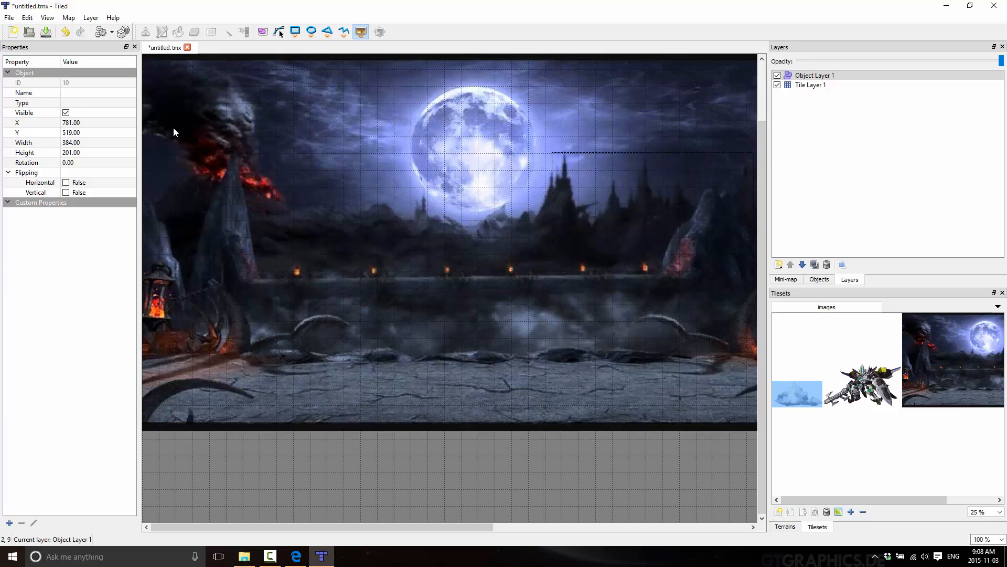
mouse_move(489, 203)
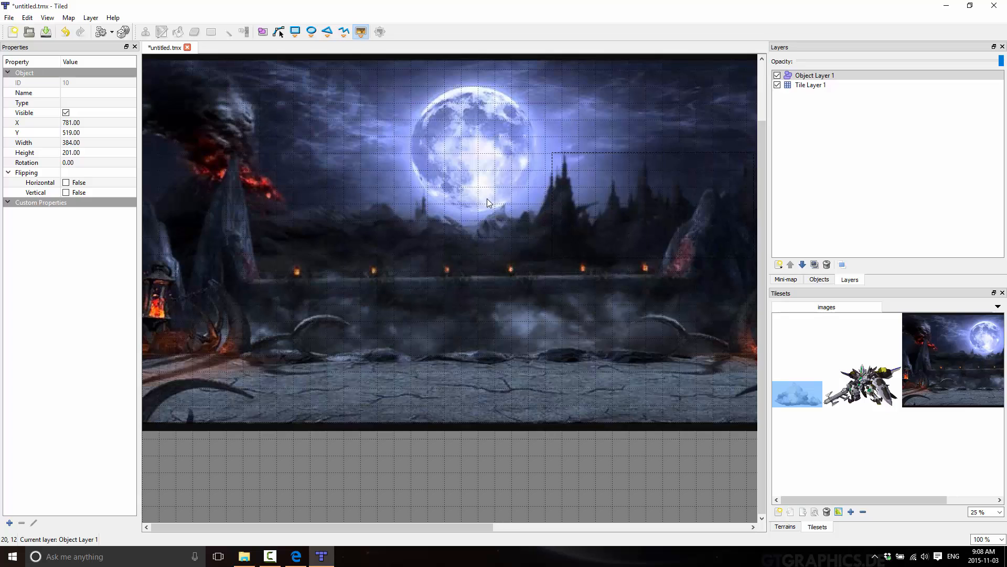
click(814, 75)
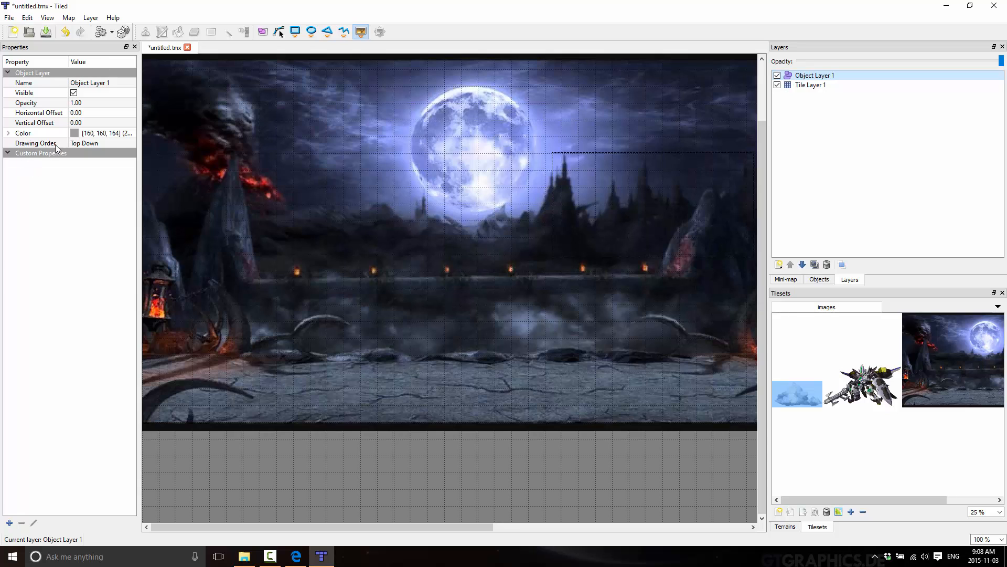
click(101, 142)
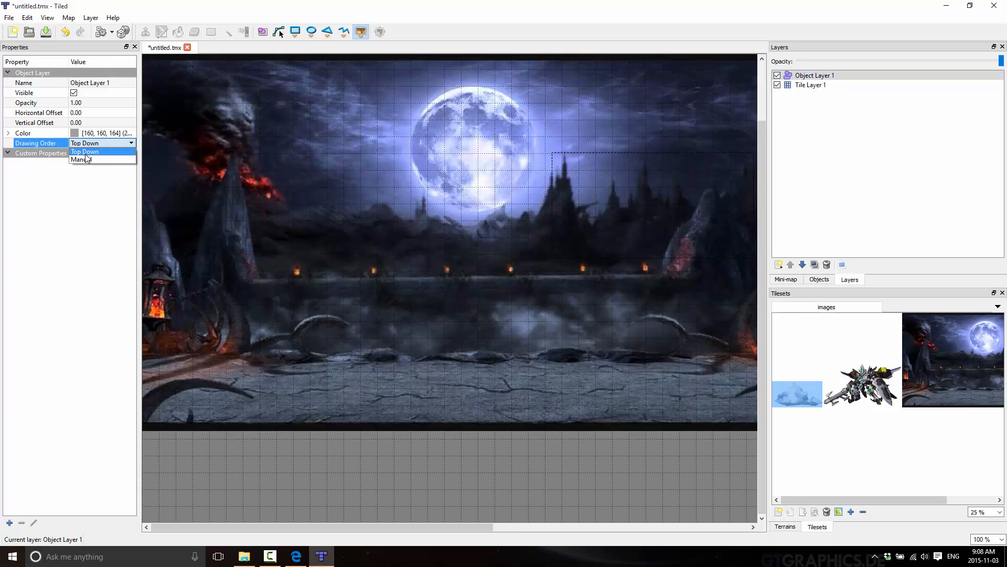
click(81, 160)
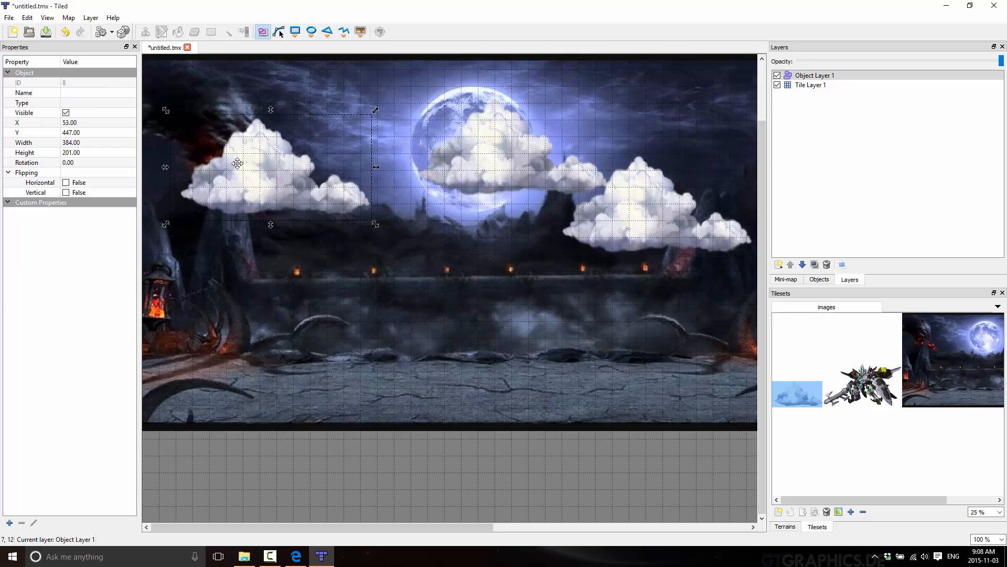
Enlarge the left cloud slightly, reposition it over the left sky, and level it to about −0.4°
drag(237, 163, 269, 173)
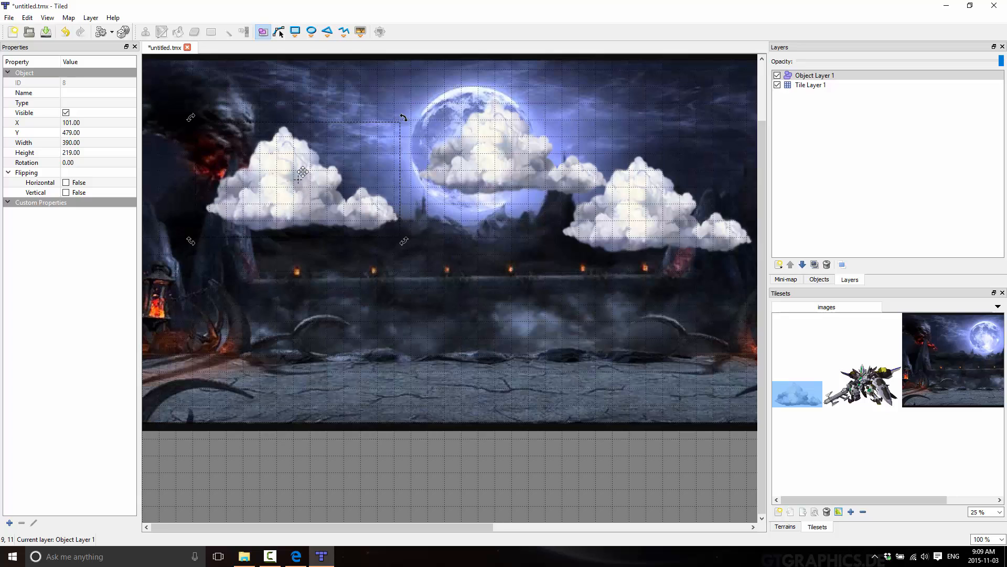
drag(403, 117, 409, 170)
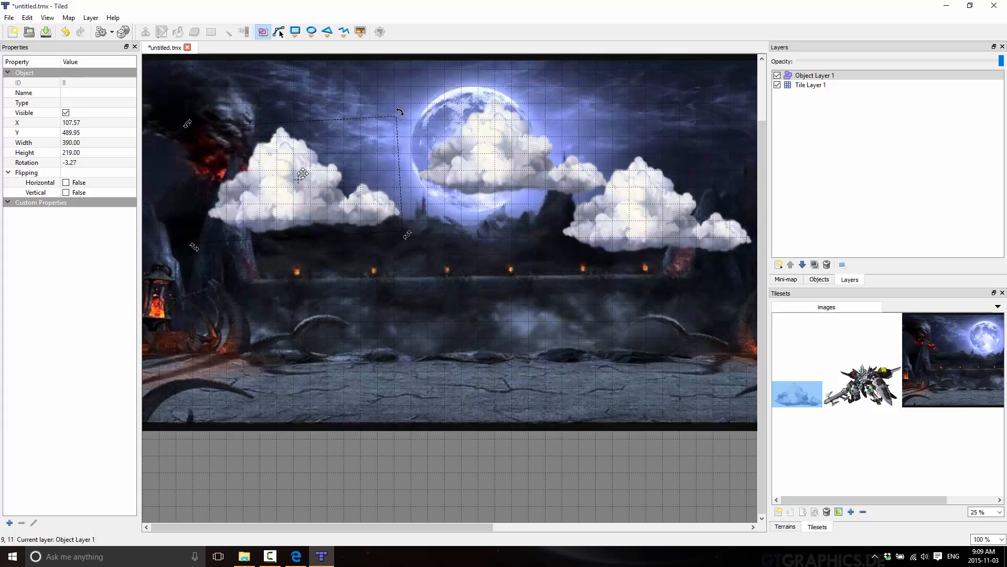
drag(302, 174, 275, 170)
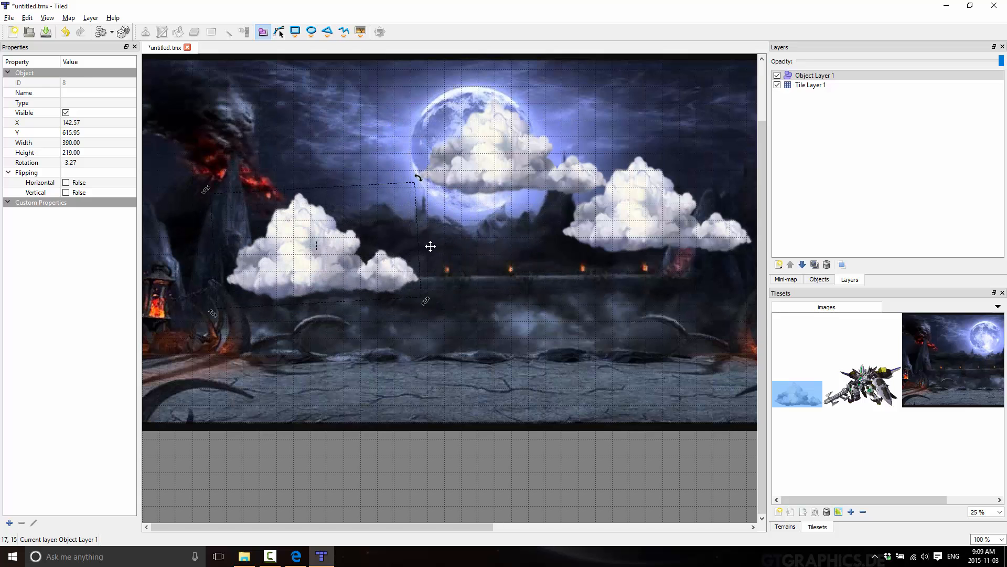
drag(314, 246, 430, 186)
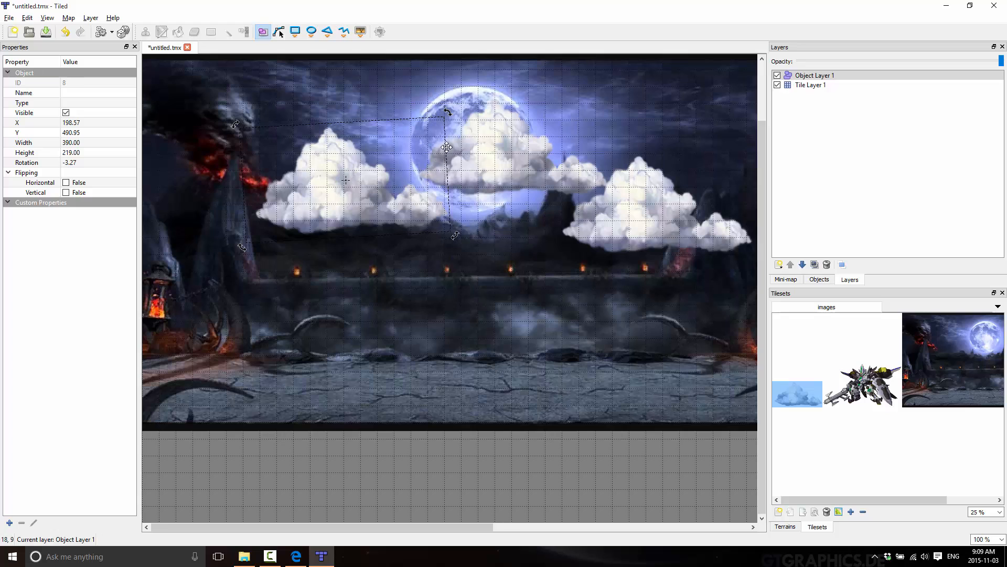
mouse_move(334, 178)
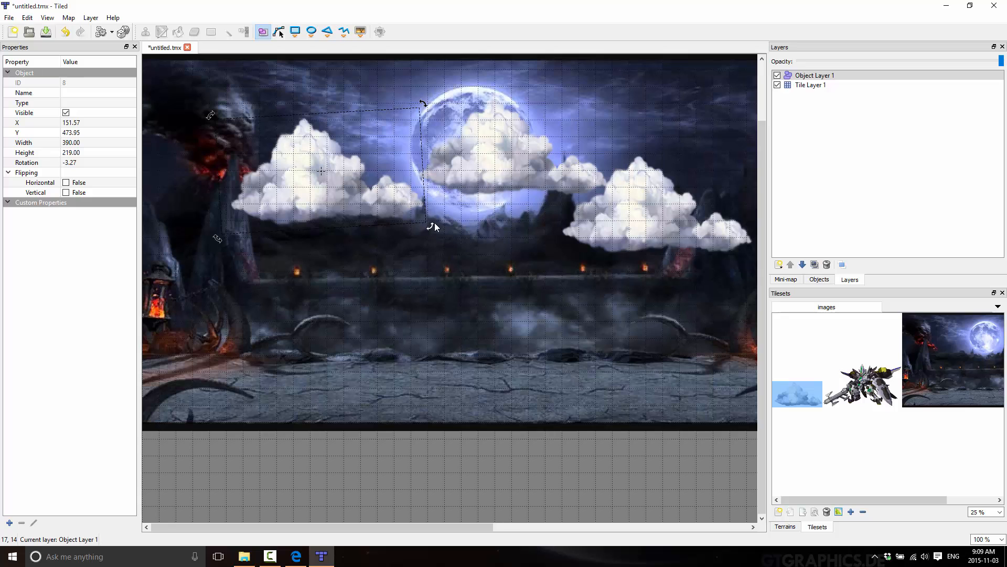
drag(434, 227, 444, 232)
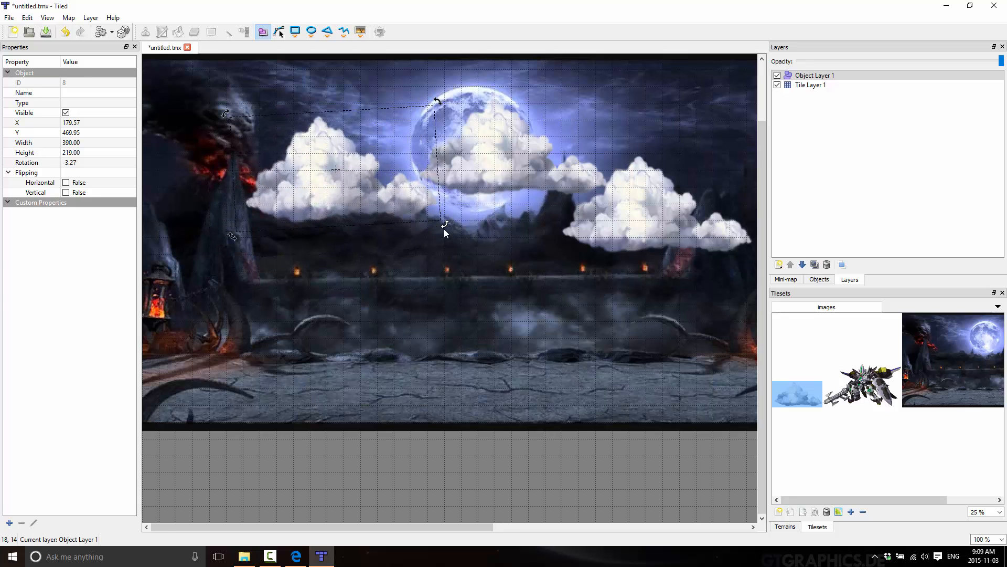
drag(445, 225, 454, 221)
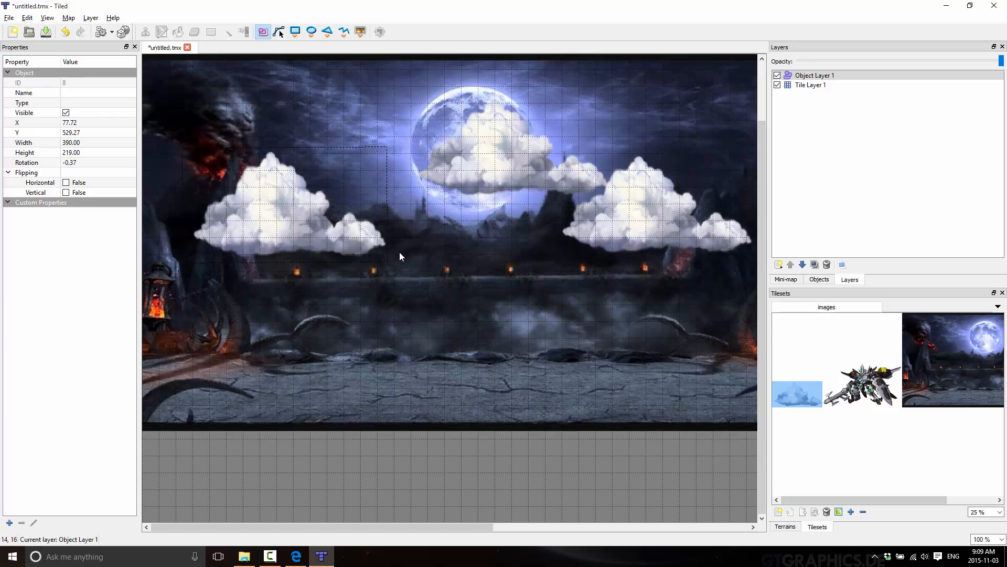
drag(292, 218, 305, 193)
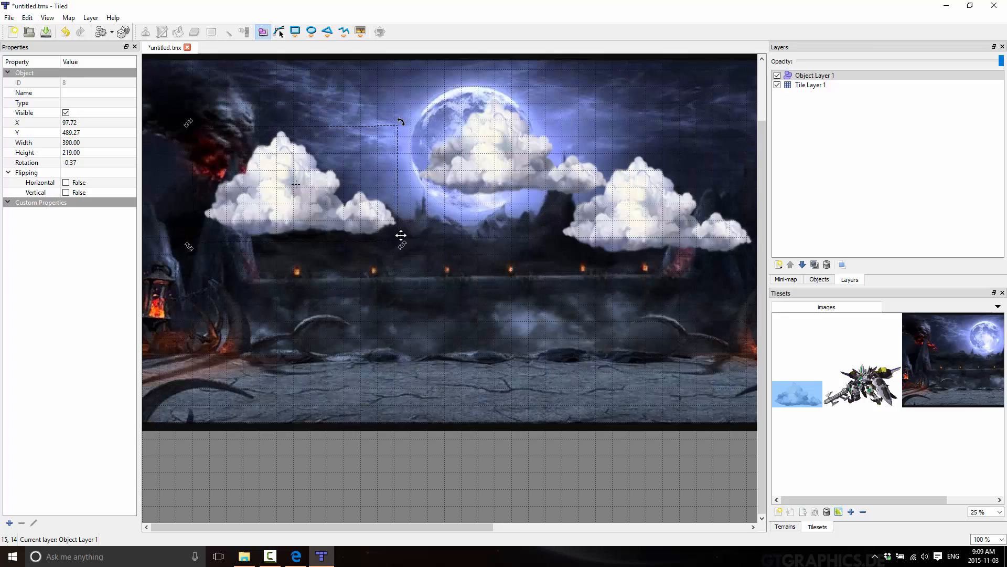